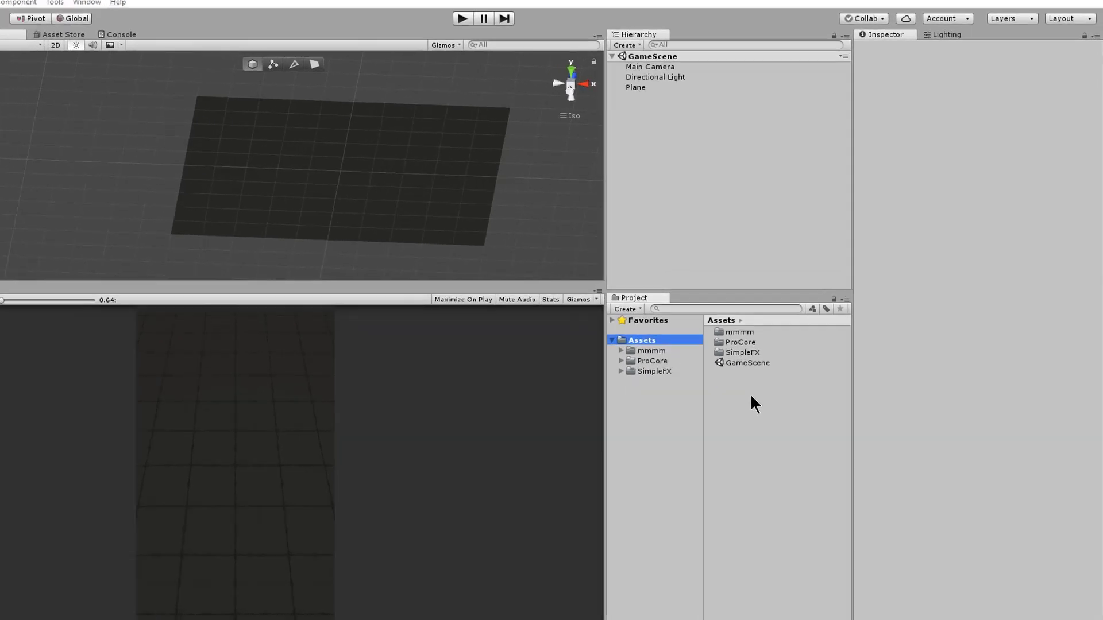
Create a Scripts folder in Assets and browse into mmmm/core/Vehicles for the car models.
{"action": "right_click", "coordinate": [755, 403]}
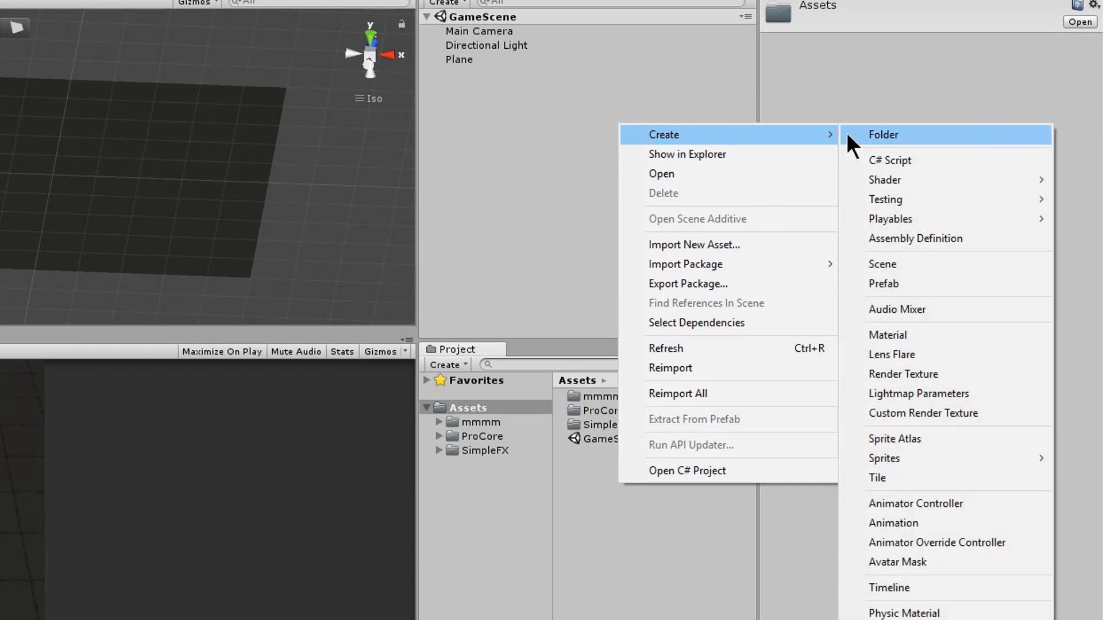
{"action": "left_click", "coordinate": [882, 134]}
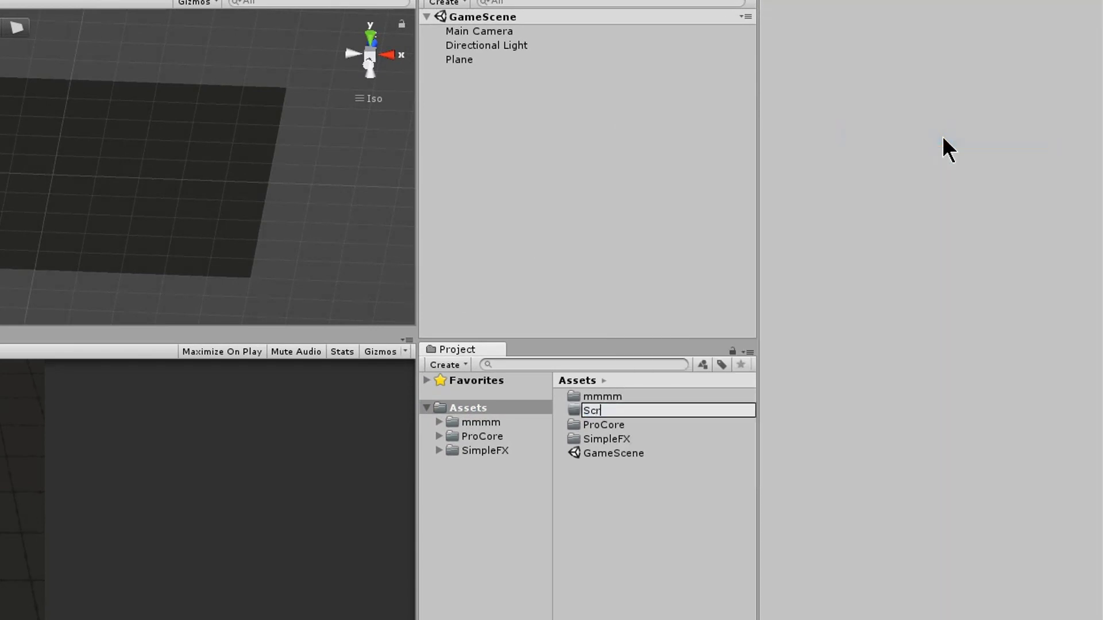
{"action": "left_click", "coordinate": [480, 422]}
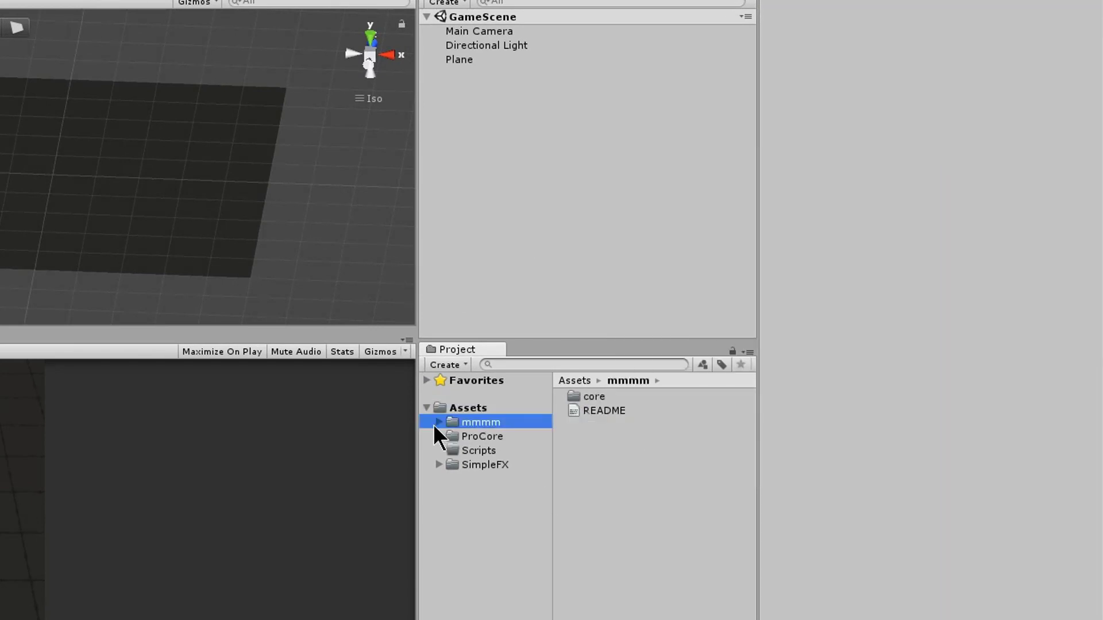
{"action": "left_click", "coordinate": [438, 422]}
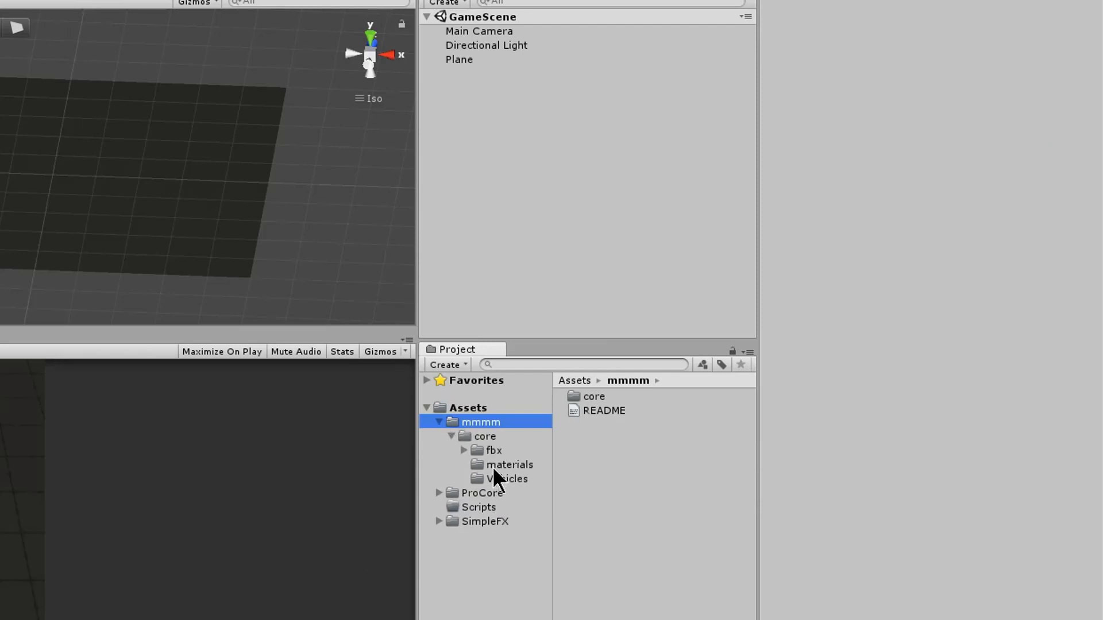
{"action": "left_click", "coordinate": [505, 478]}
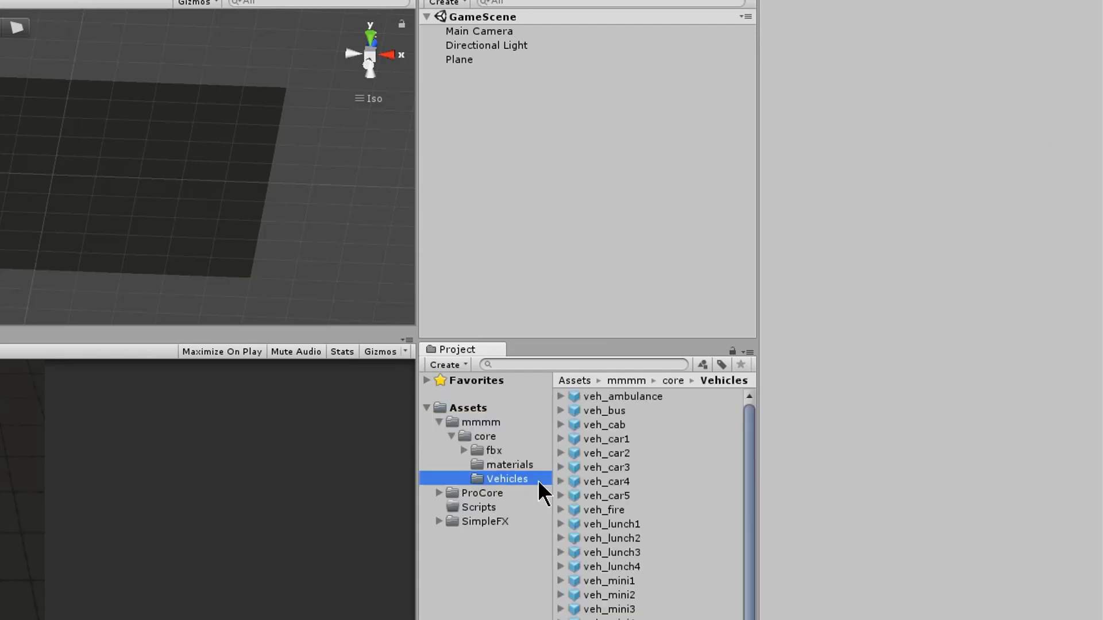
{"action": "mouse_move", "coordinate": [606, 447]}
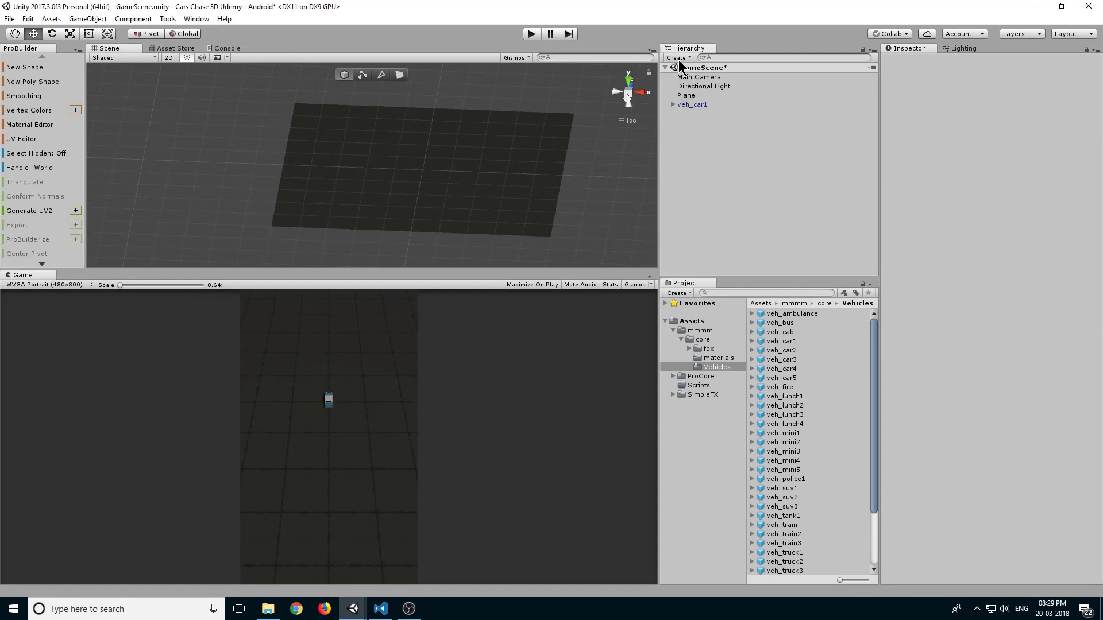
Create an empty object, reset its Transform to the origin, name it Car1 and nest veh_car1 under it.
{"action": "left_click", "coordinate": [676, 57]}
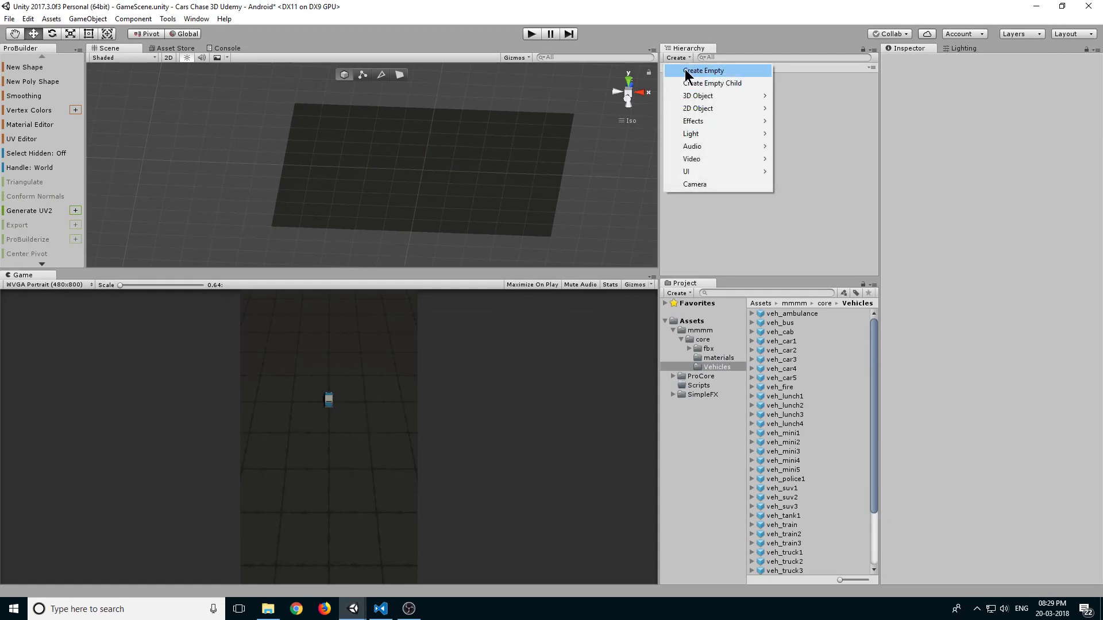
{"action": "left_click", "coordinate": [701, 70]}
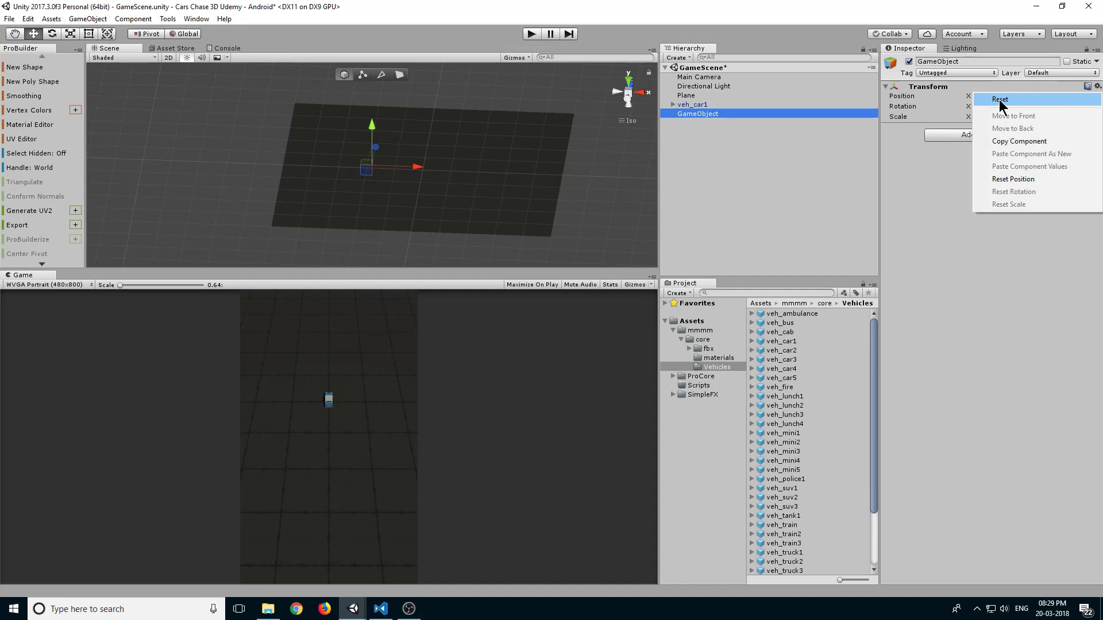
{"action": "left_click", "coordinate": [1000, 99]}
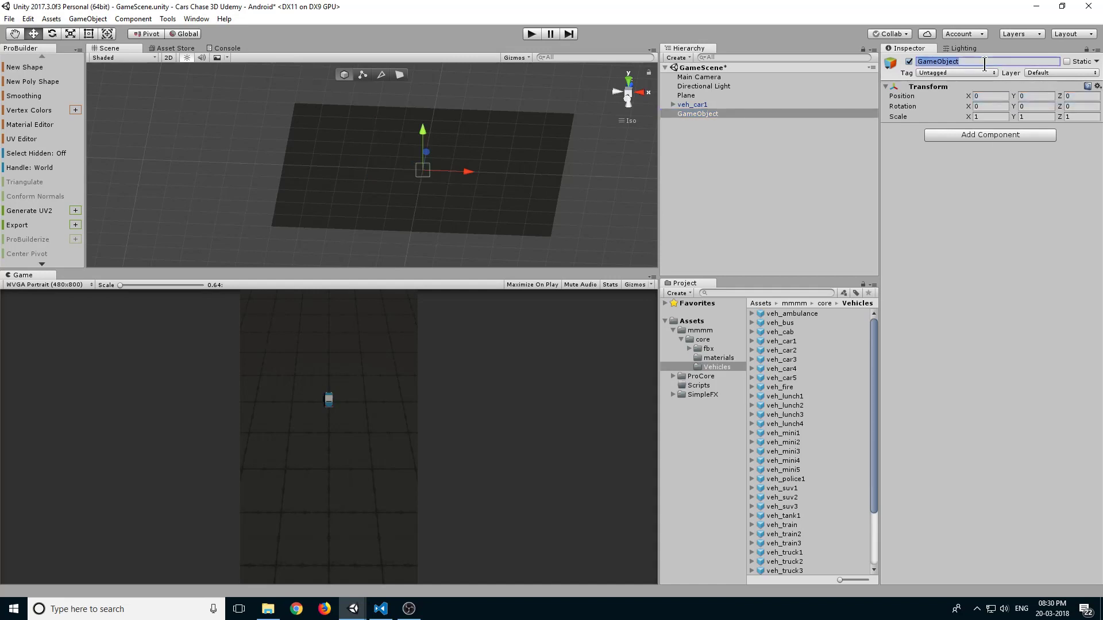
{"action": "type", "text": "Car1"}
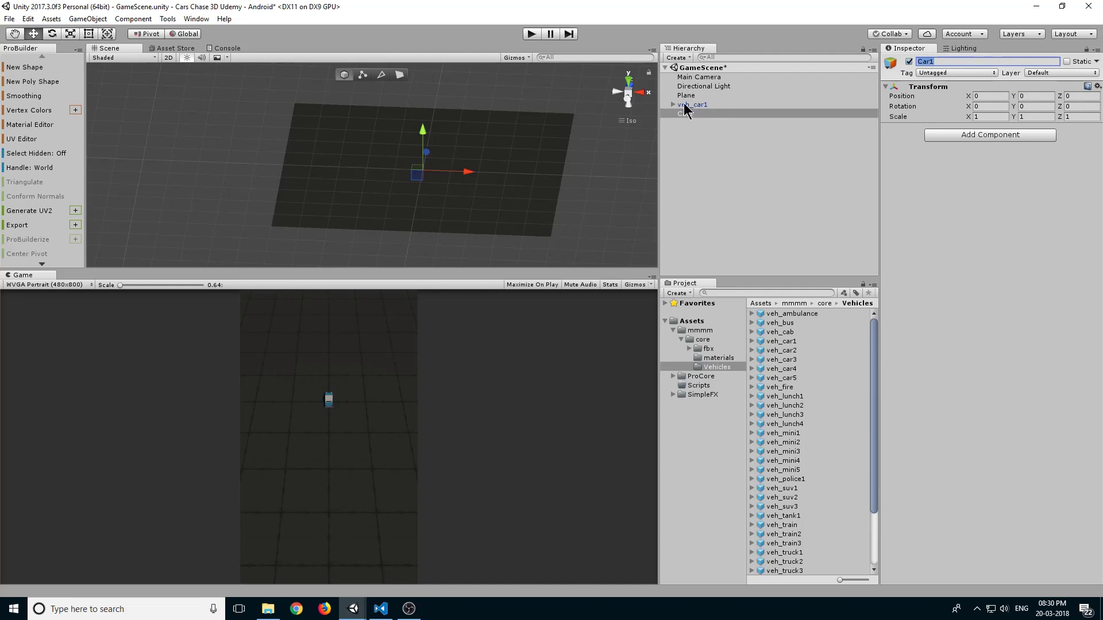
{"action": "left_click", "coordinate": [701, 113]}
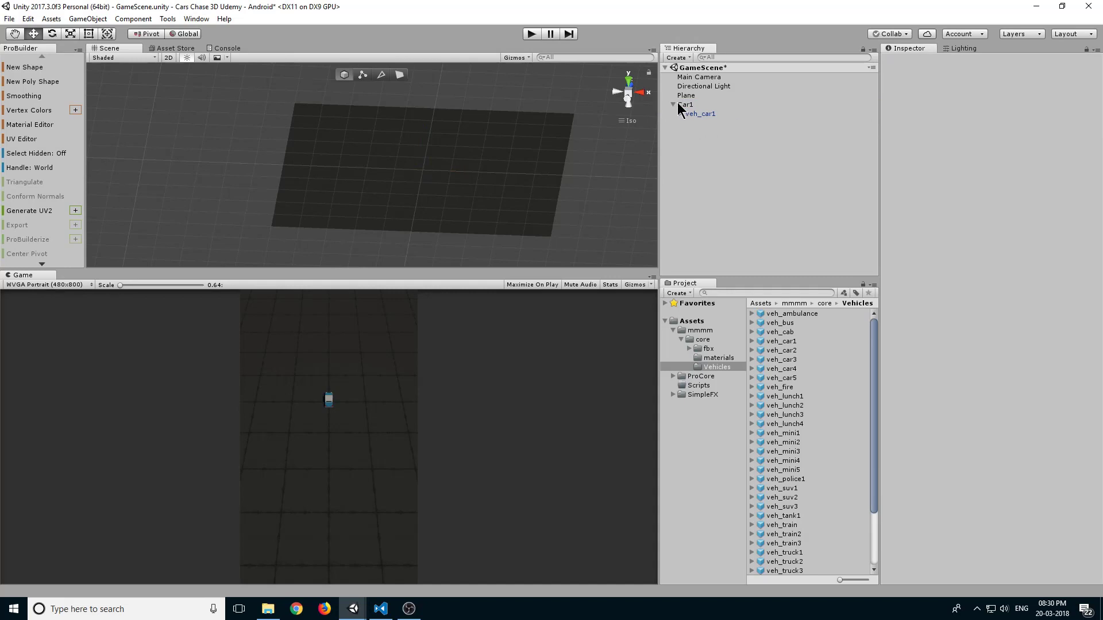
{"action": "left_click", "coordinate": [686, 104]}
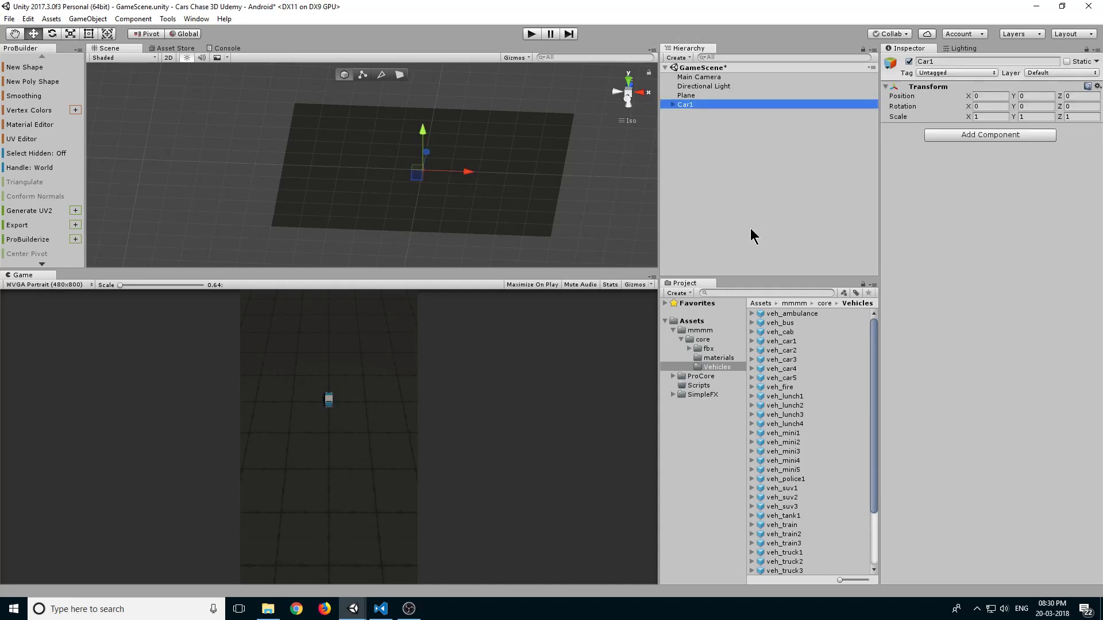
{"action": "mouse_move", "coordinate": [729, 395]}
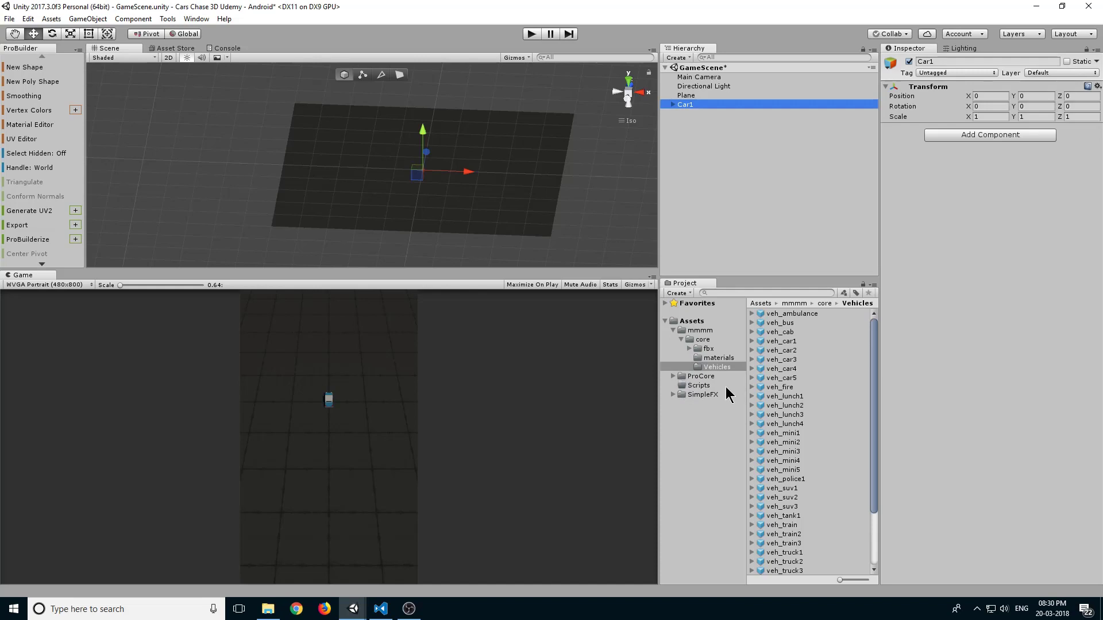
Create a C# script PlayerController in Scripts, attach it to Car1 and open it for editing.
{"action": "right_click", "coordinate": [698, 385]}
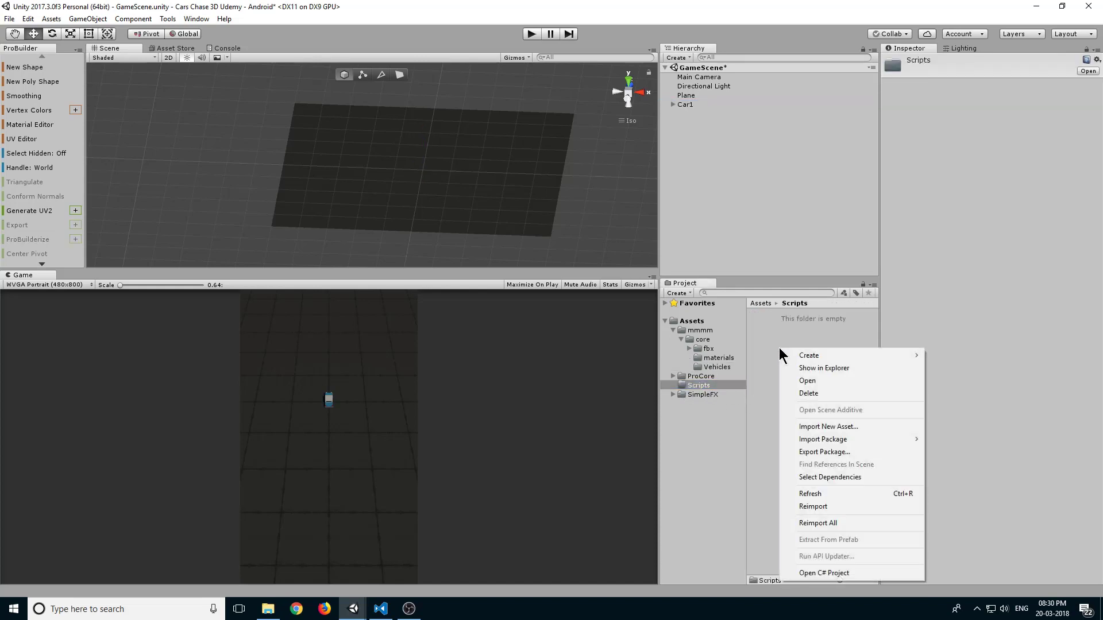
{"action": "mouse_move", "coordinate": [808, 355]}
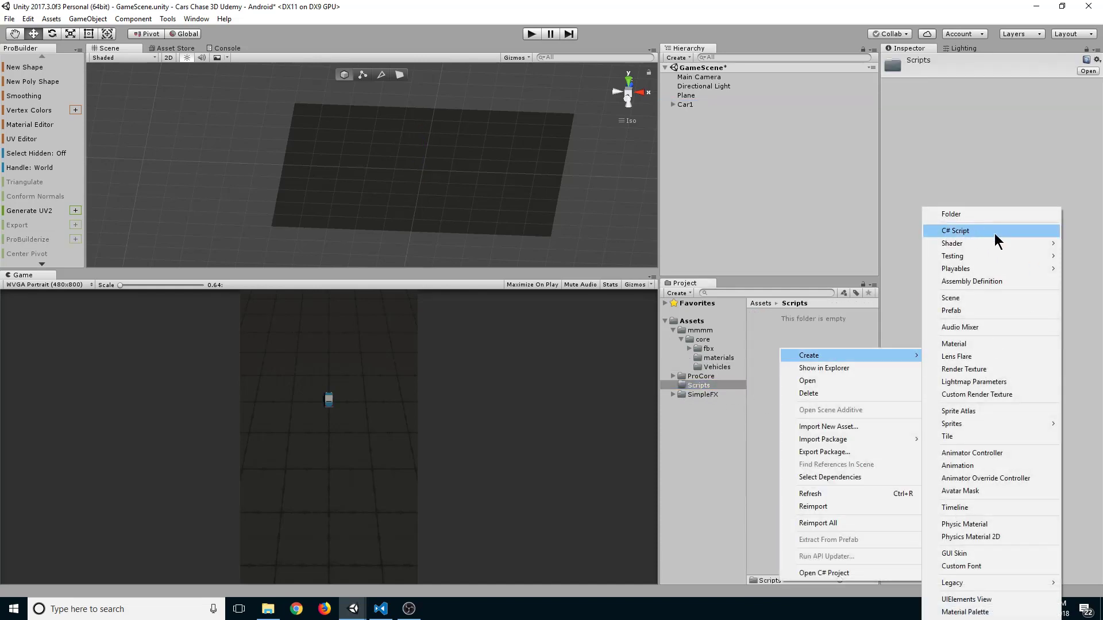
{"action": "left_click", "coordinate": [954, 231]}
{"action": "type", "text": "PlayerContr"}
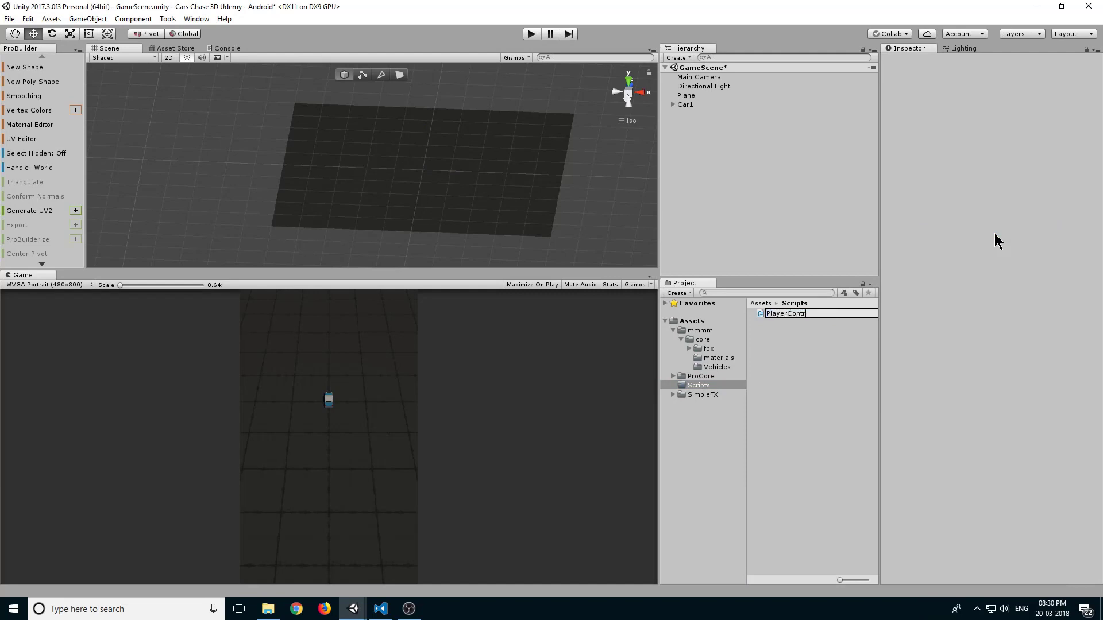
{"action": "left_click", "coordinate": [685, 104]}
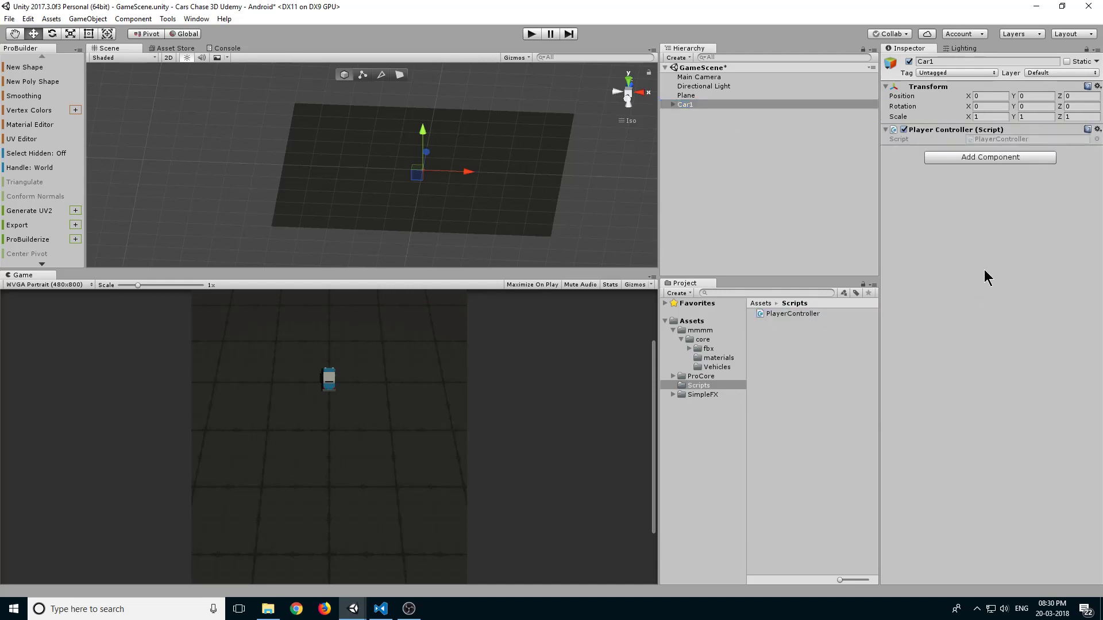
{"action": "left_click", "coordinate": [792, 314]}
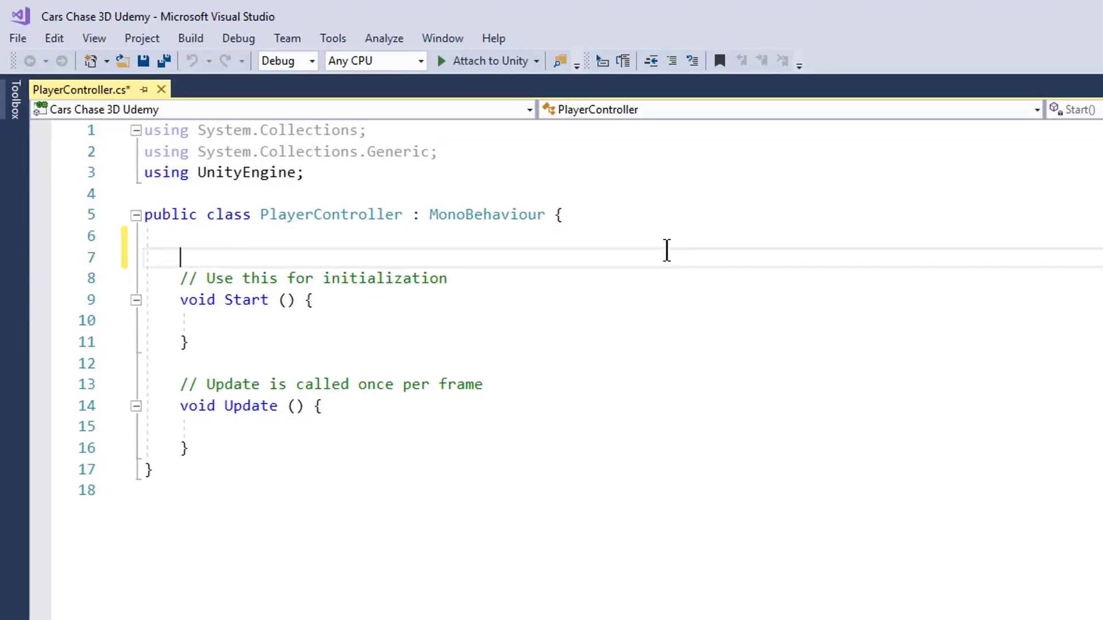
Declare [SerializeField] private float speed and [SerializeField] private float angleSpeed in the class.
{"action": "key", "text": "enter"}
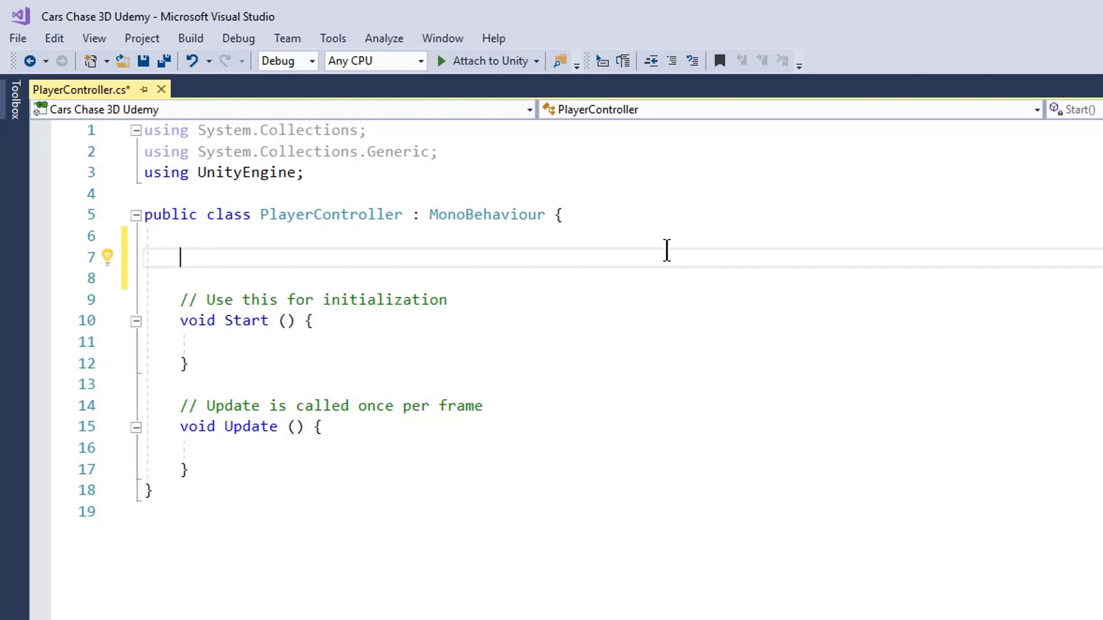
{"action": "type", "text": "[]"}
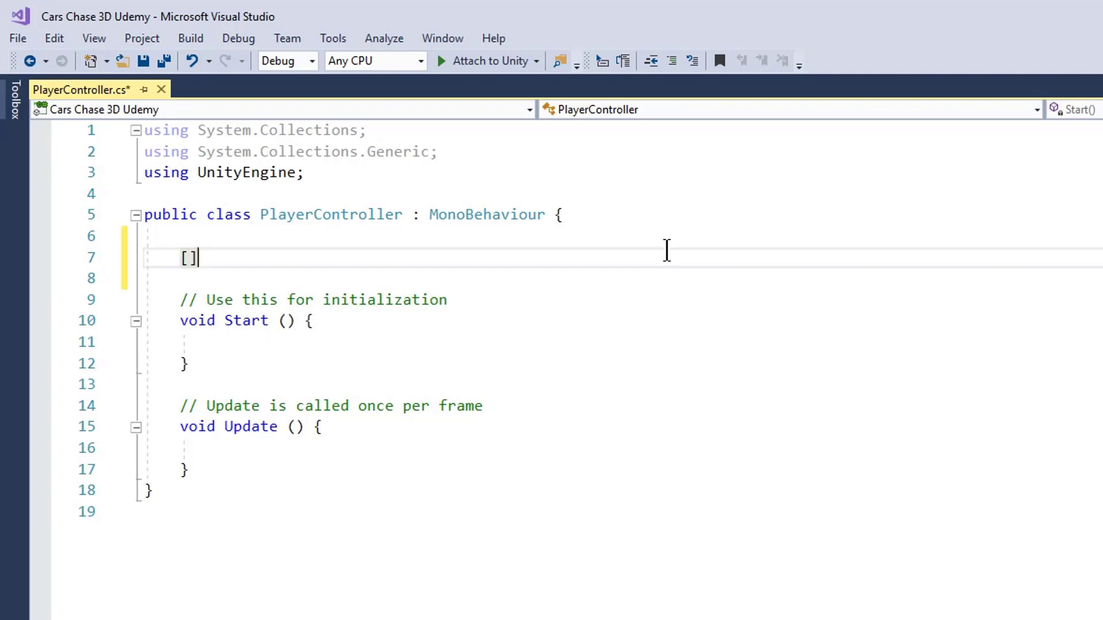
{"action": "type", "text": "SerializeField"}
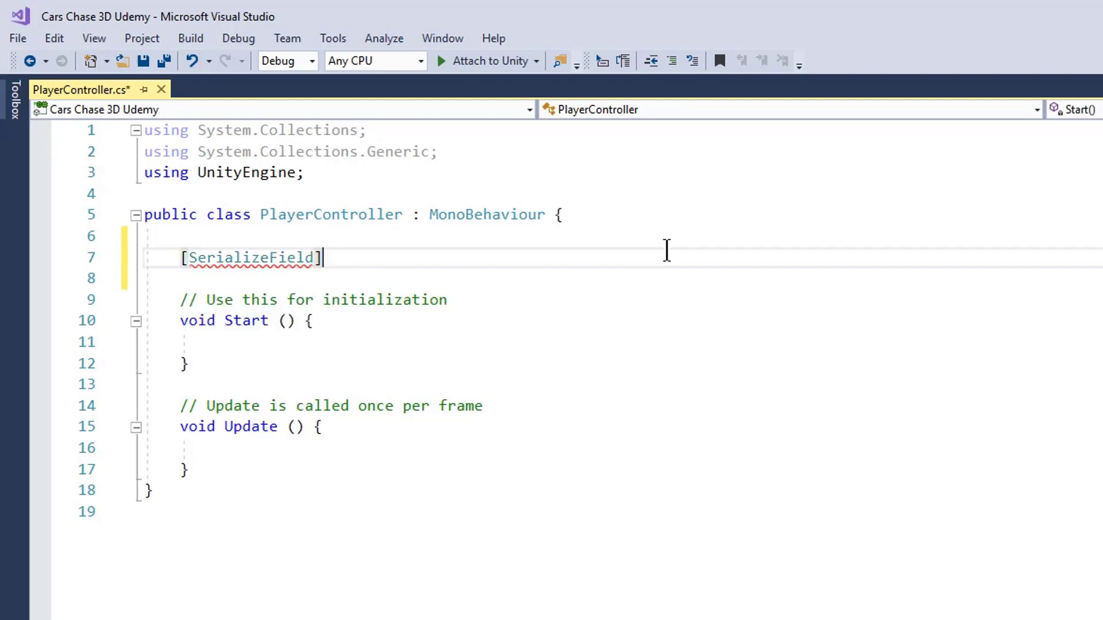
{"action": "type", "text": "private"}
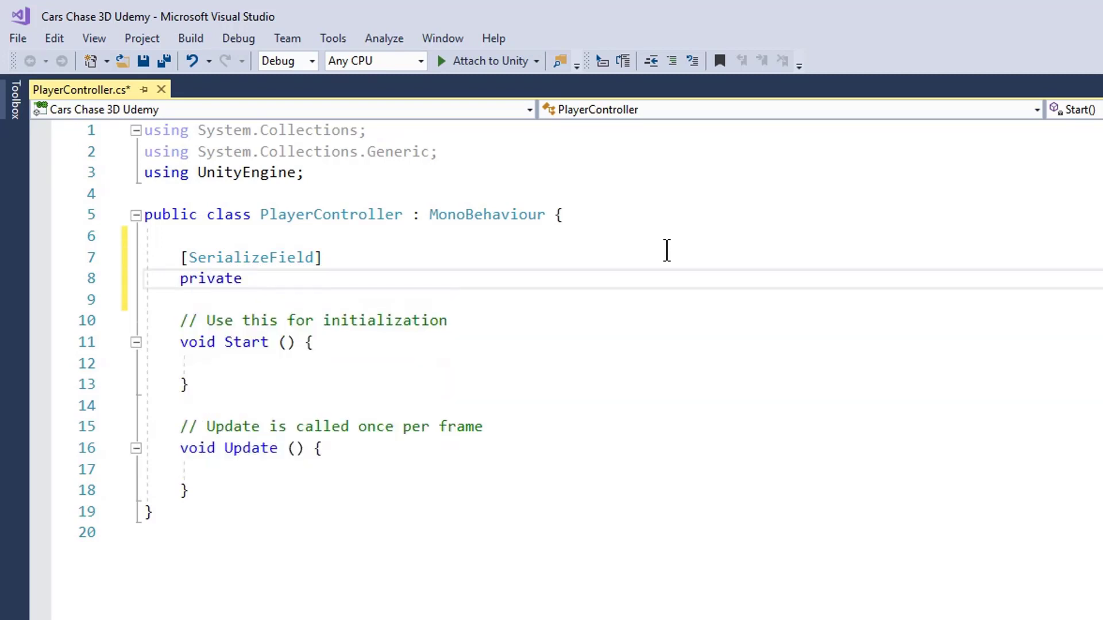
{"action": "type", "text": "float speed;"}
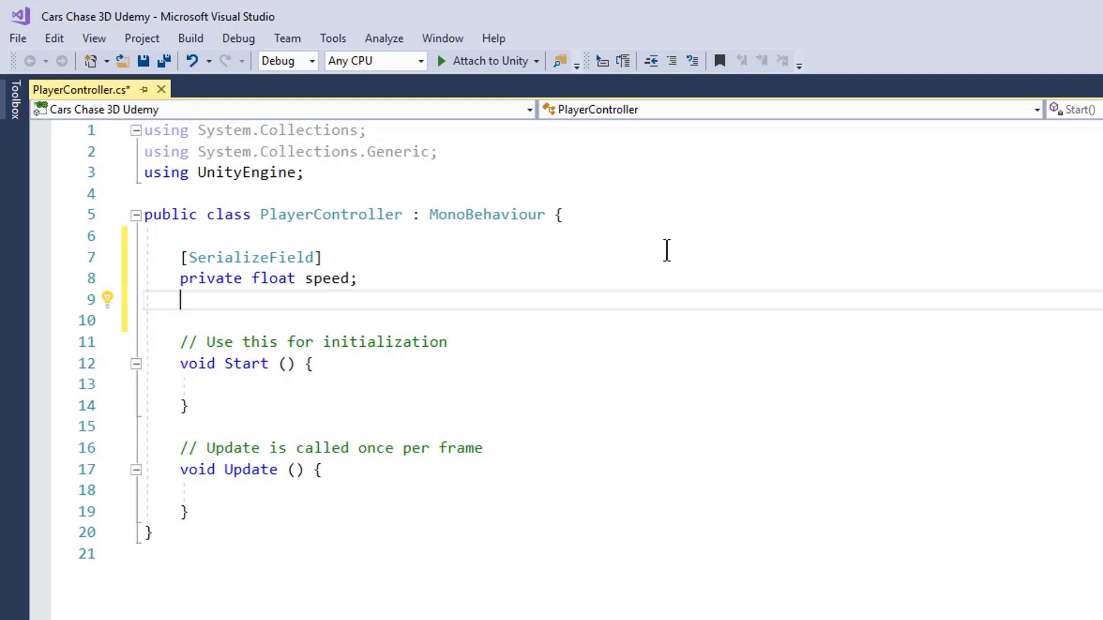
{"action": "type", "text": "[S]"}
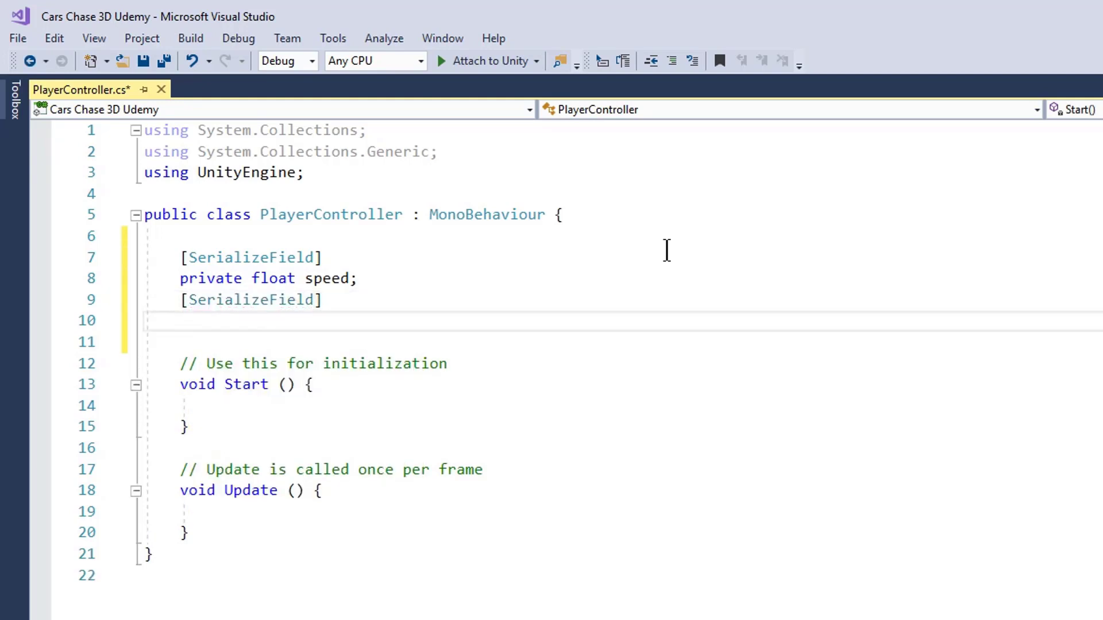
{"action": "type", "text": "private float"}
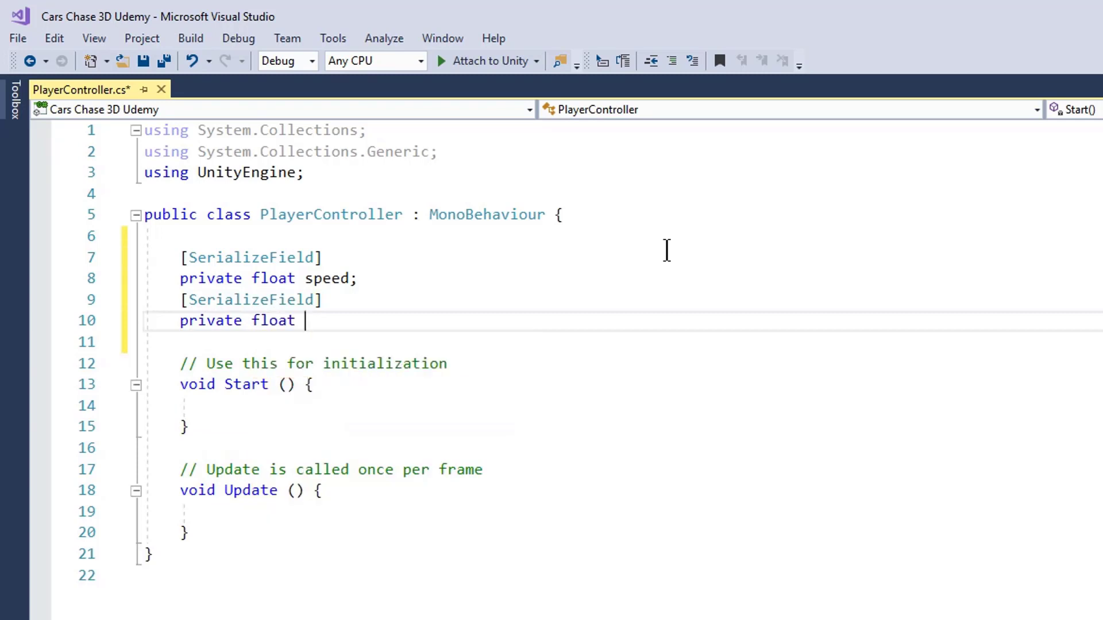
{"action": "type", "text": "angleSpee"}
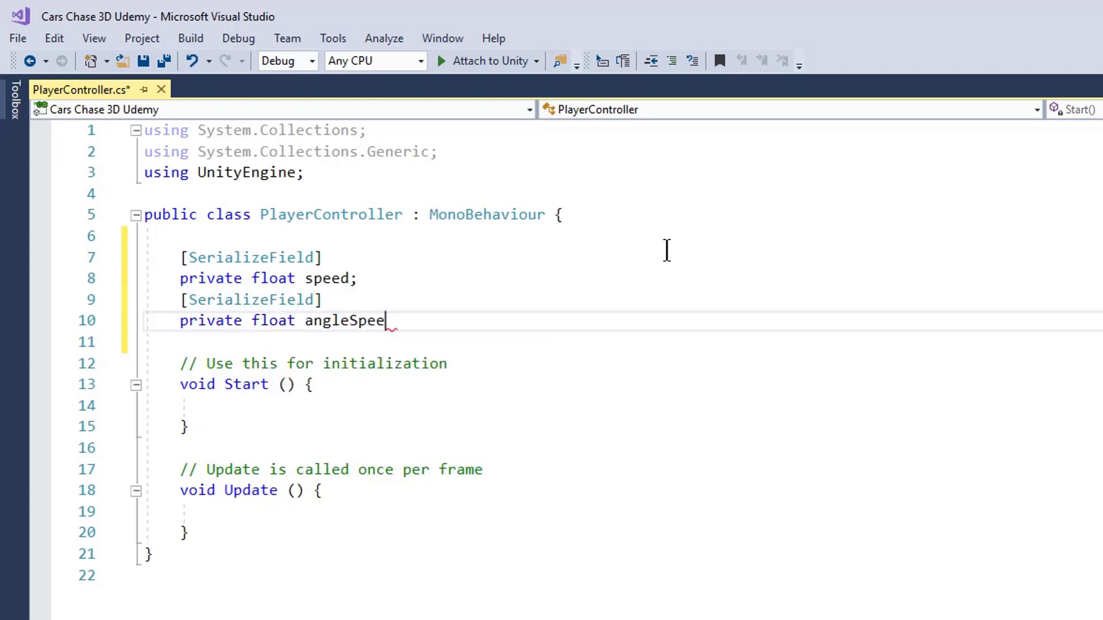
{"action": "type", "text": "d;"}
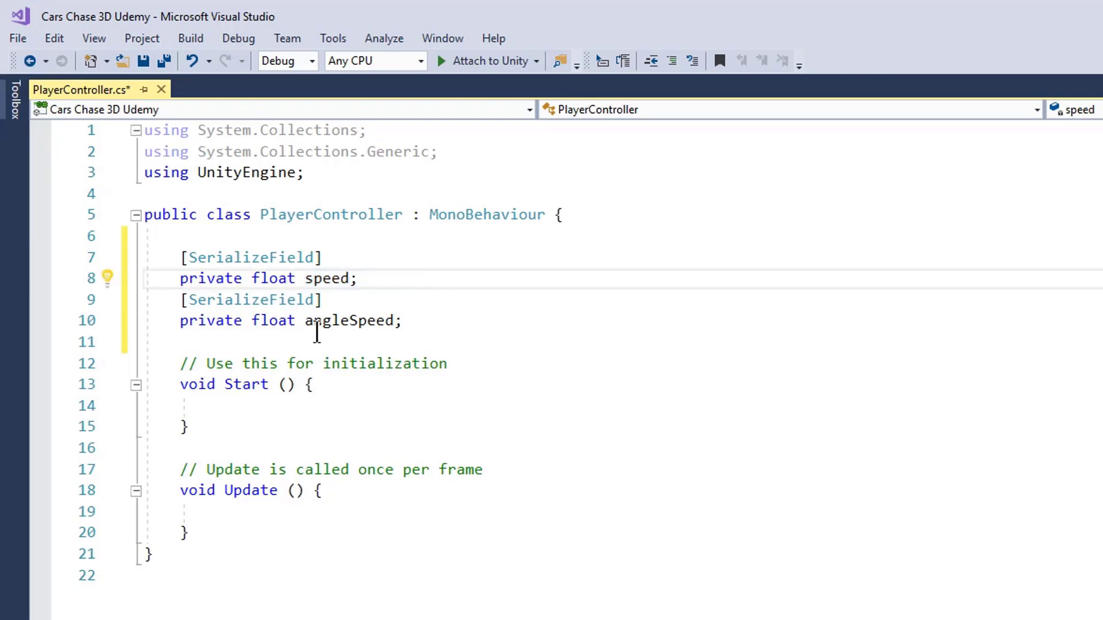
{"action": "left_click", "coordinate": [450, 321]}
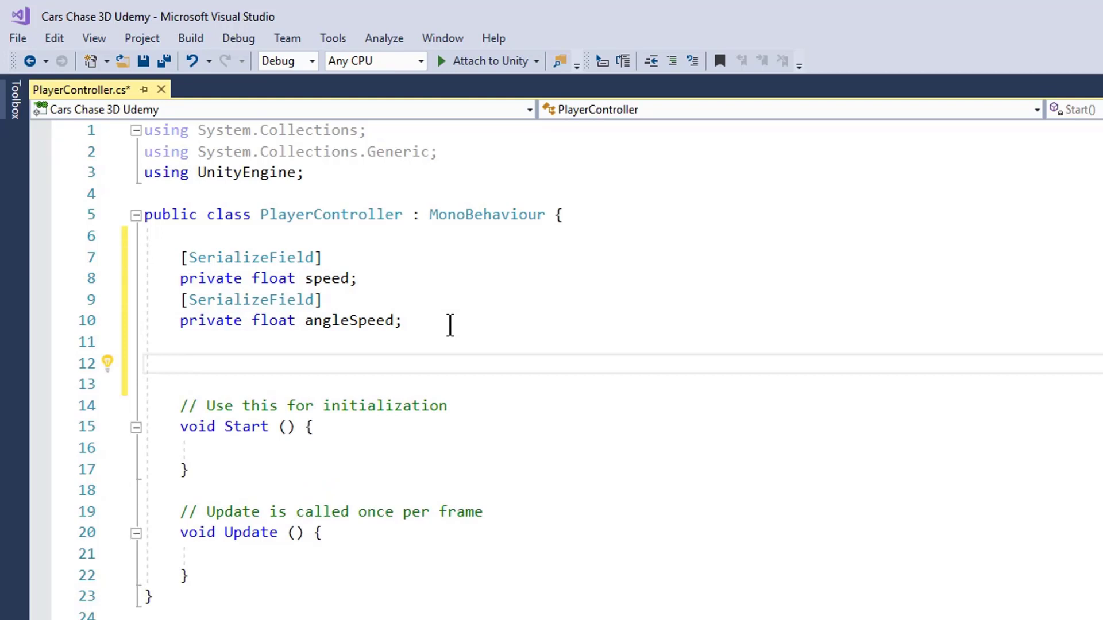
Declare private Rigidbody myBody and private int currentAngle below the serialized fields.
{"action": "type", "text": "p"}
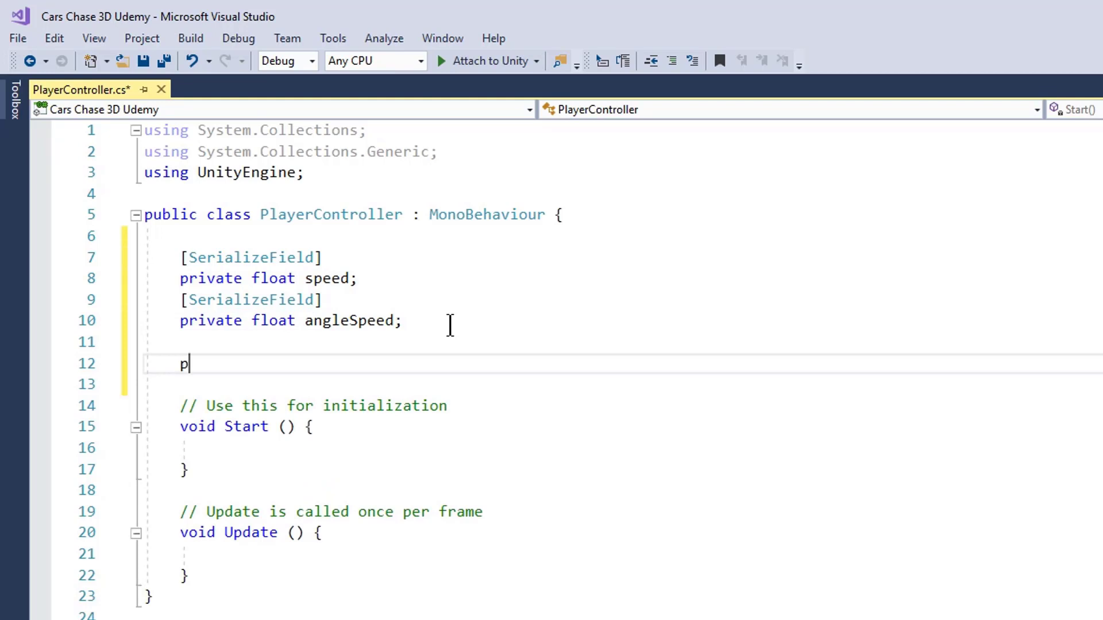
{"action": "type", "text": "rivate"}
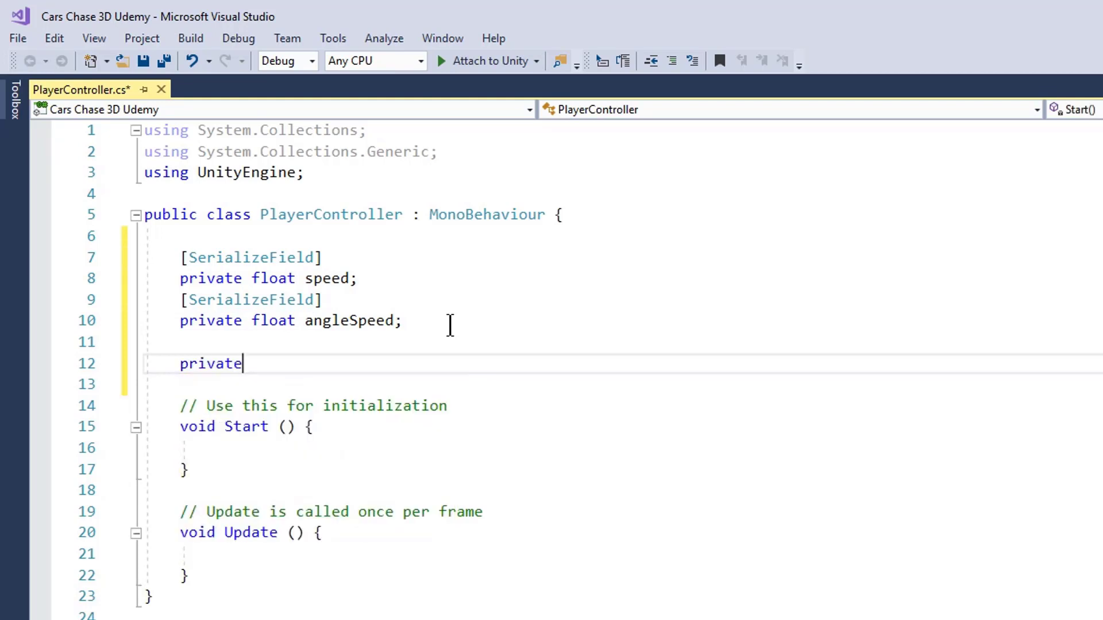
{"action": "type", "text": "Rigidbody"}
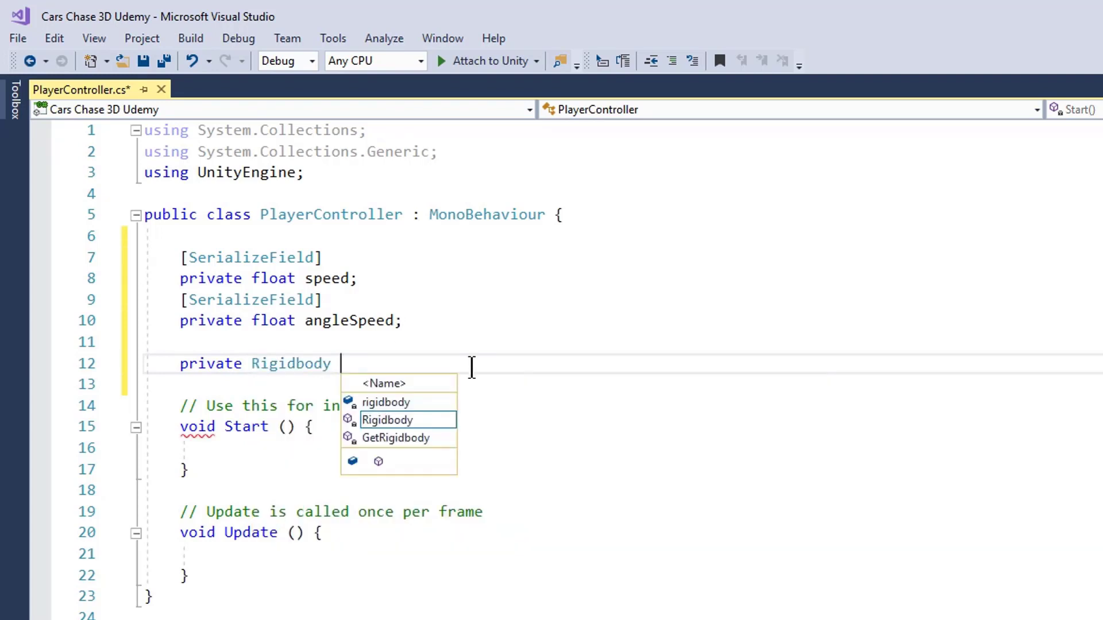
{"action": "type", "text": "myBody;"}
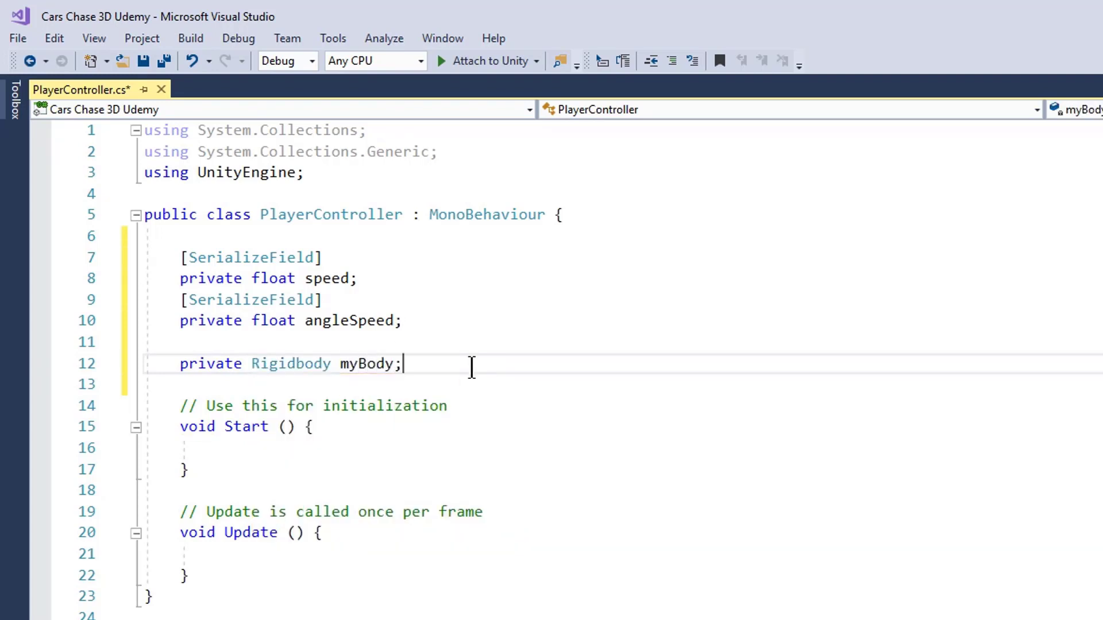
{"action": "type", "text": "pr"}
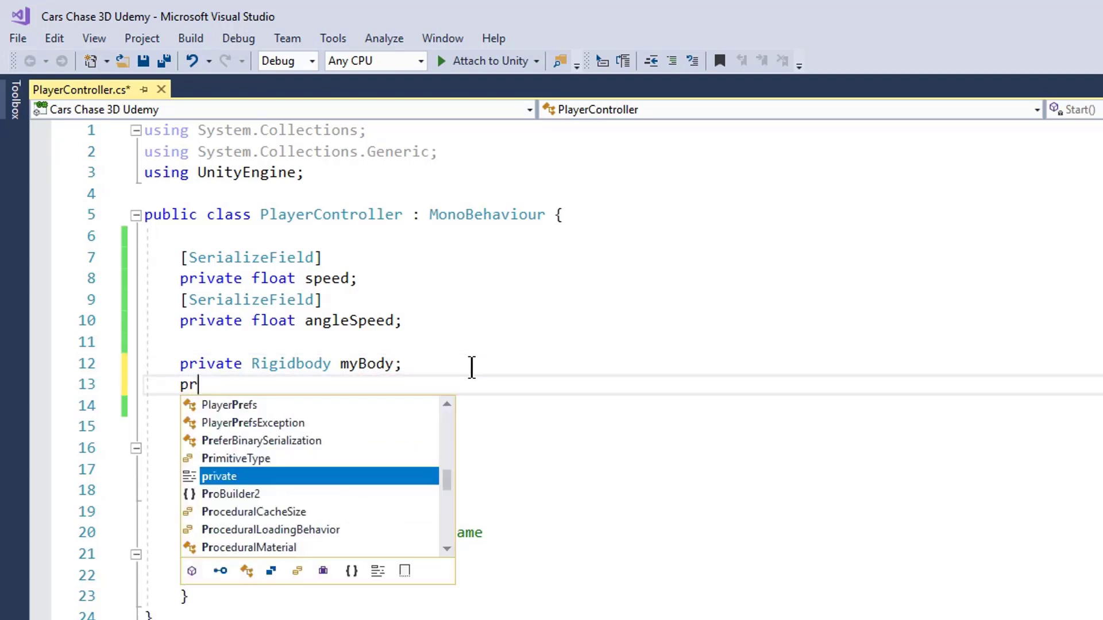
{"action": "type", "text": "ivate int curr"}
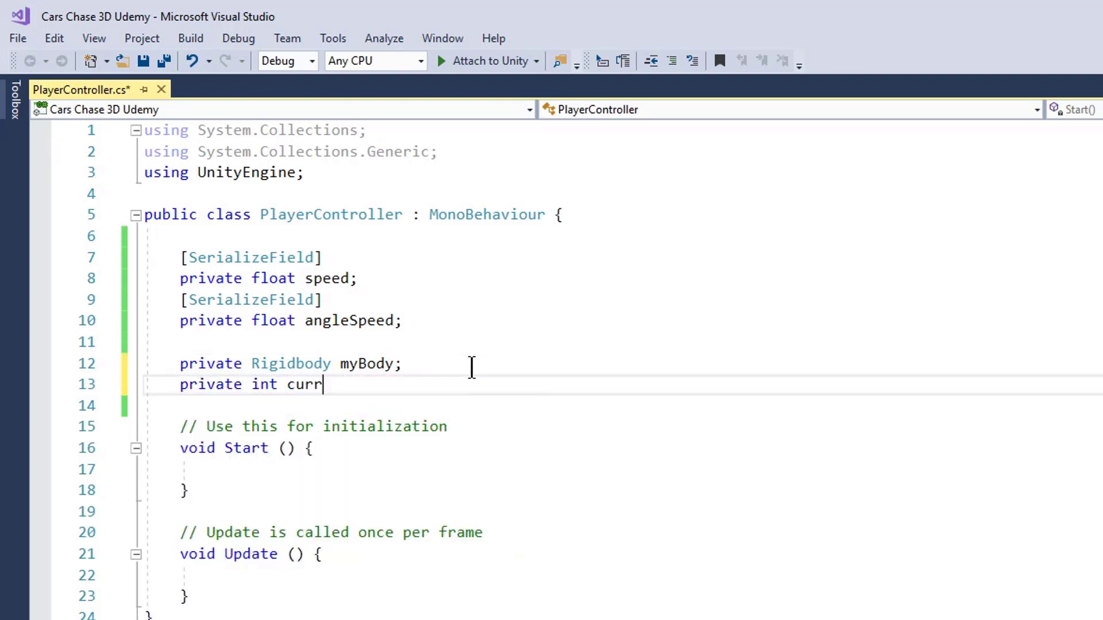
{"action": "type", "text": "entAngle;"}
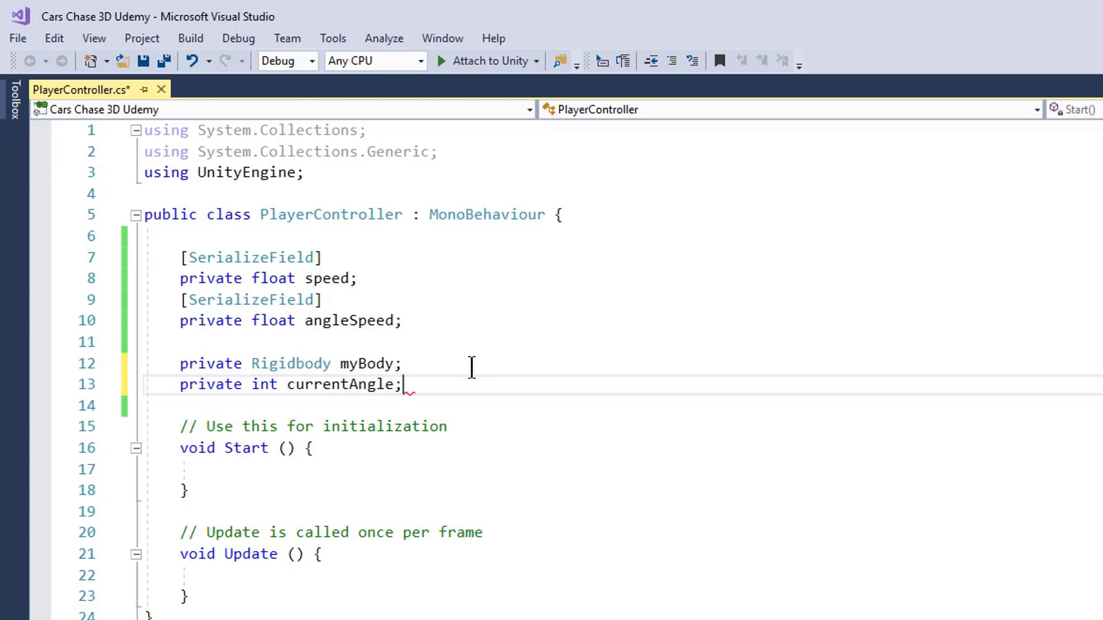
{"action": "double_click", "coordinate": [338, 384]}
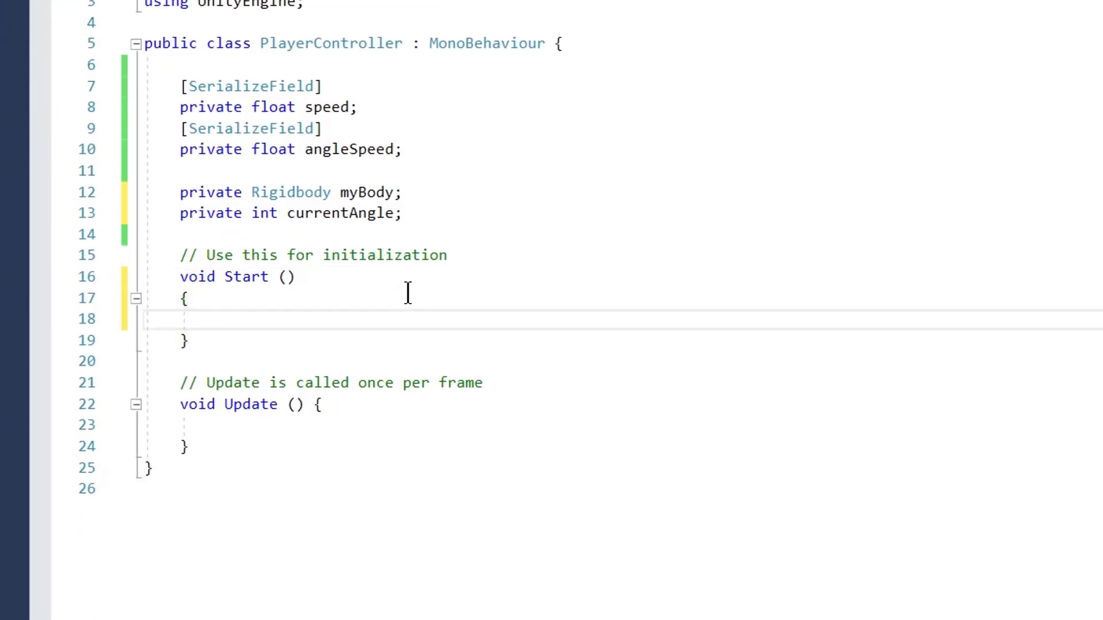
In Start, assign myBody = GetComponent<Rigidbody>();.
{"action": "type", "text": "myBody ="}
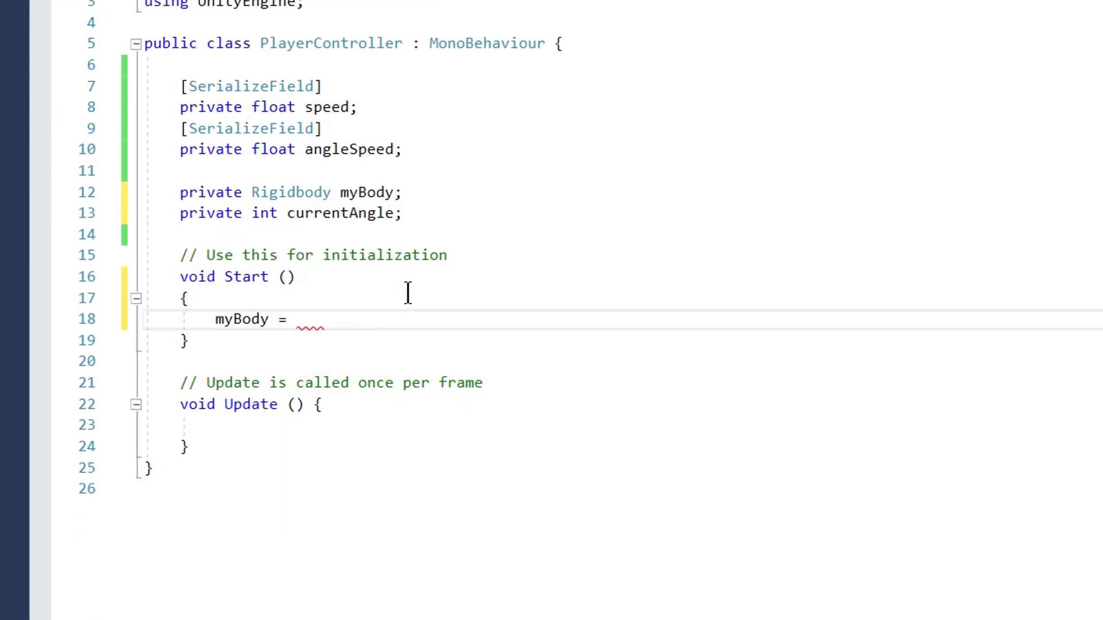
{"action": "type", "text": "GetComponent<>"}
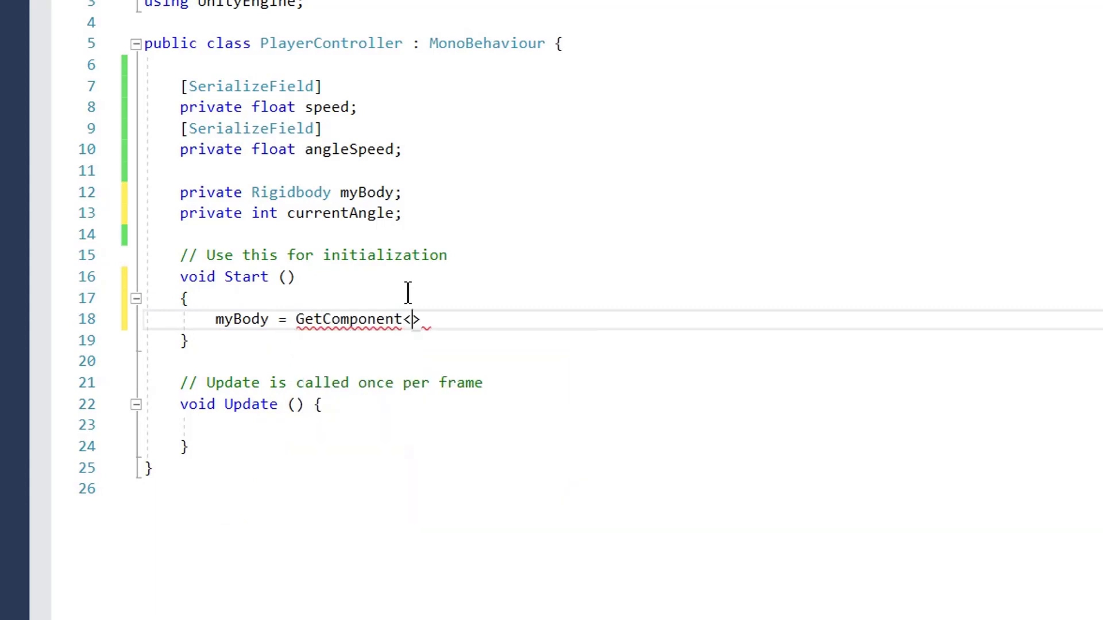
{"action": "type", "text": "Rigidbody"}
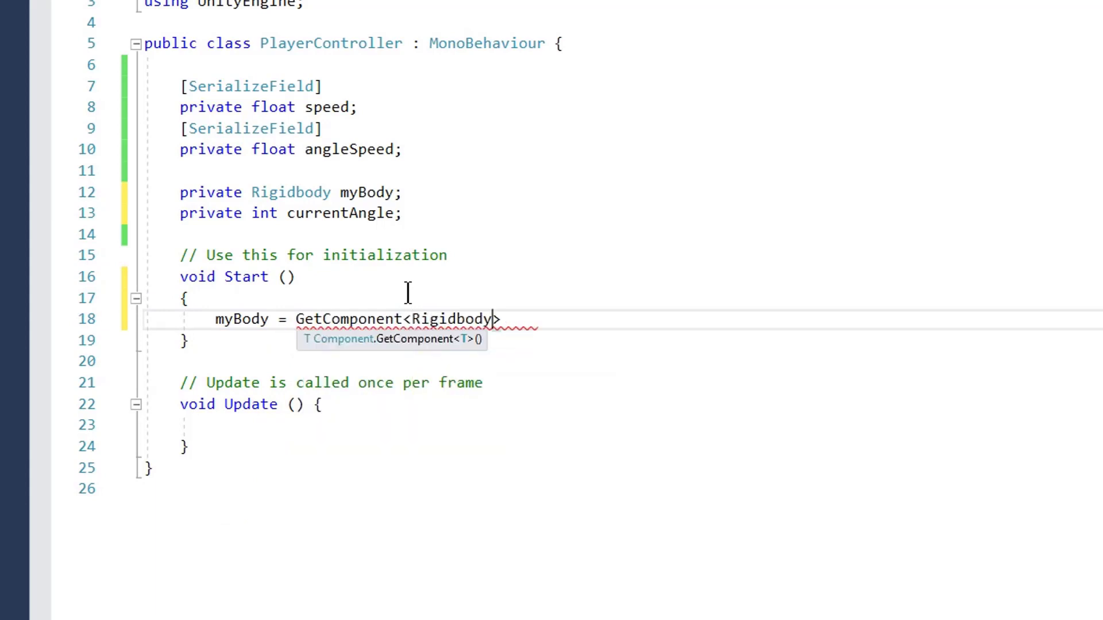
{"action": "type", "text": "();"}
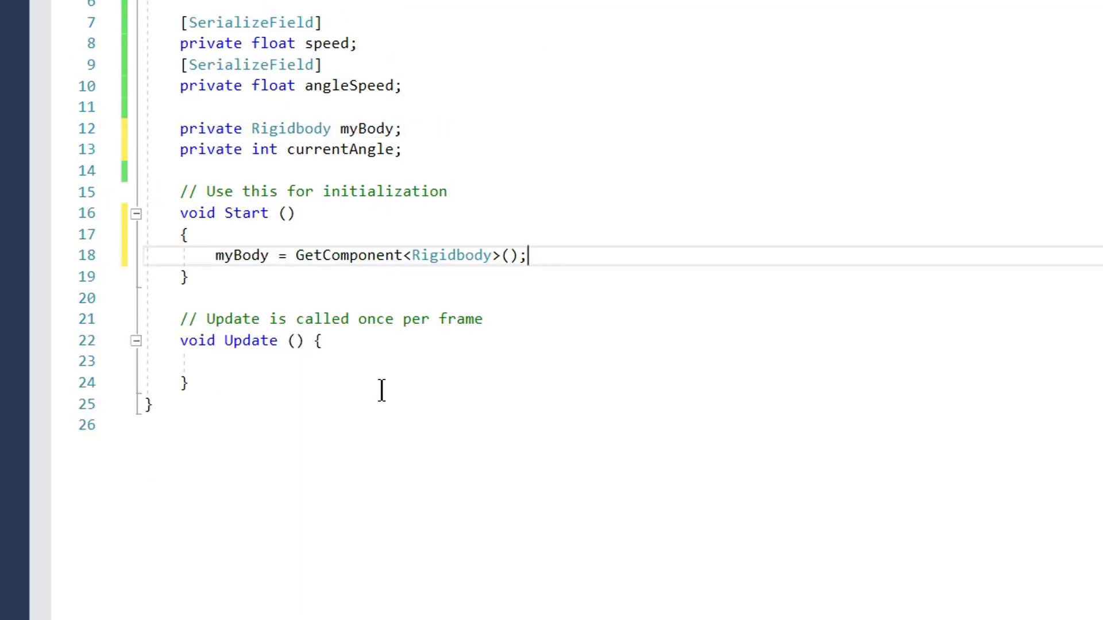
{"action": "left_click", "coordinate": [226, 340]}
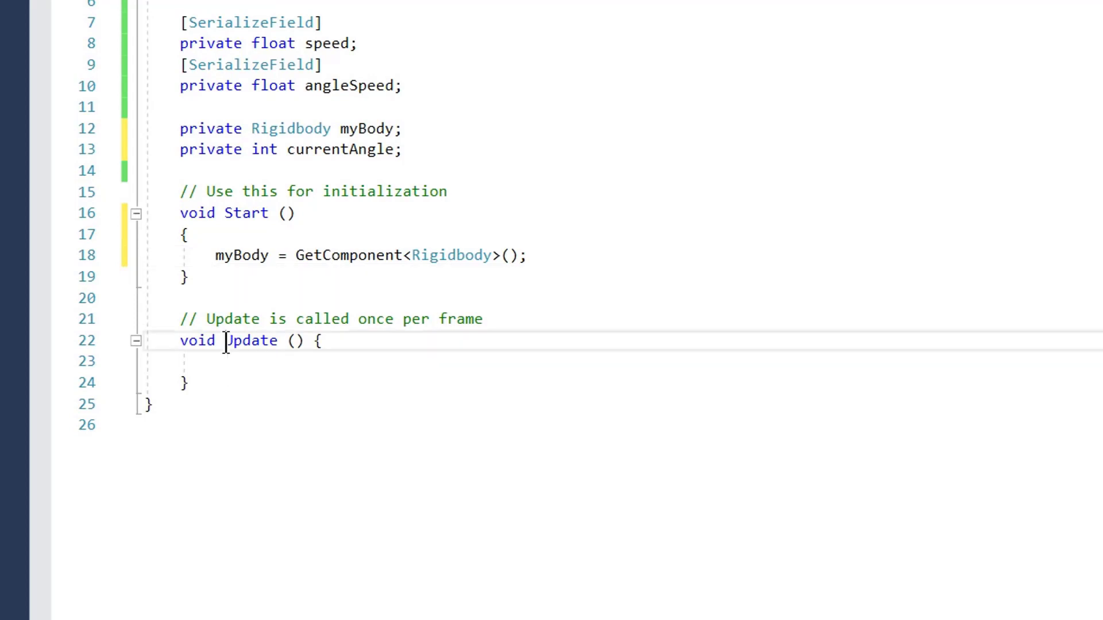
Rename Update to FixedUpdate and write transform.Translate(Vector3.forward * speed * Time.deltaTime).
{"action": "type", "text": "Fixed"}
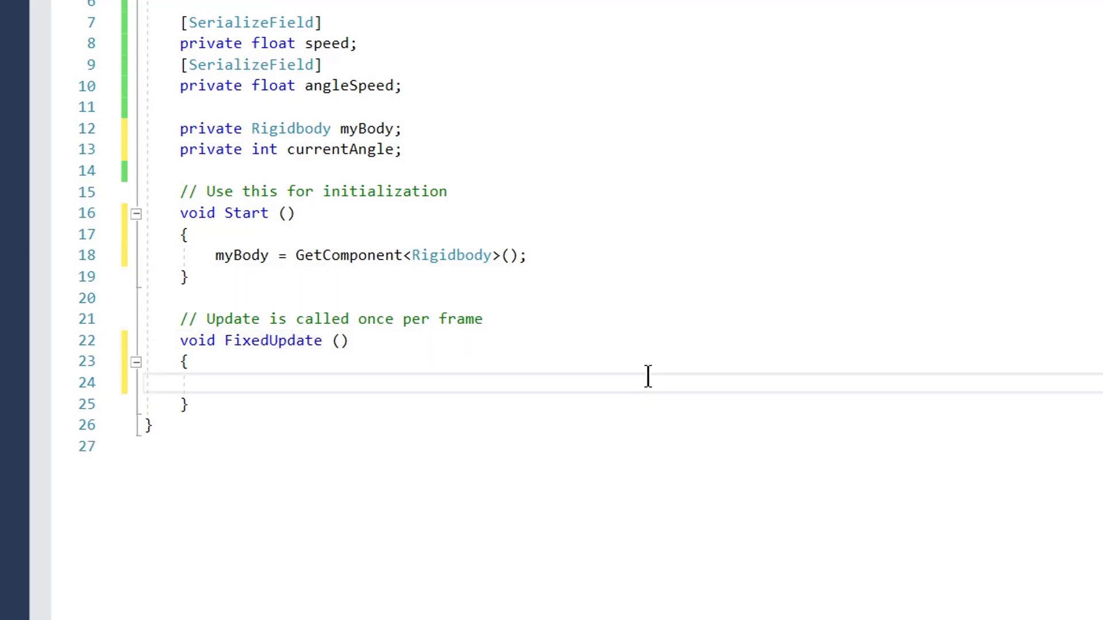
{"action": "type", "text": "transform."}
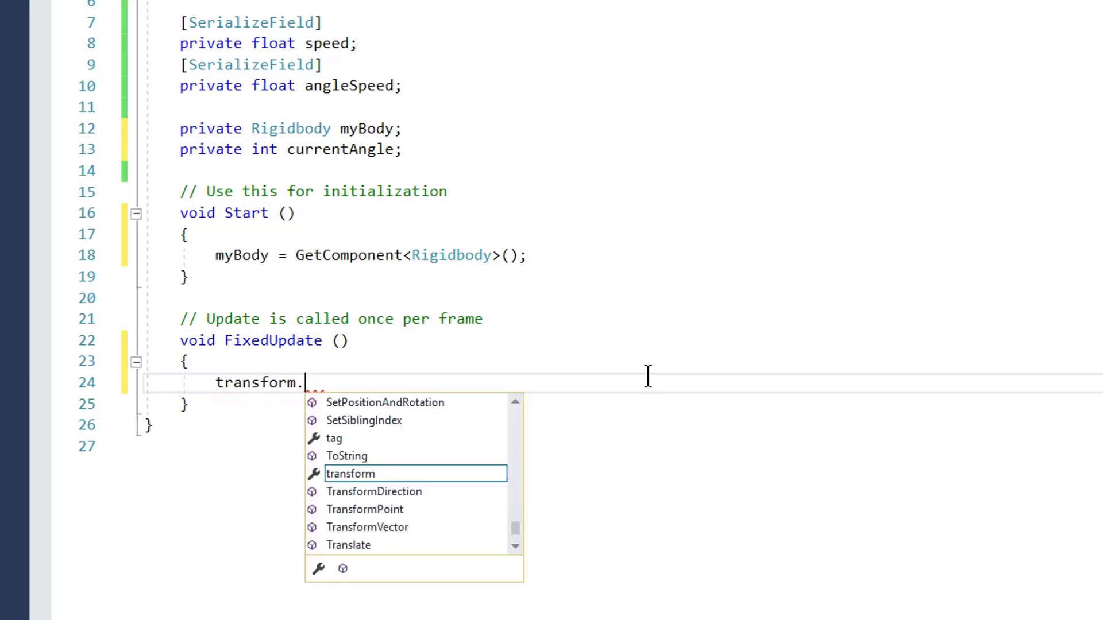
{"action": "type", "text": "Translate("}
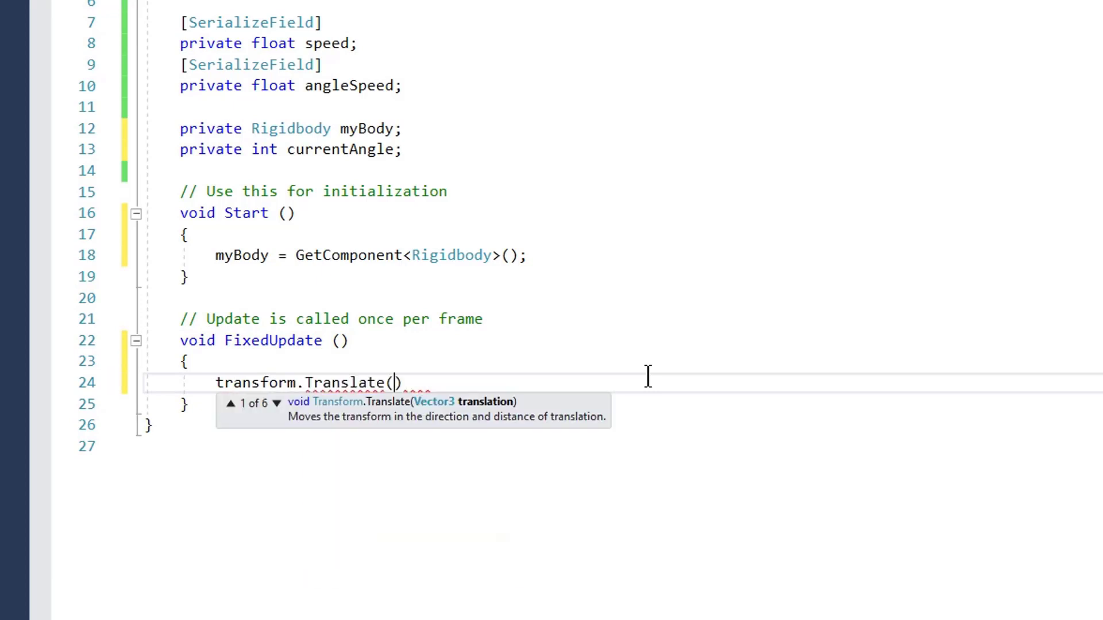
{"action": "type", "text": "Vector3.forward * speed *"}
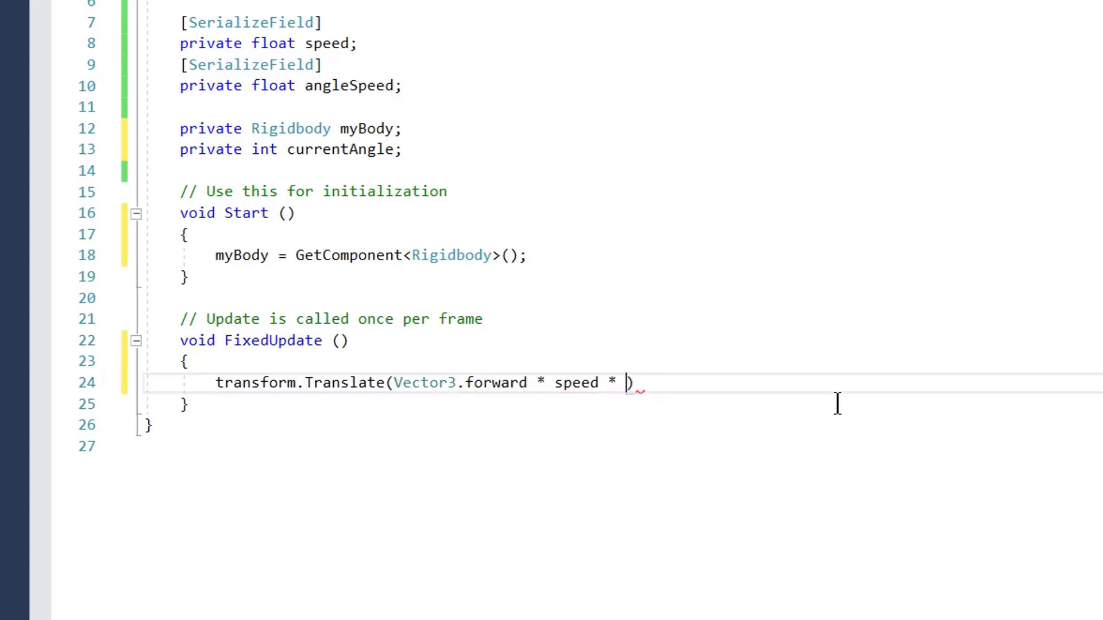
{"action": "type", "text": "Time.de"}
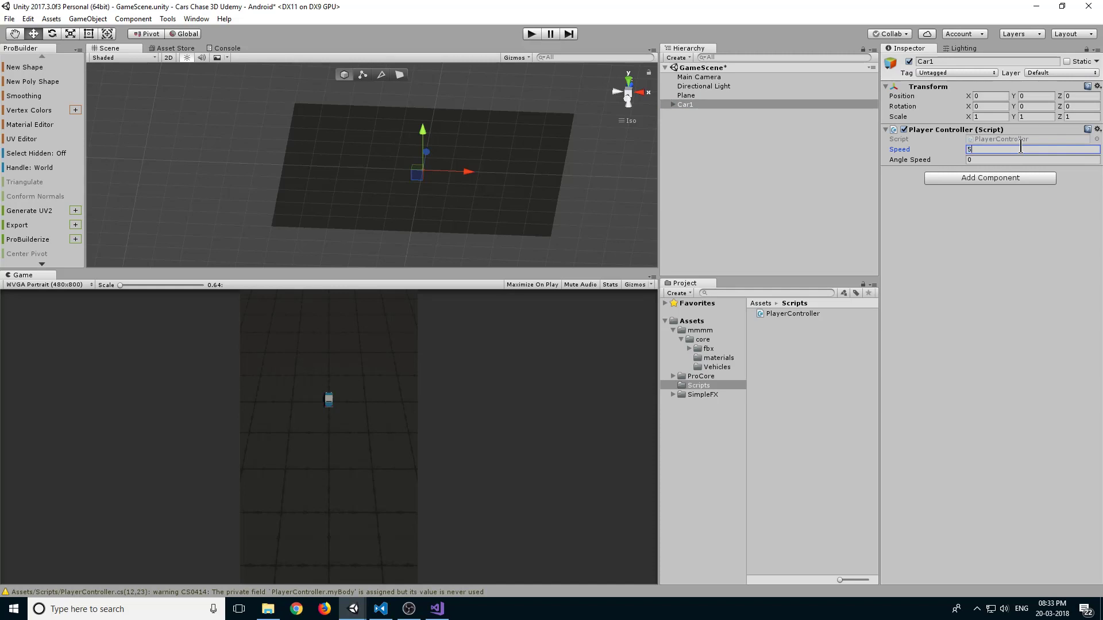
Set Car1's Angle Speed to 15 and test-run the scene with the car moving forward.
{"action": "type", "text": "15"}
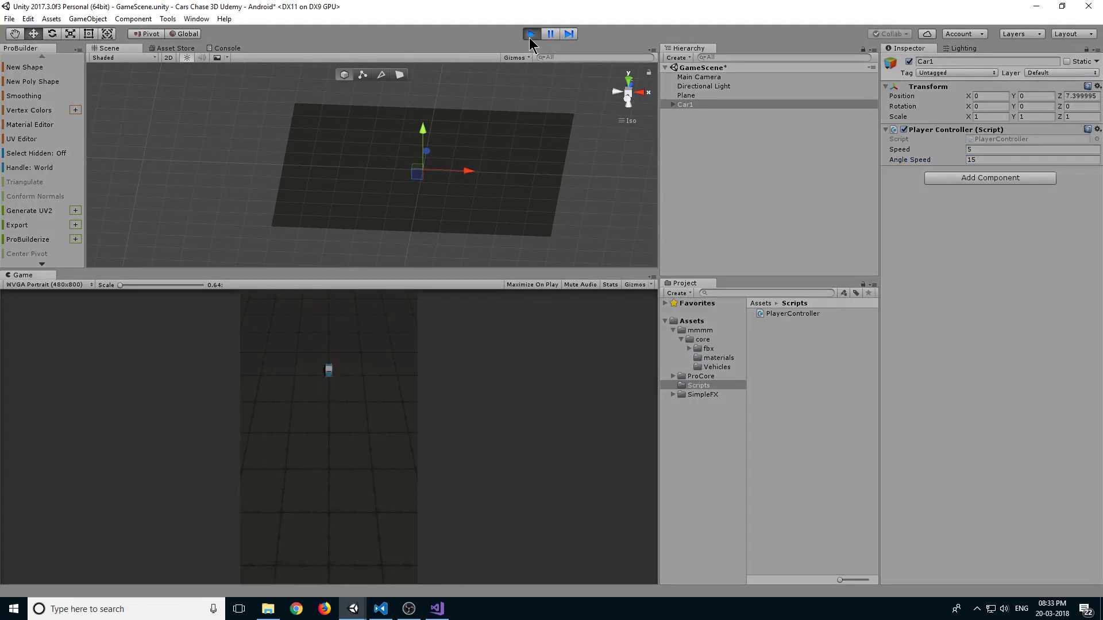
{"action": "left_click", "coordinate": [531, 33]}
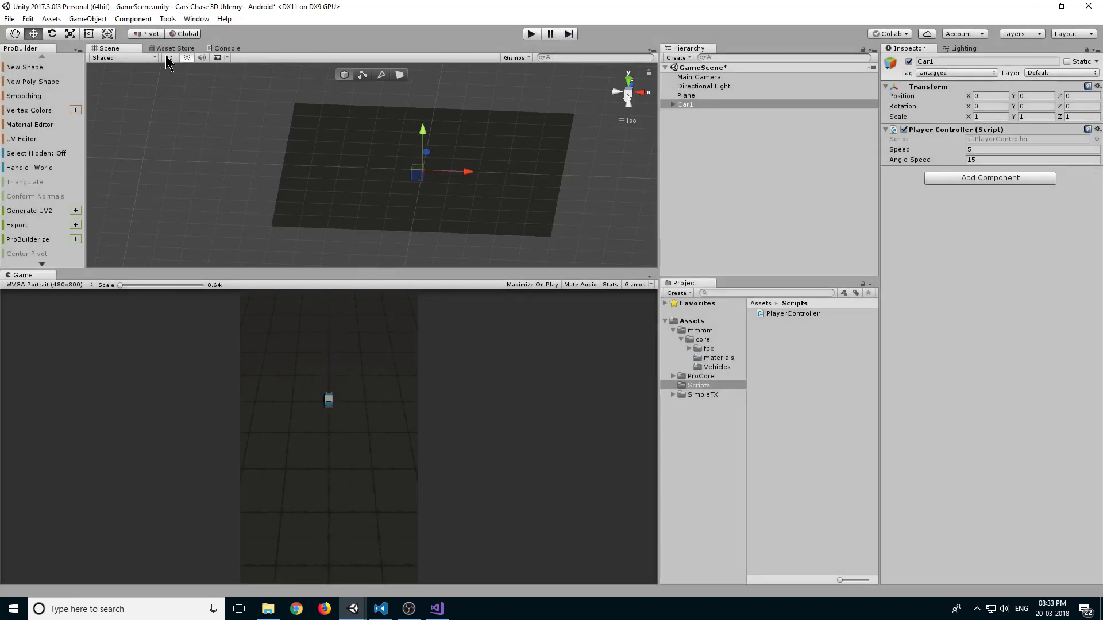
{"action": "left_click", "coordinate": [167, 58]}
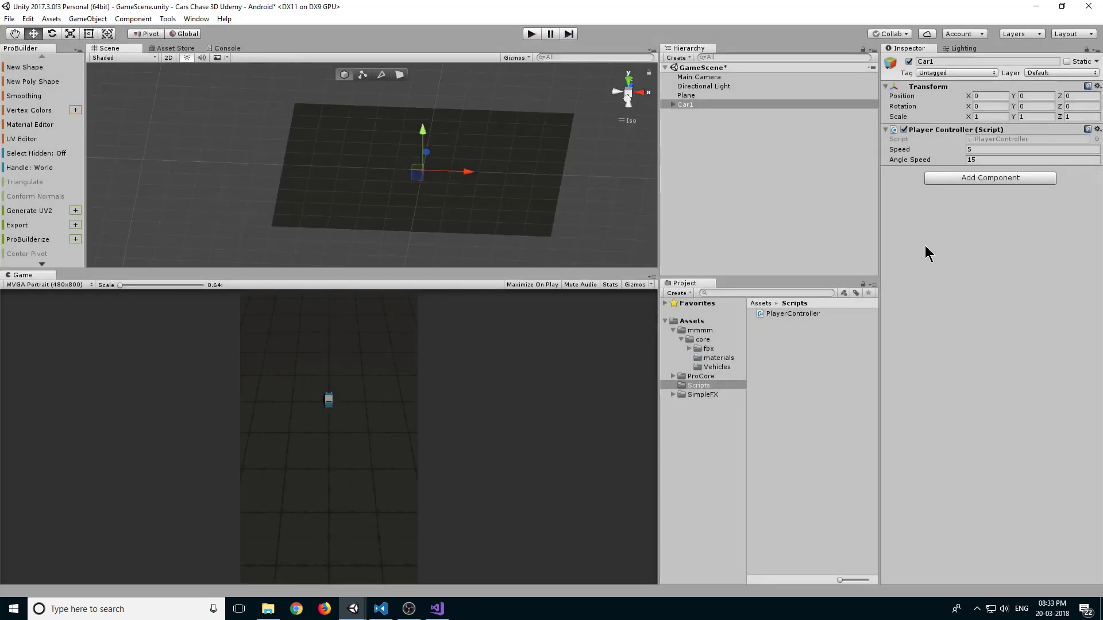
{"action": "mouse_move", "coordinate": [1006, 217]}
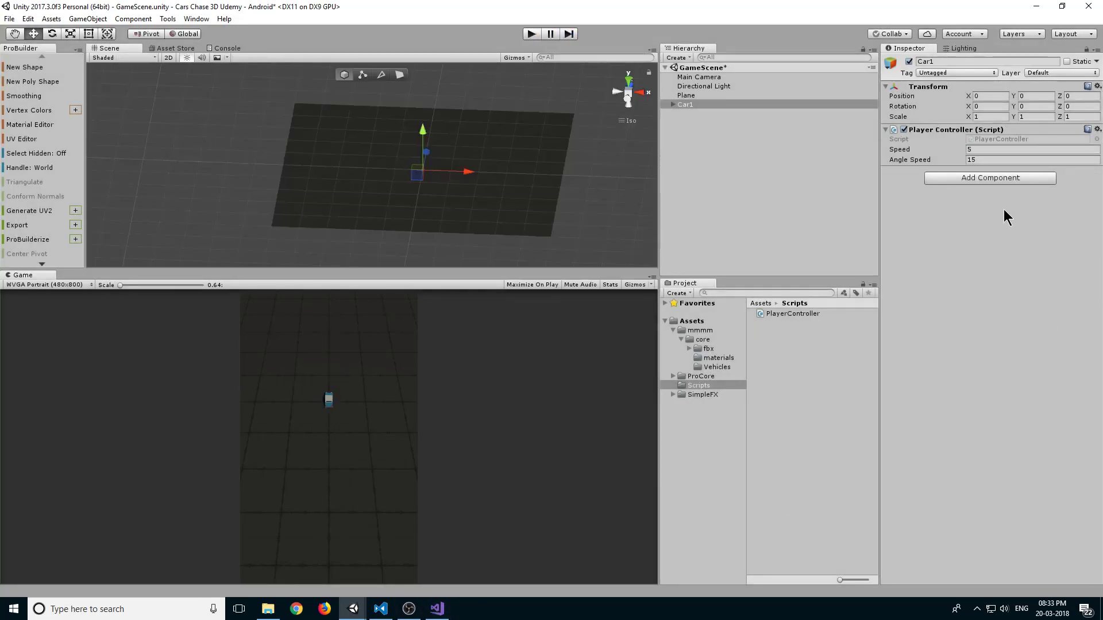
Add a Rigidbody component to Car1 from the Physics components.
{"action": "left_click", "coordinate": [989, 177]}
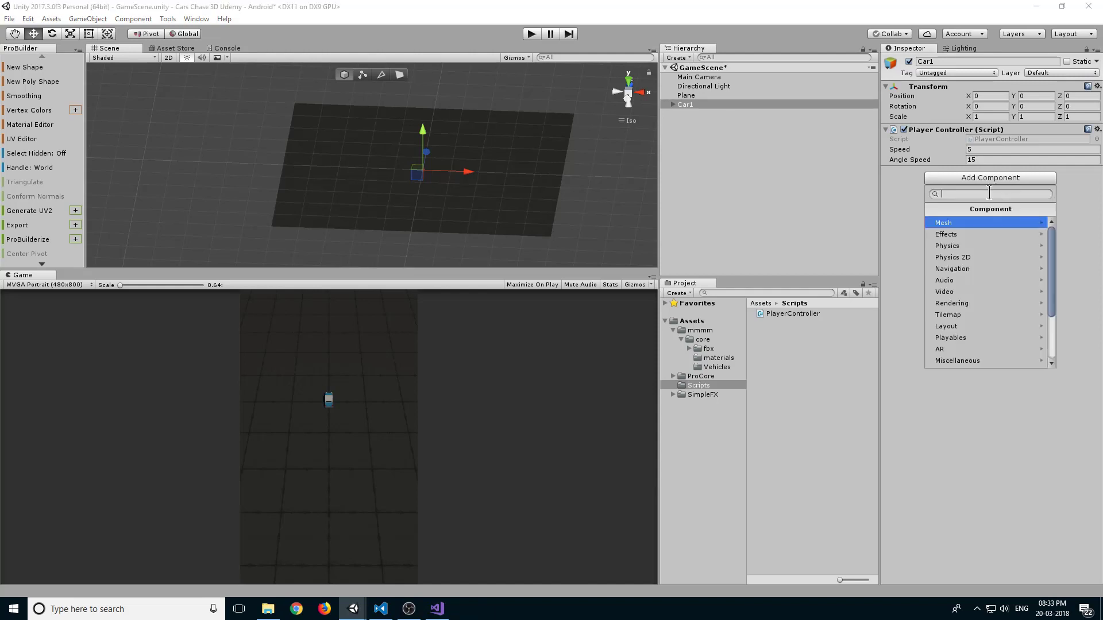
{"action": "left_click", "coordinate": [947, 246]}
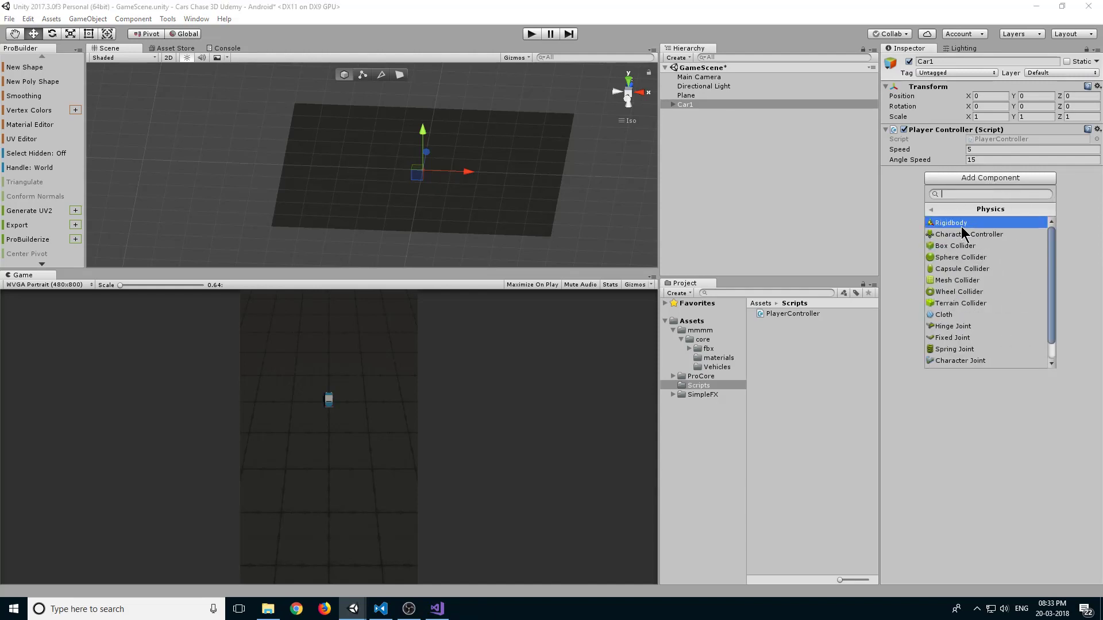
{"action": "left_click", "coordinate": [951, 222]}
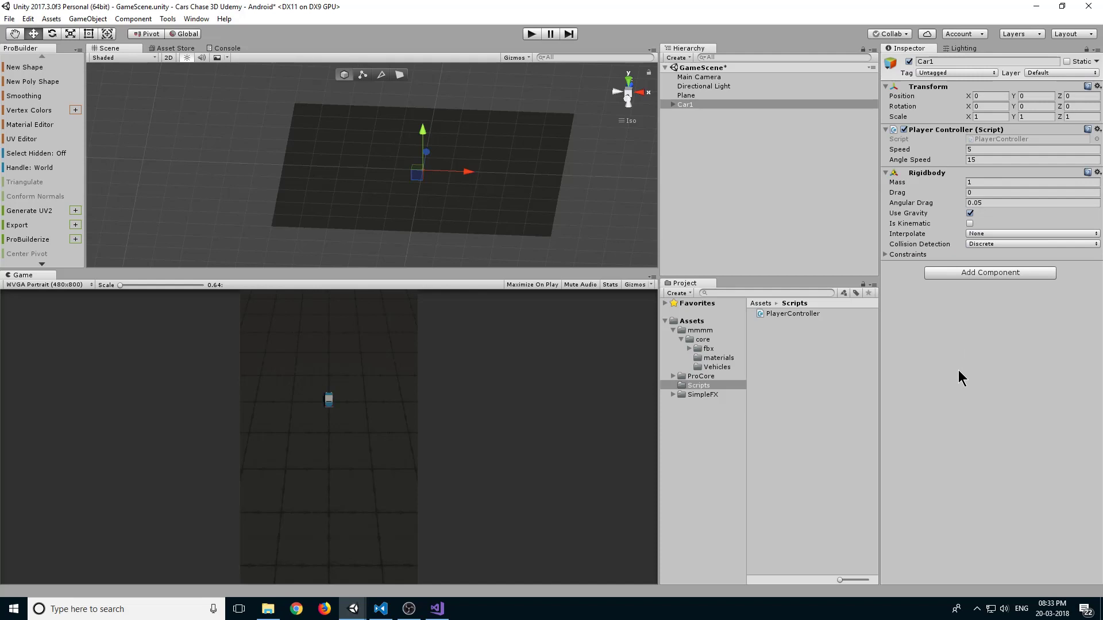
{"action": "mouse_move", "coordinate": [953, 218]}
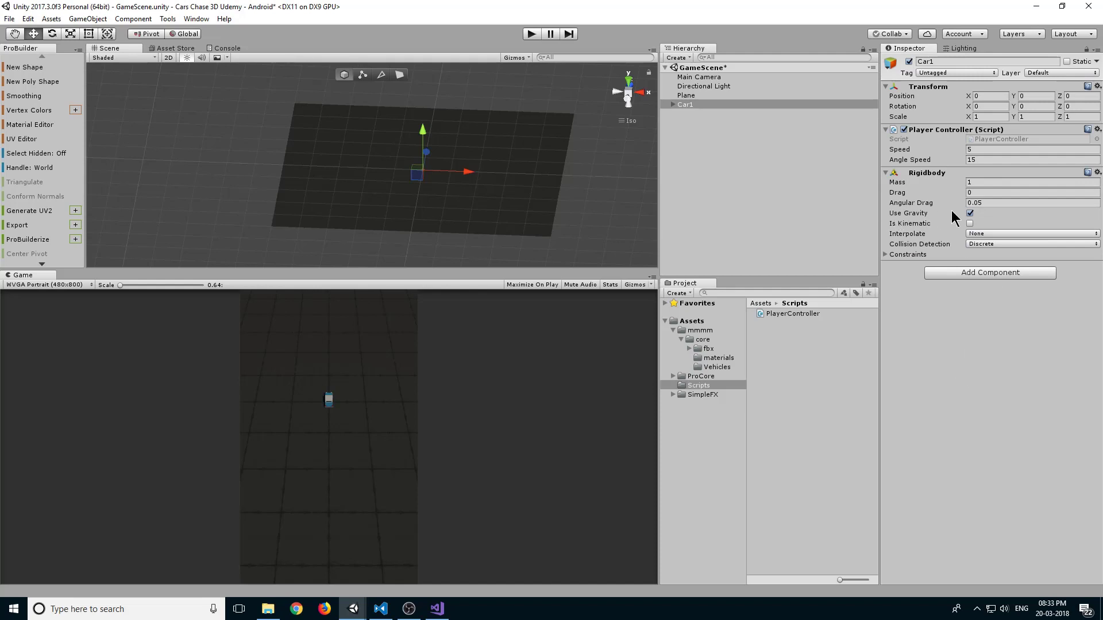
Turn off Use Gravity, enable Is Kinematic, set Mass 100 and freeze rotation on X and Z.
{"action": "left_click", "coordinate": [970, 214]}
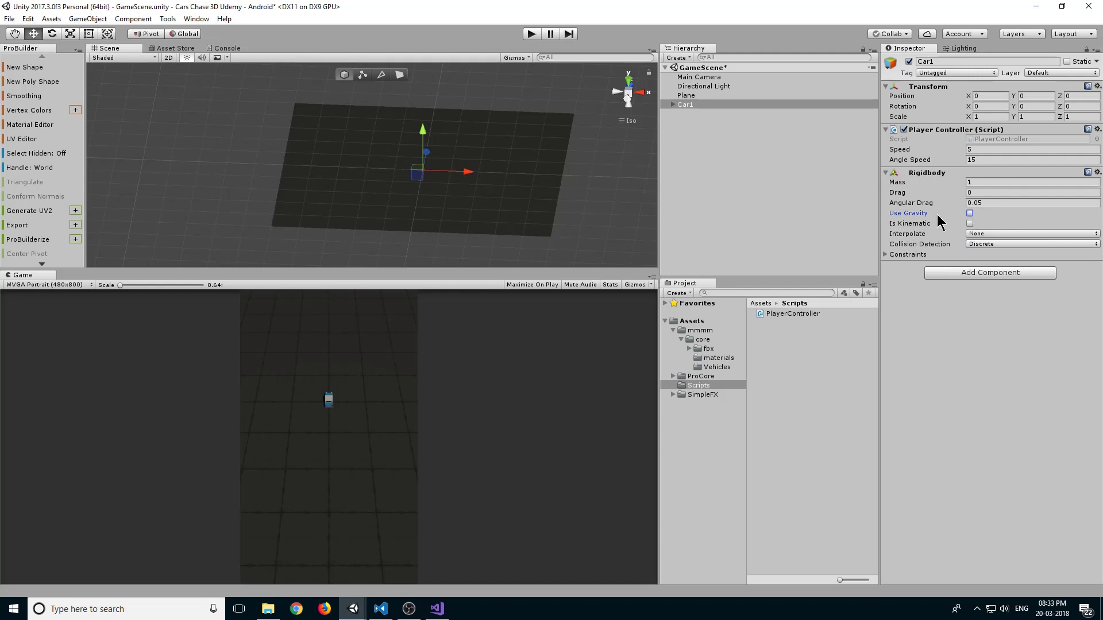
{"action": "mouse_move", "coordinate": [888, 229]}
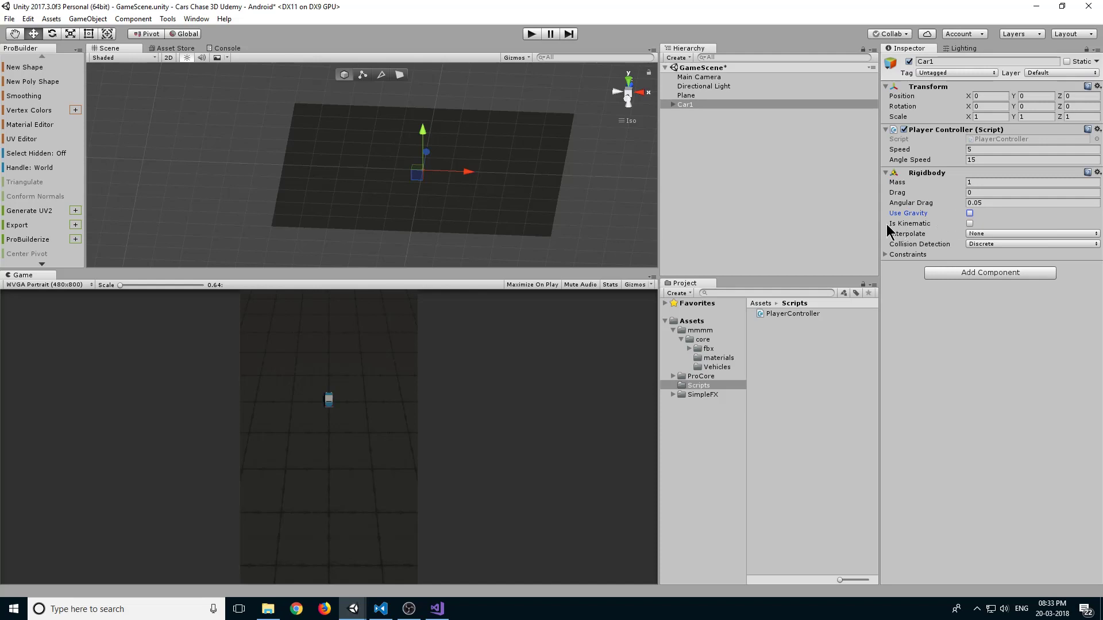
{"action": "mouse_move", "coordinate": [974, 232]}
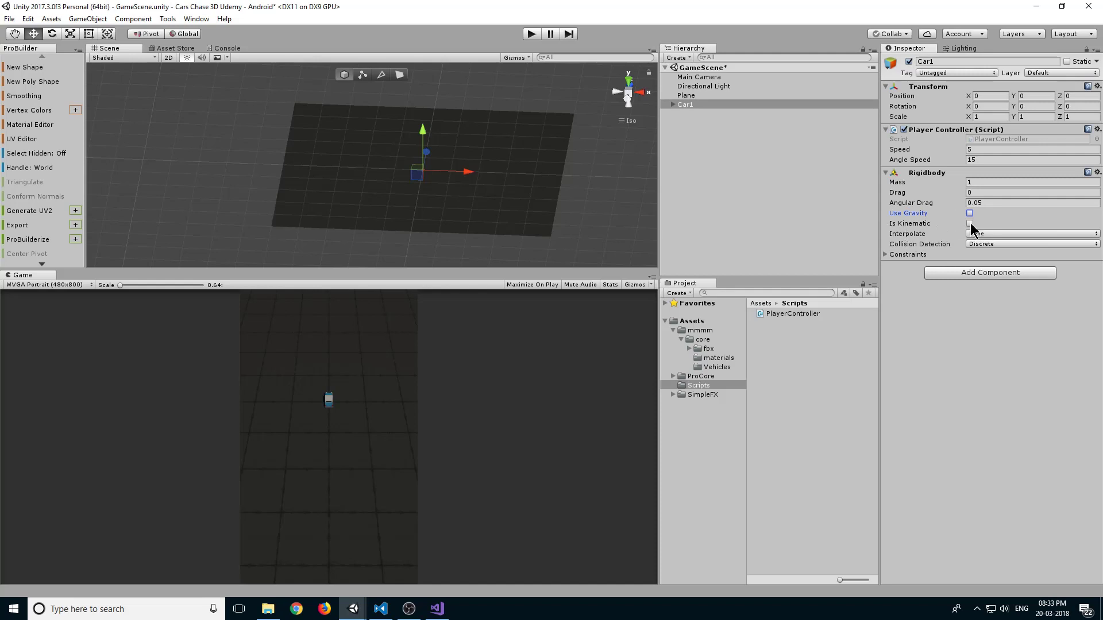
{"action": "left_click", "coordinate": [970, 224]}
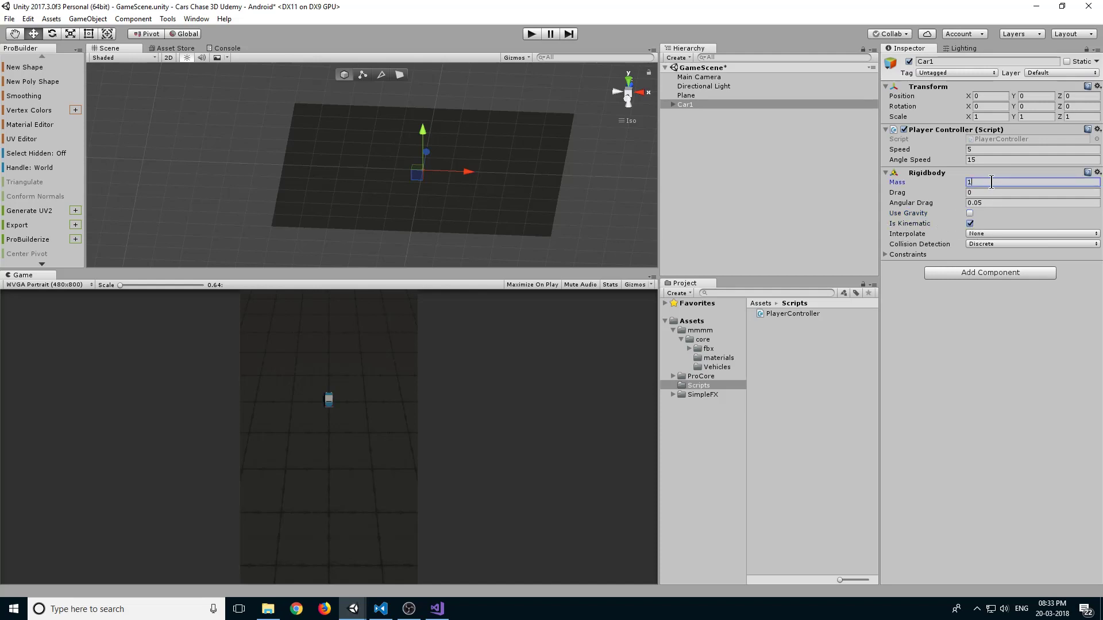
{"action": "type", "text": "100"}
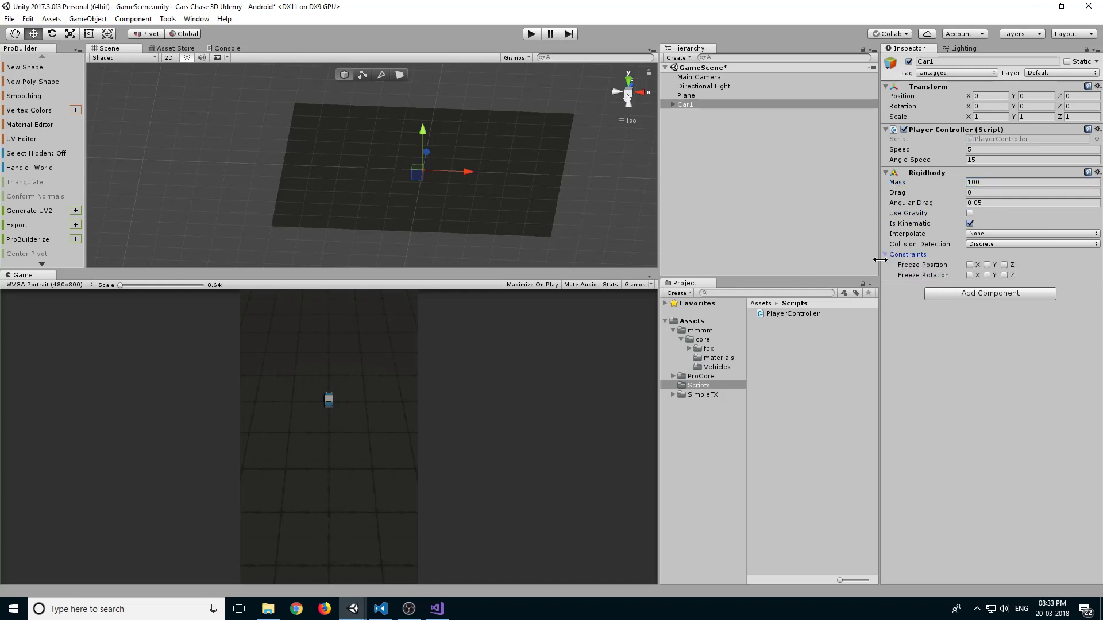
{"action": "mouse_move", "coordinate": [1031, 322]}
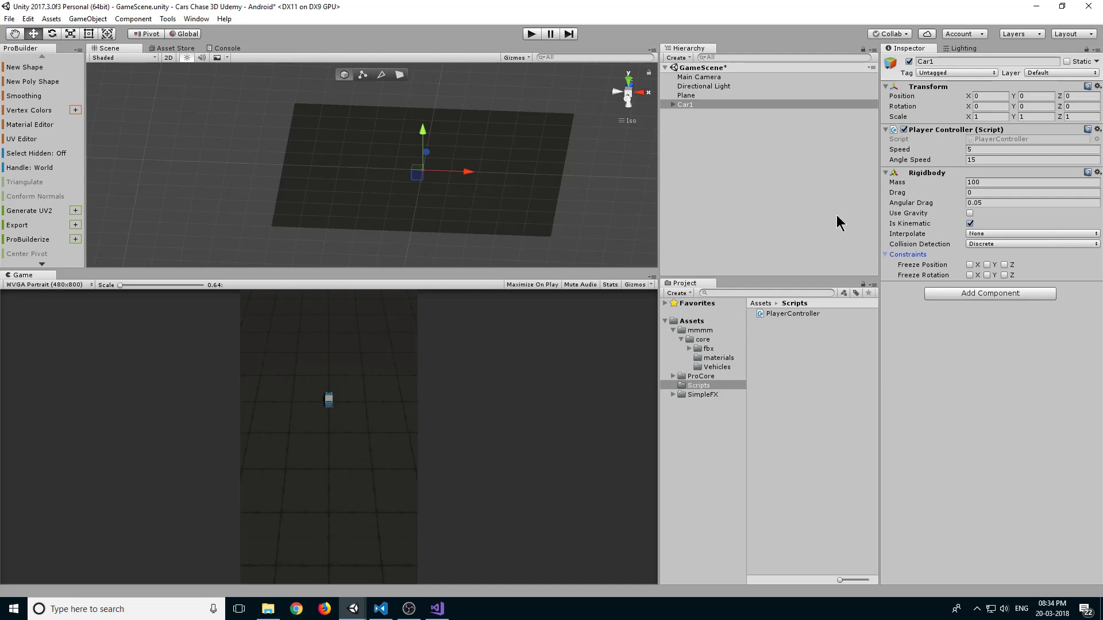
{"action": "left_click", "coordinate": [969, 275]}
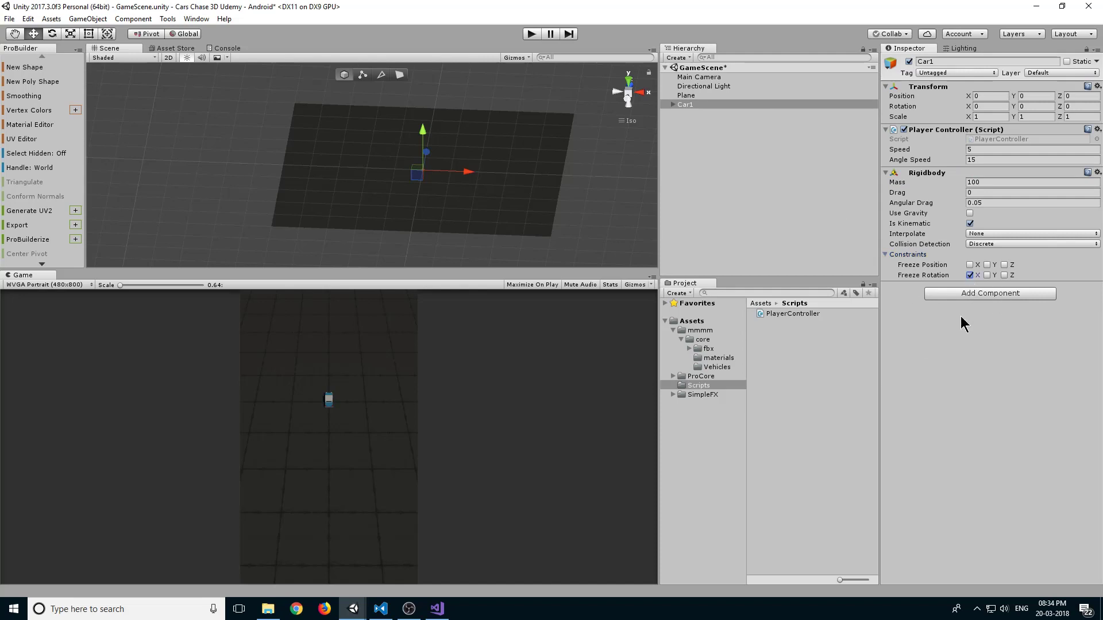
{"action": "left_click", "coordinate": [1004, 274]}
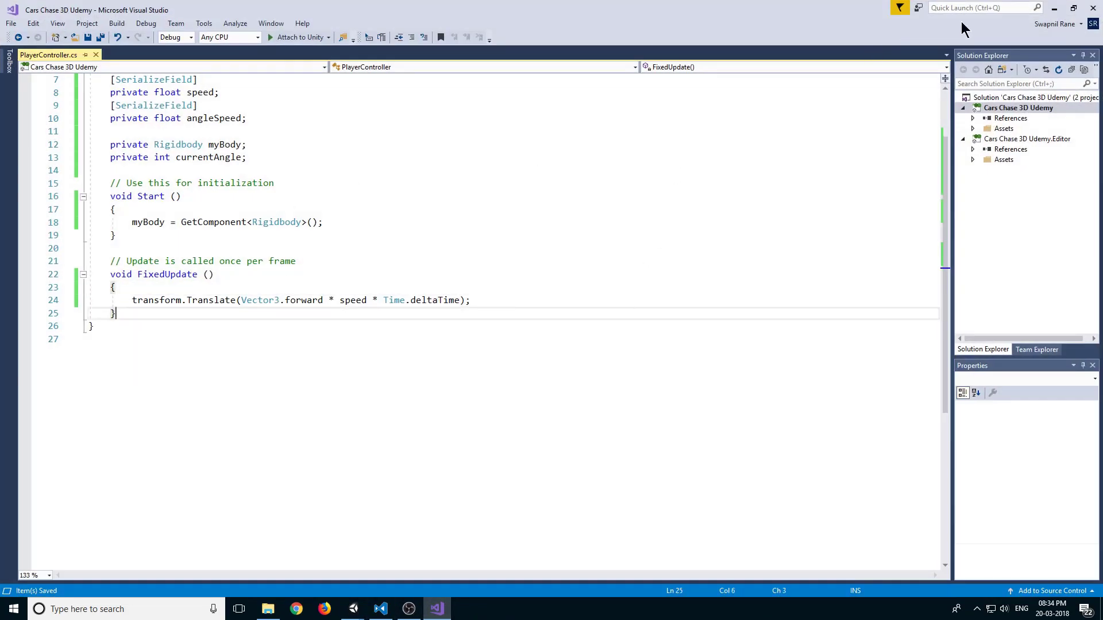
Return to Unity, play the scene to watch Car1 drive forward, then stop the run.
{"action": "left_click", "coordinate": [353, 609]}
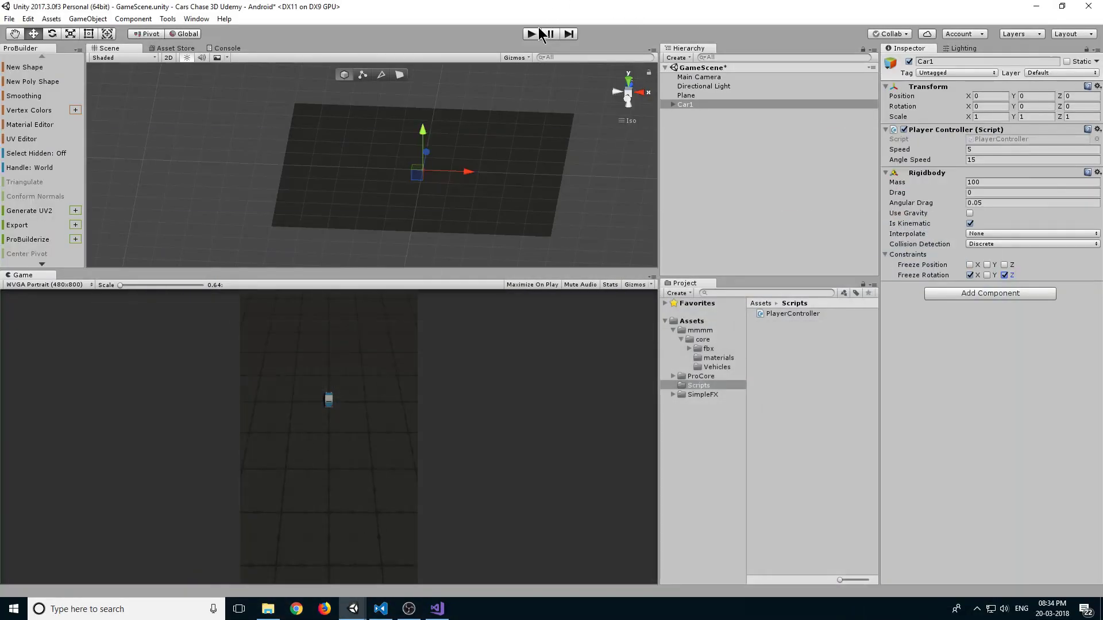
{"action": "left_click", "coordinate": [531, 33]}
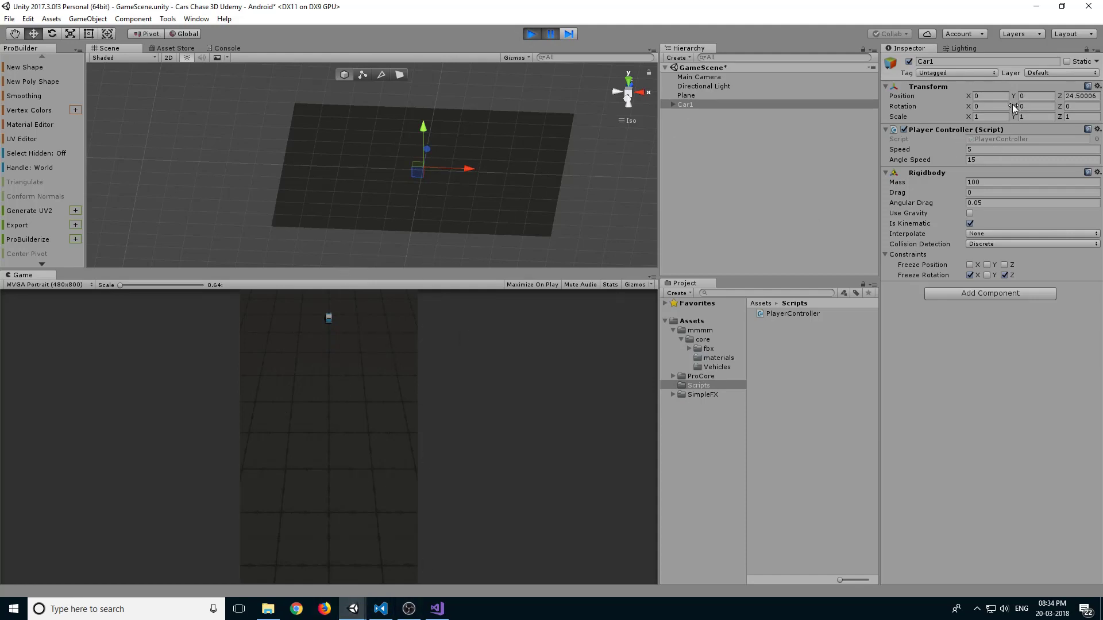
{"action": "type", "text": "19.69"}
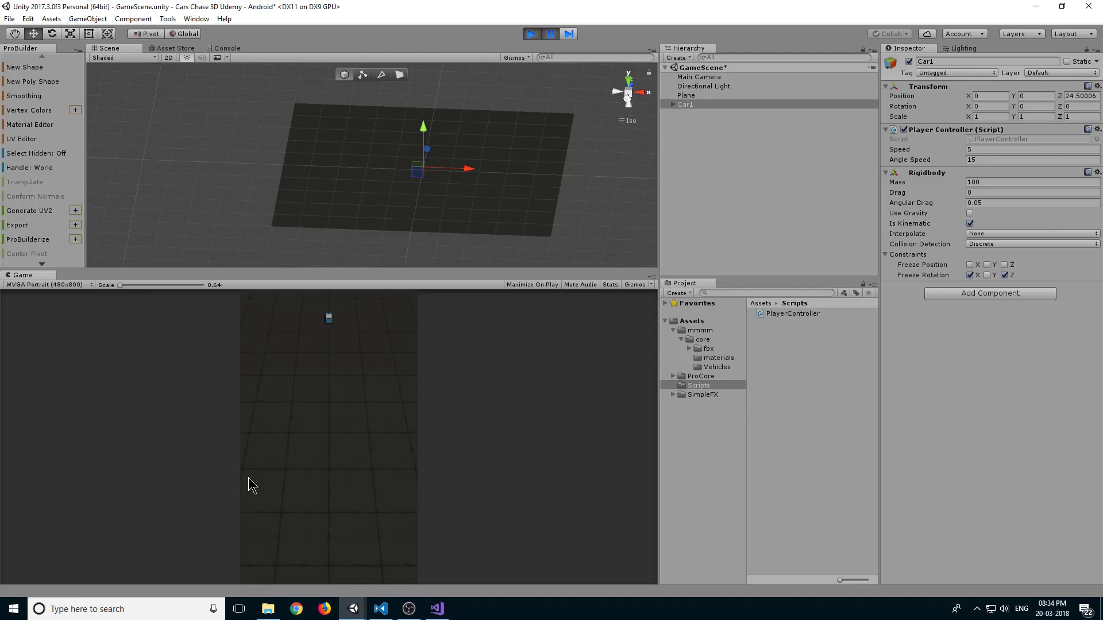
{"action": "left_click", "coordinate": [531, 33]}
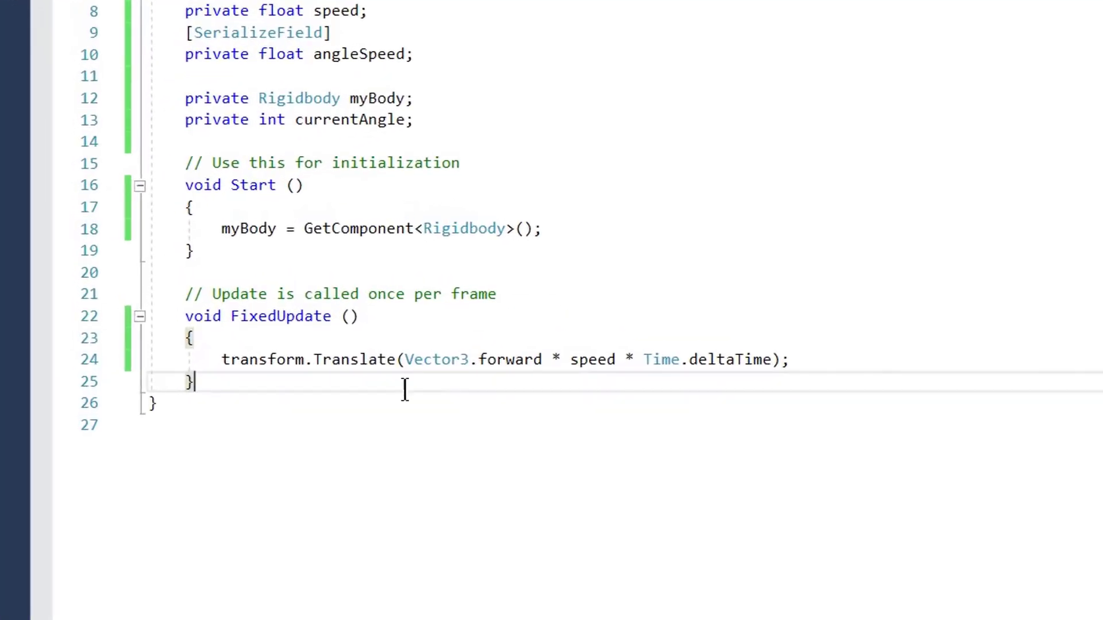
Write MoveLeft() rotating the car by -Vector3.up * angleSpeed * Time.deltaTime.
{"action": "type", "text": "p"}
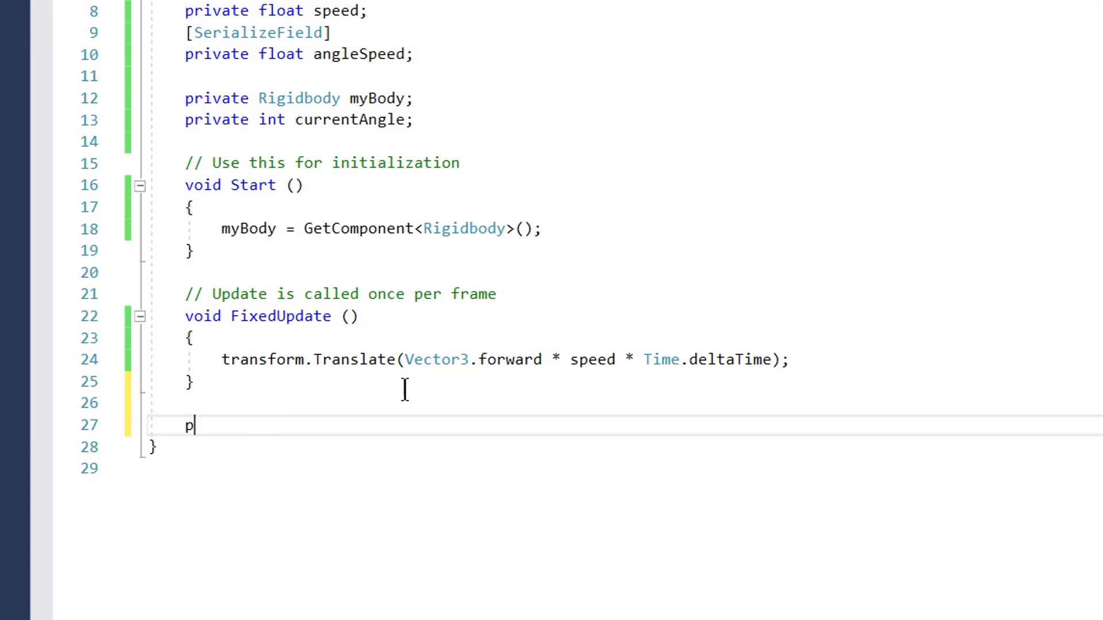
{"action": "type", "text": "ublic v"}
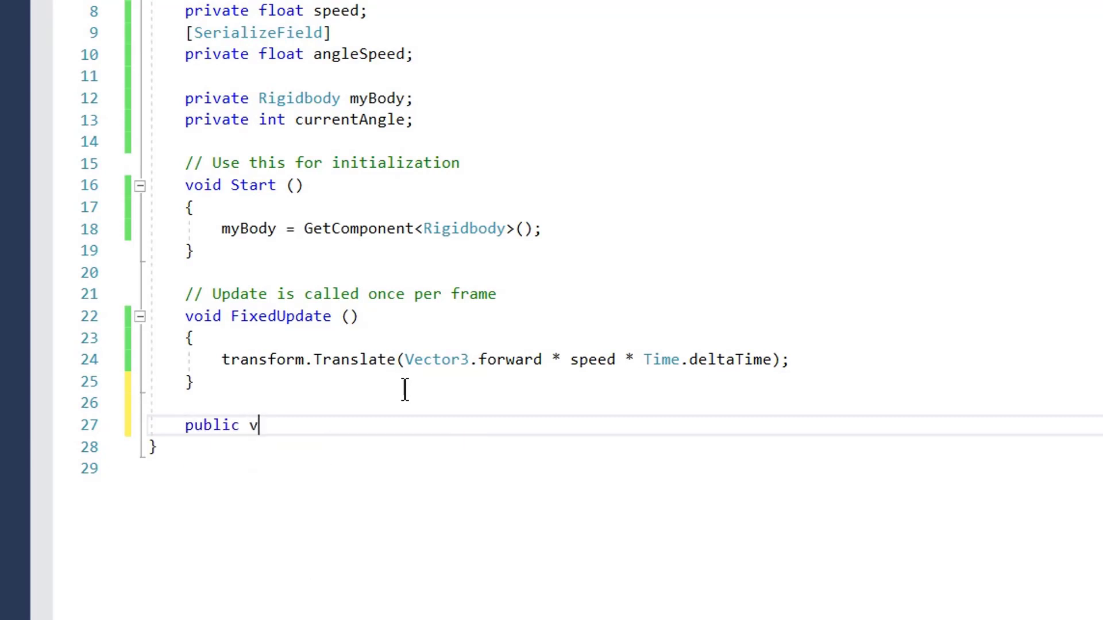
{"action": "type", "text": "oid MoveLe"}
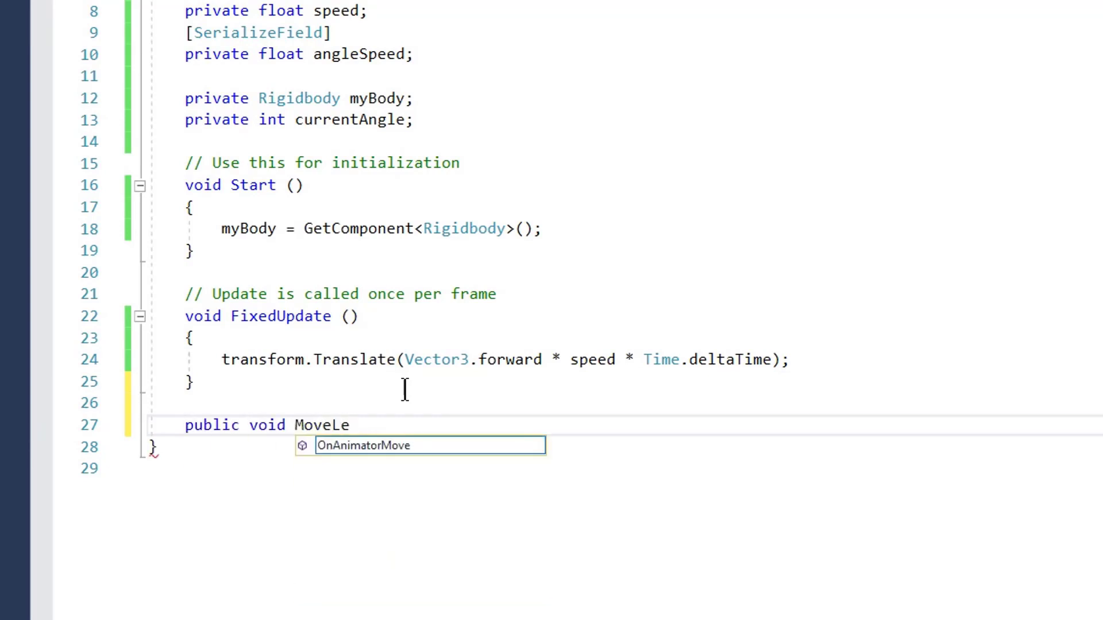
{"action": "type", "text": "ft()"}
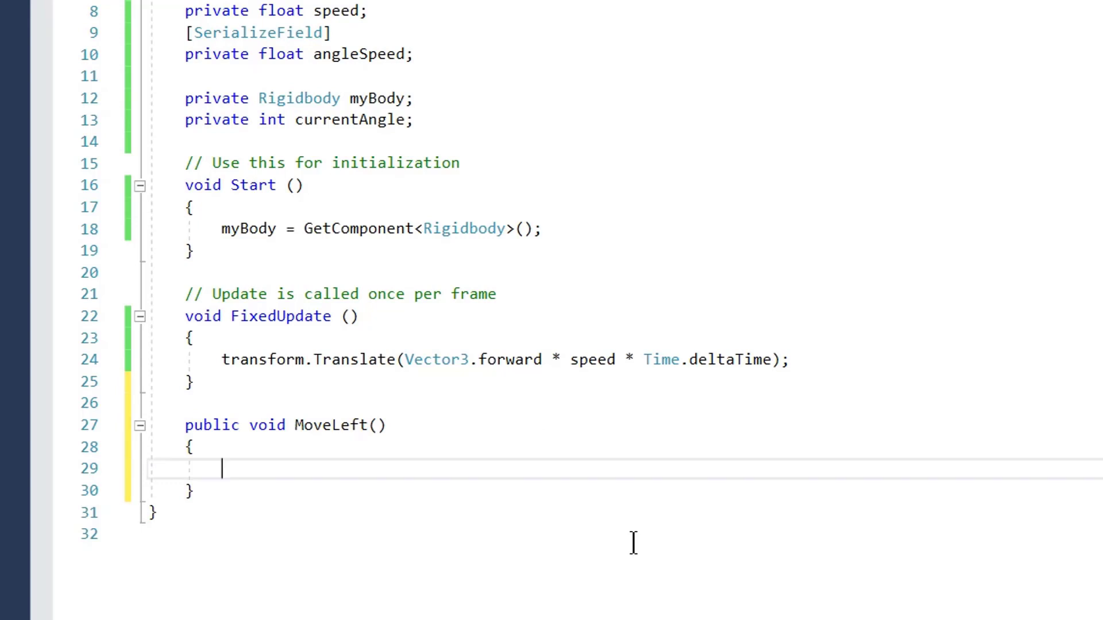
{"action": "type", "text": "transform.Rotate("}
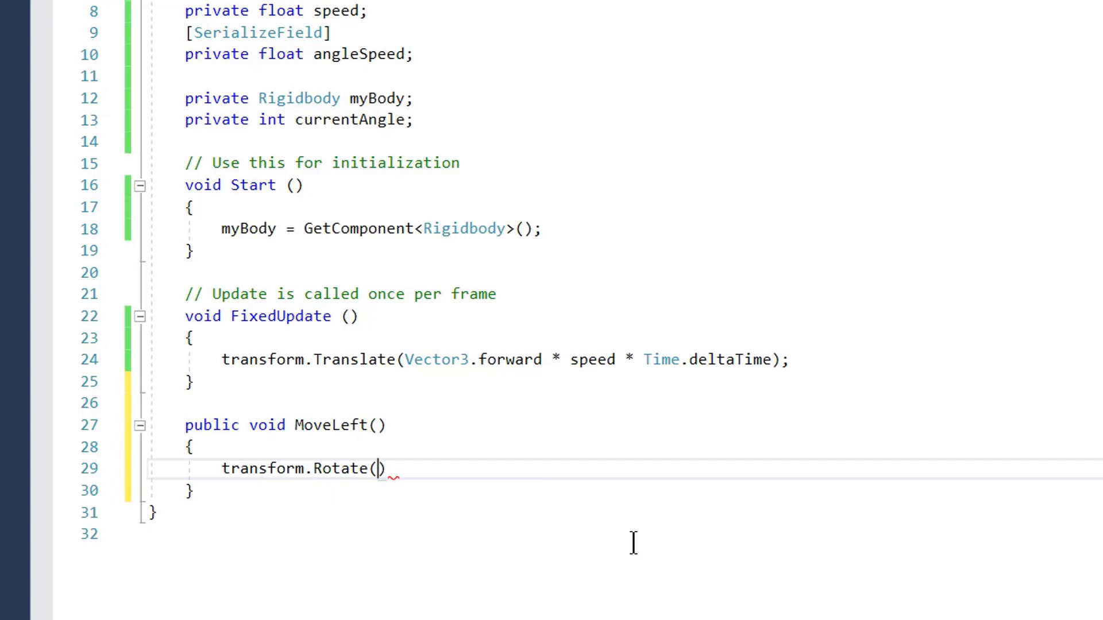
{"action": "type", "text": "Vector3.up"}
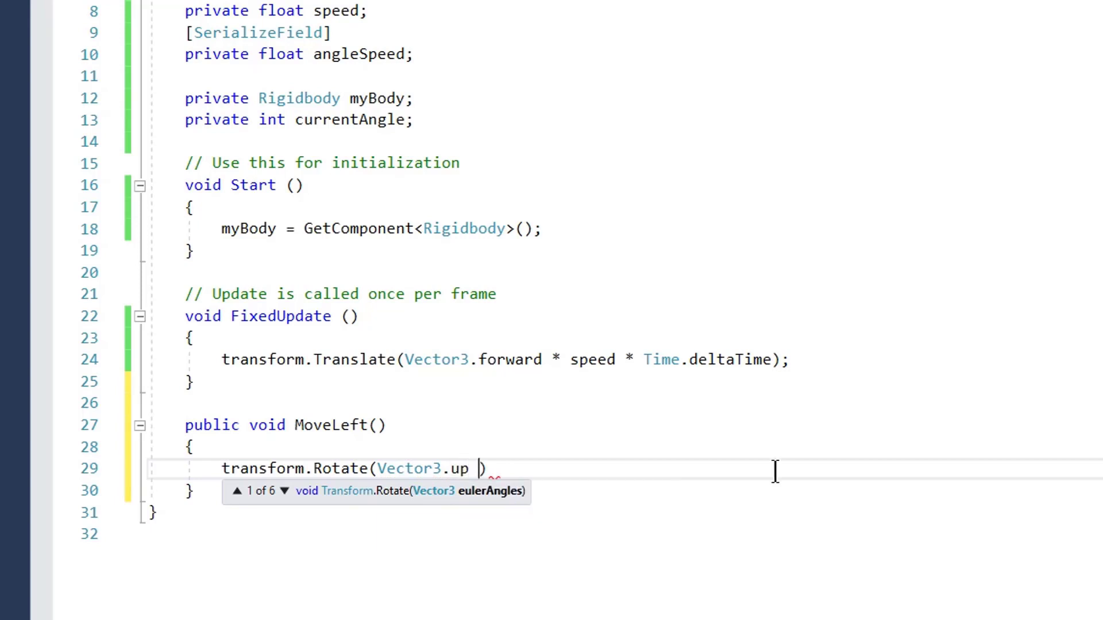
{"action": "type", "text": "* angleSpeed;"}
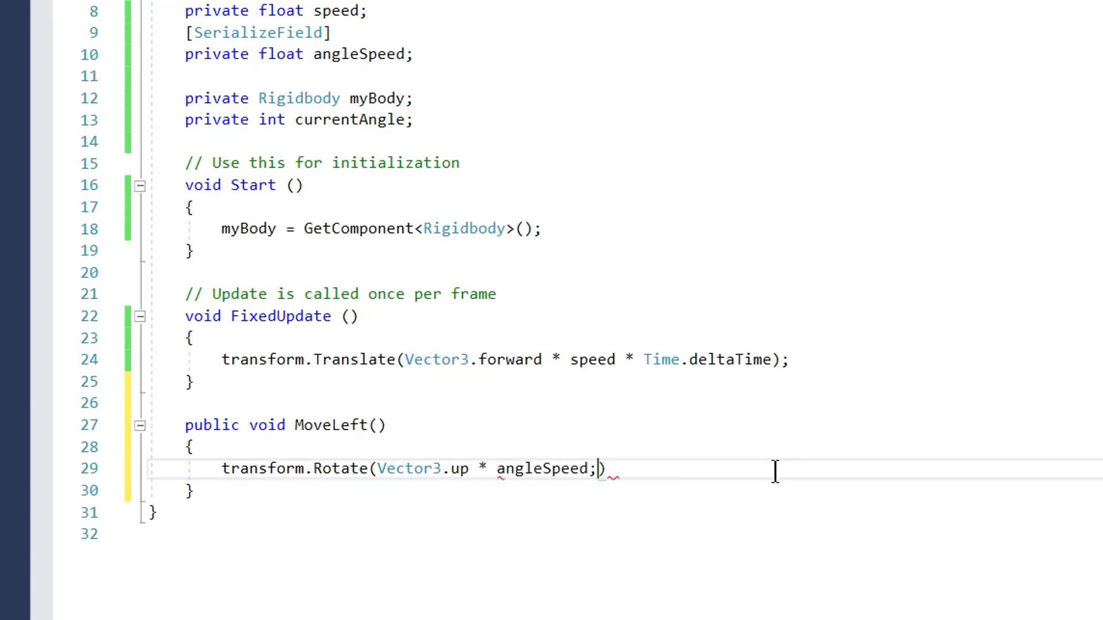
{"action": "type", "text": "*"}
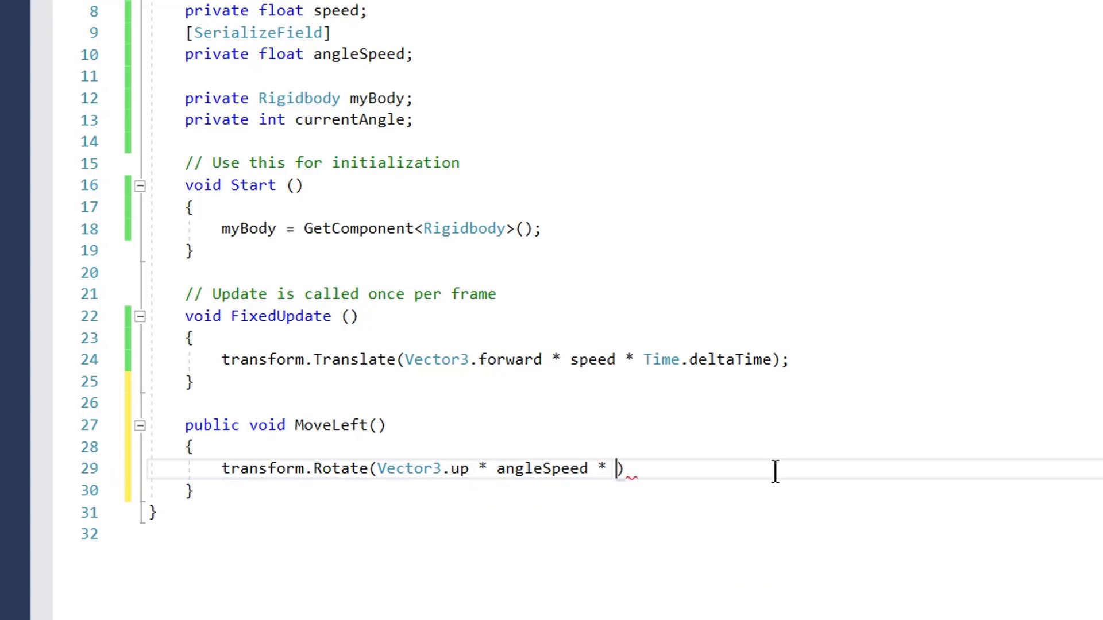
{"action": "type", "text": "Time."}
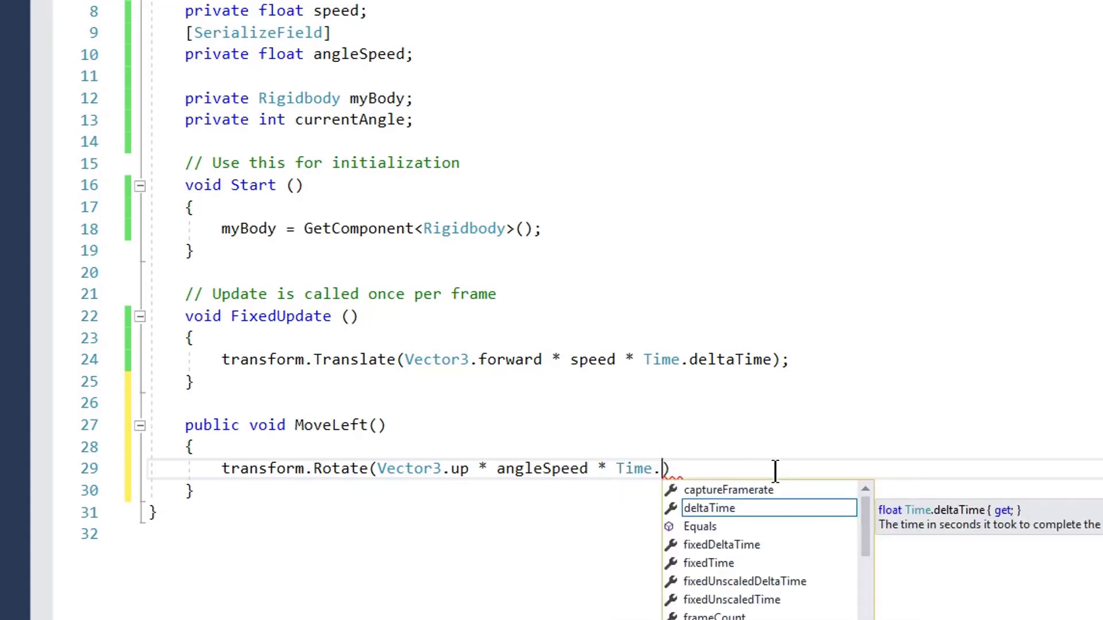
{"action": "key", "text": "Tab"}
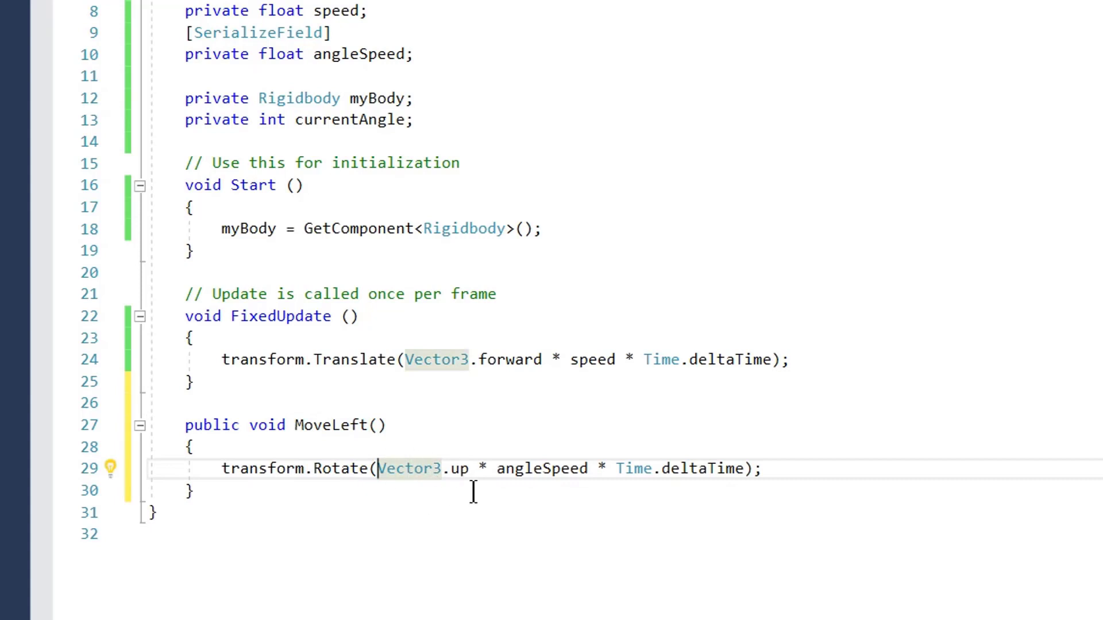
{"action": "type", "text": "-"}
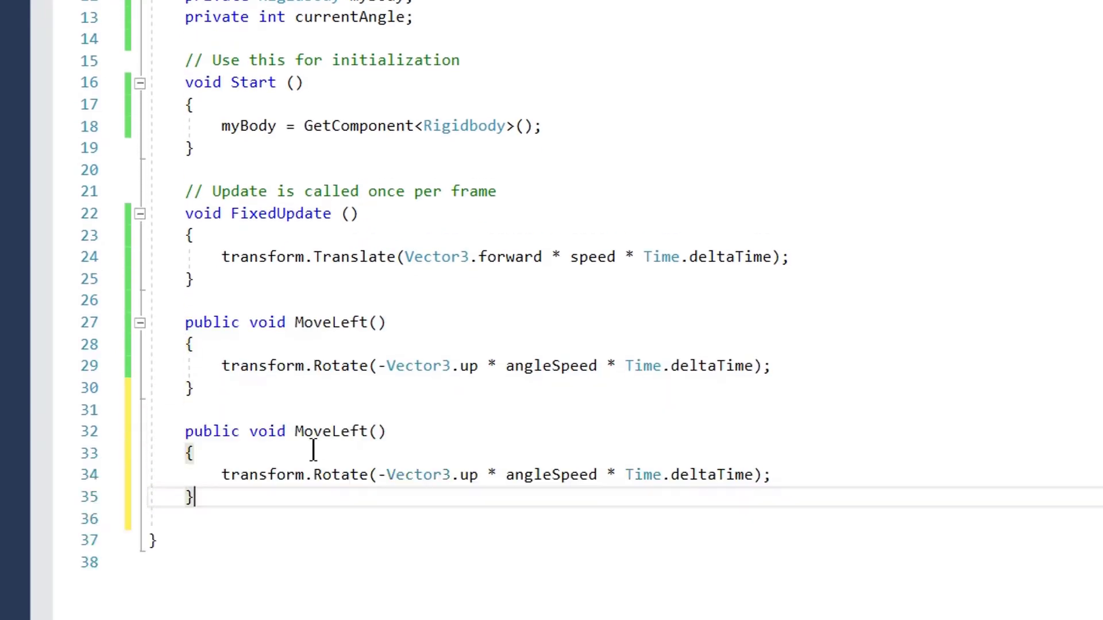
Duplicate the method as MoveRightt with positive Vector3.up.
{"action": "double_click", "coordinate": [330, 431]}
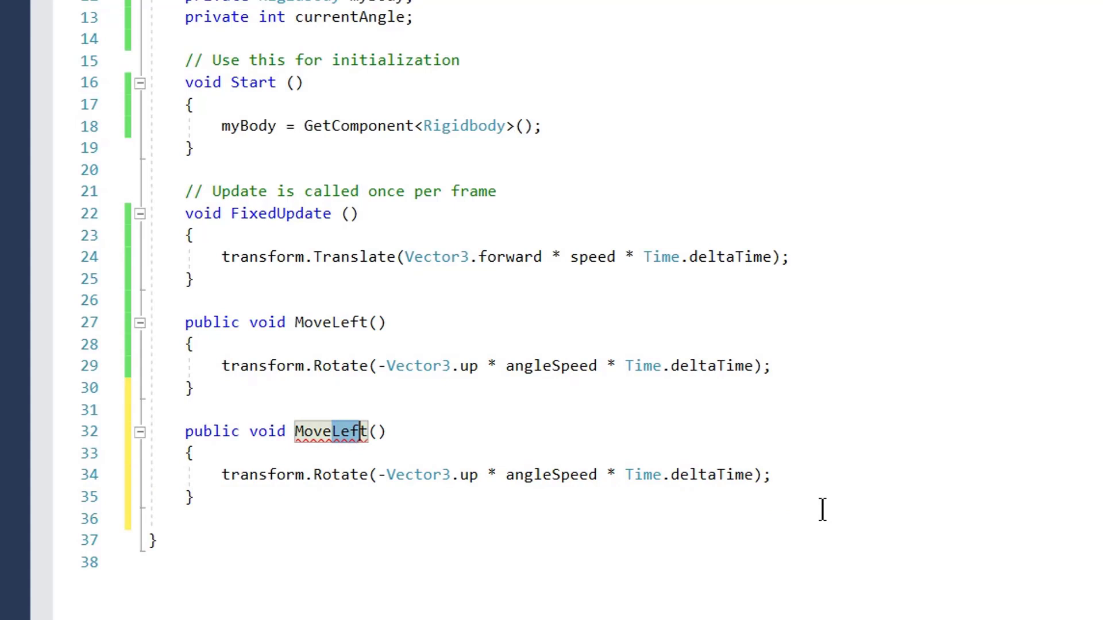
{"action": "type", "text": "MoveRightt"}
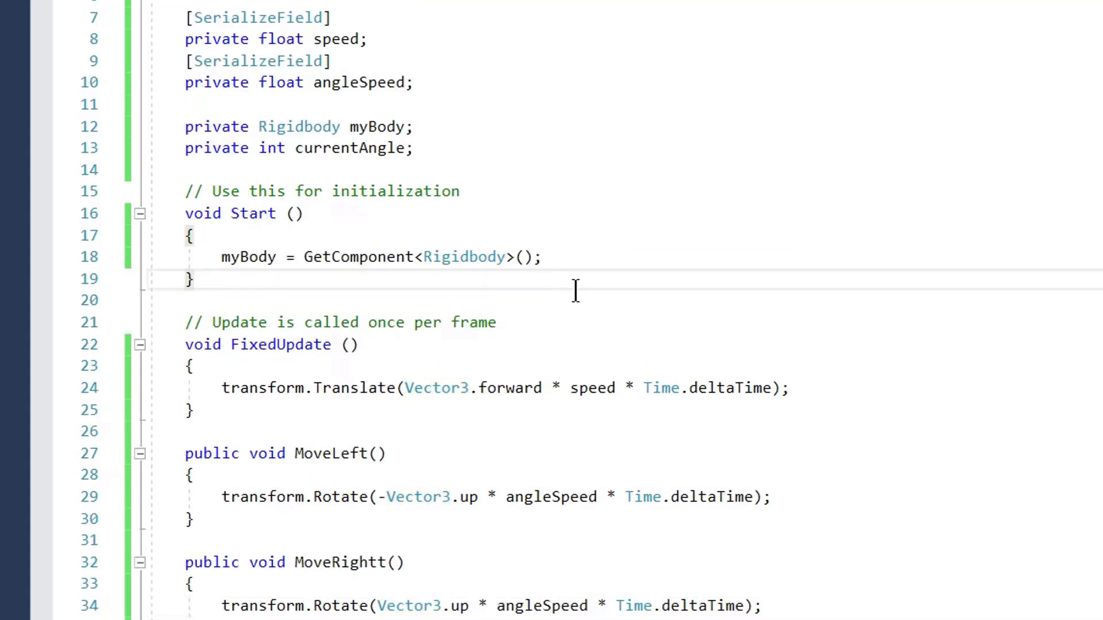
In Update, add if (Input.GetMouseButton(0)) storing float x = Input.mousePosition.x.
{"action": "type", "text": "void Update("}
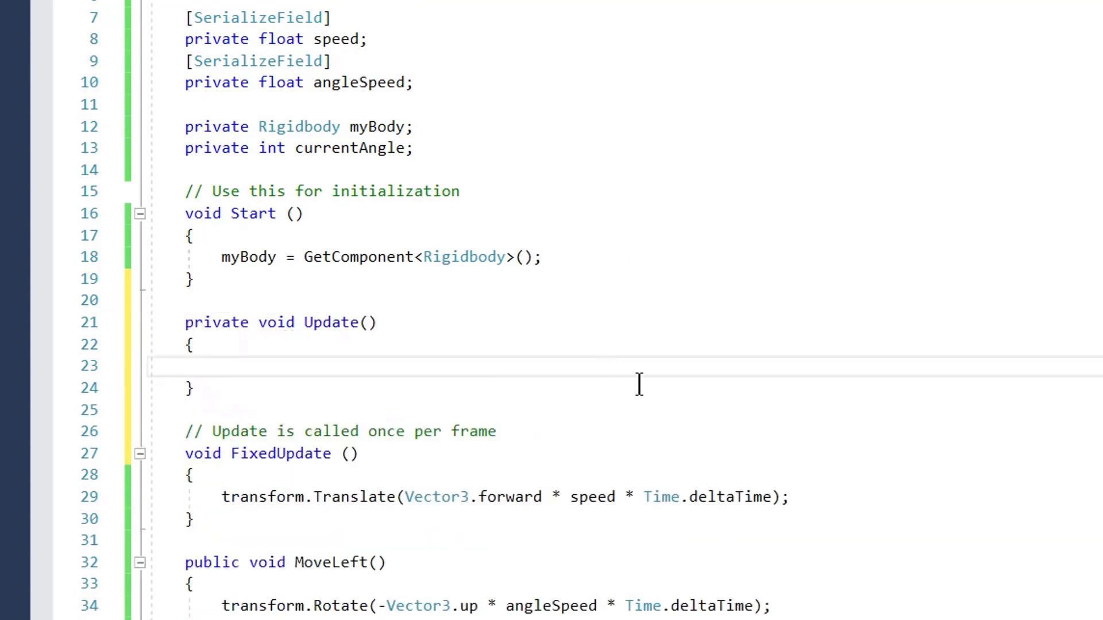
{"action": "left_click", "coordinate": [222, 365]}
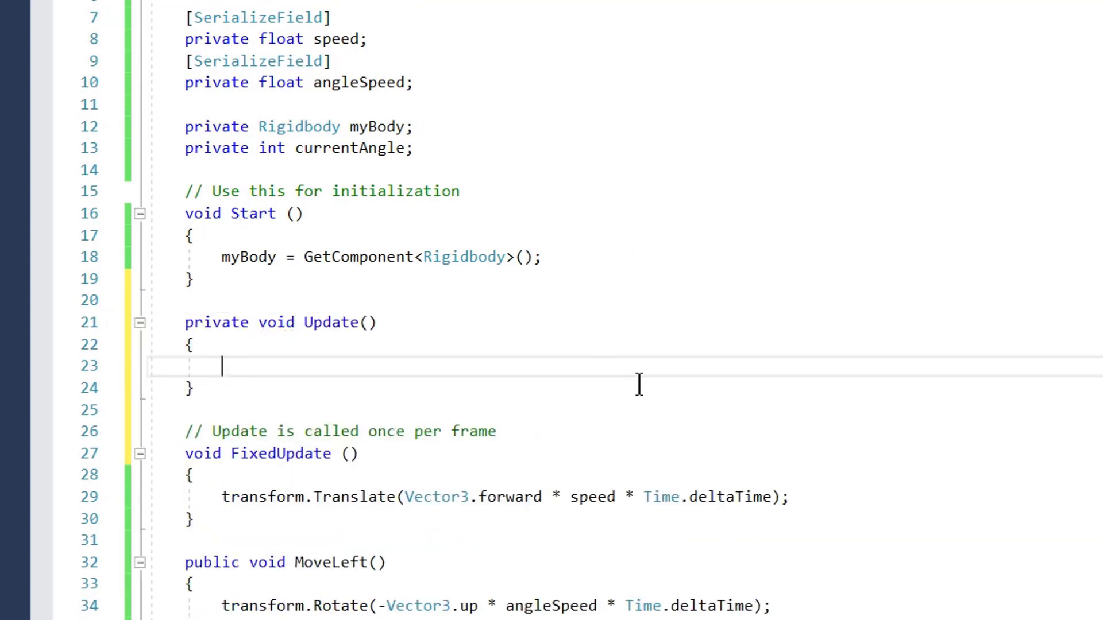
{"action": "type", "text": "if (true"}
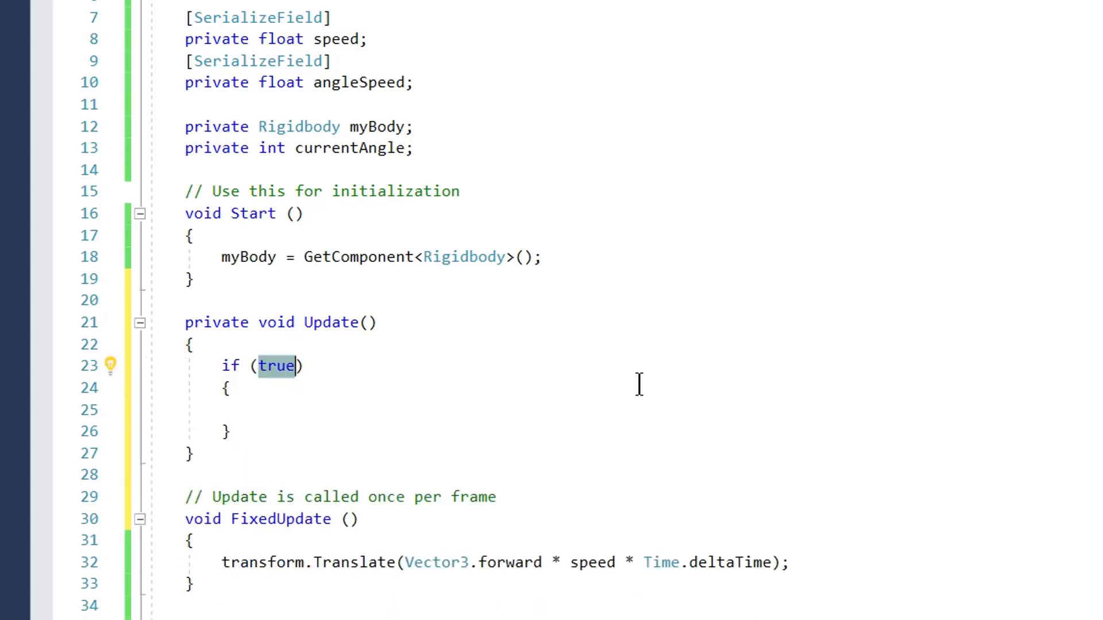
{"action": "type", "text": "Input."}
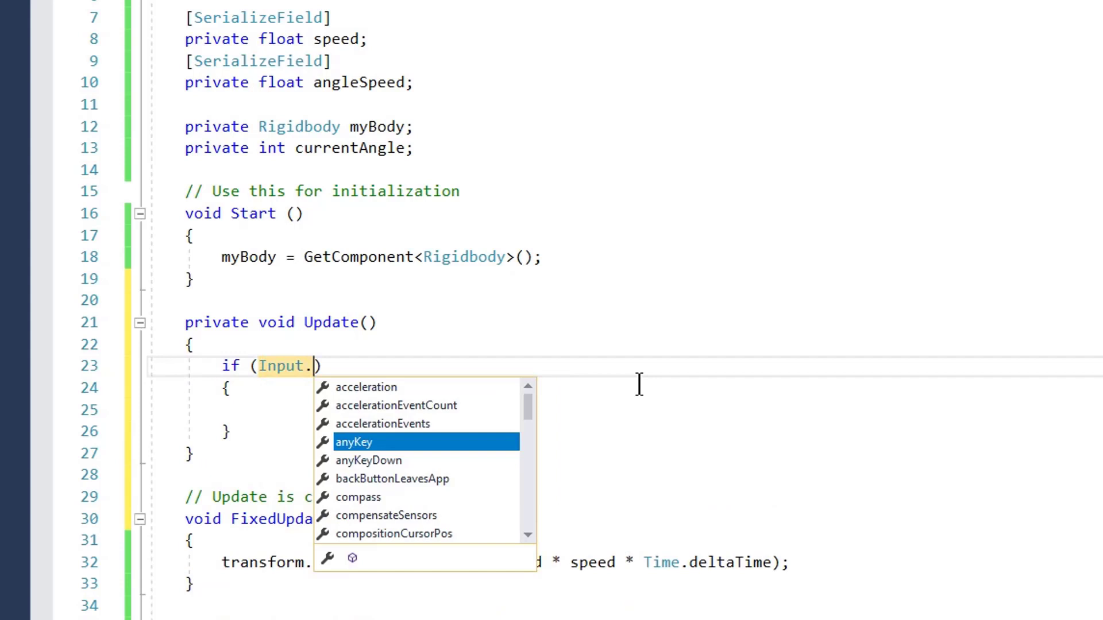
{"action": "type", "text": "GetMouseButton(0)"}
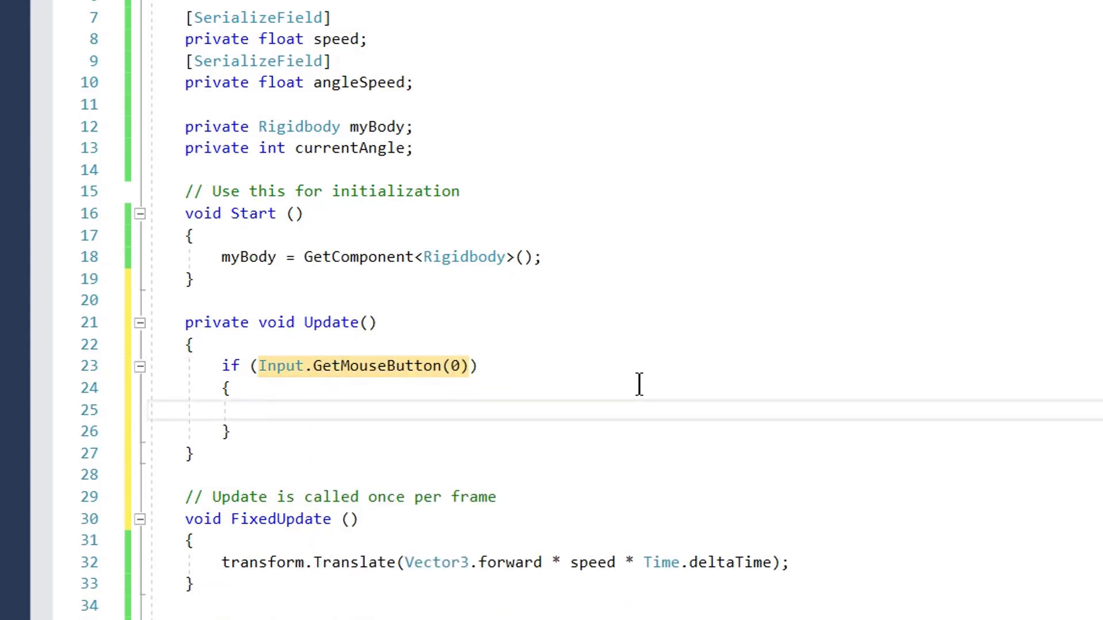
{"action": "type", "text": "float"}
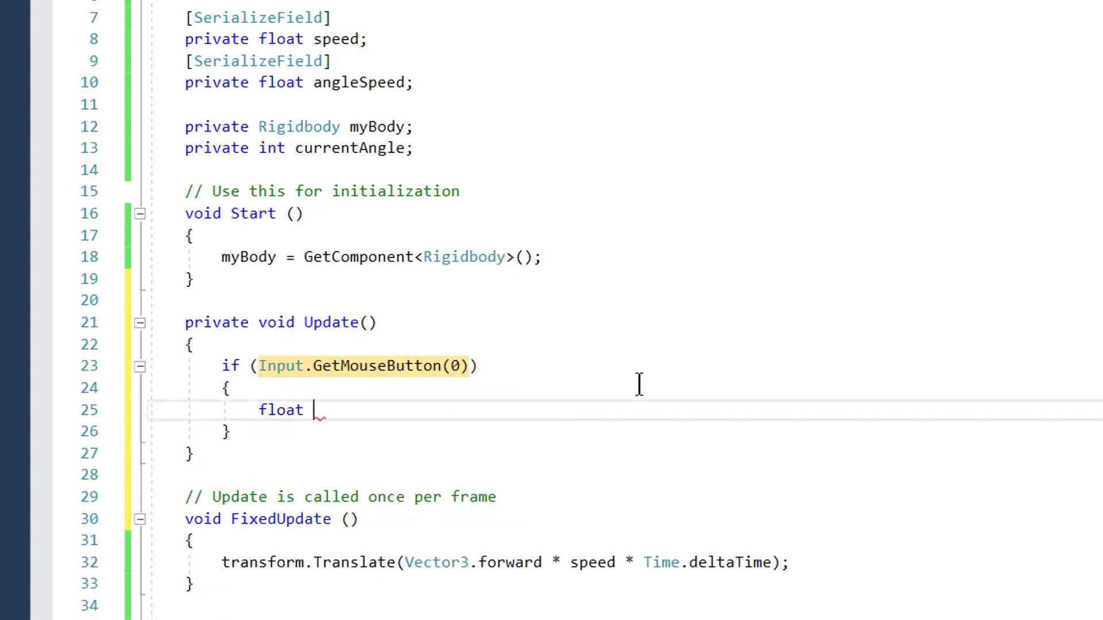
{"action": "type", "text": "x"}
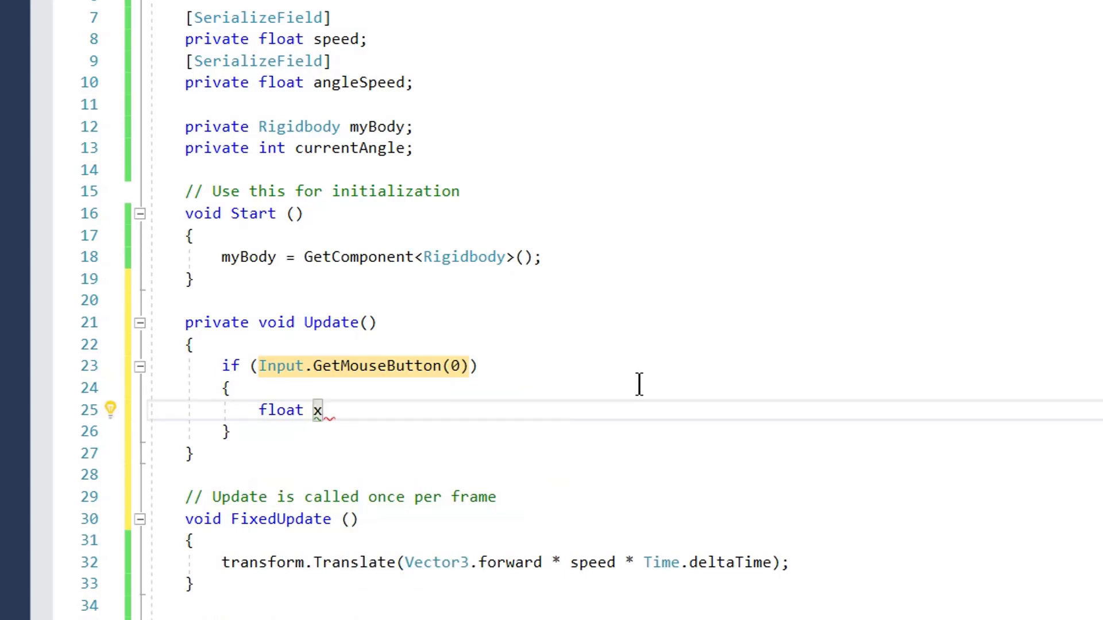
{"action": "type", "text": "="}
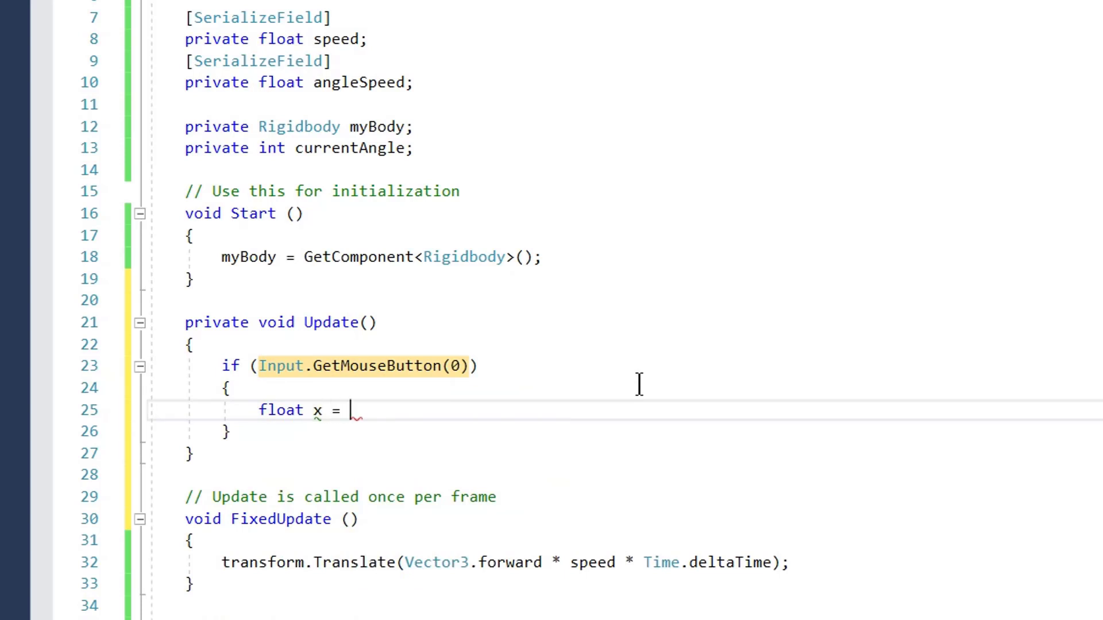
{"action": "type", "text": "Input"}
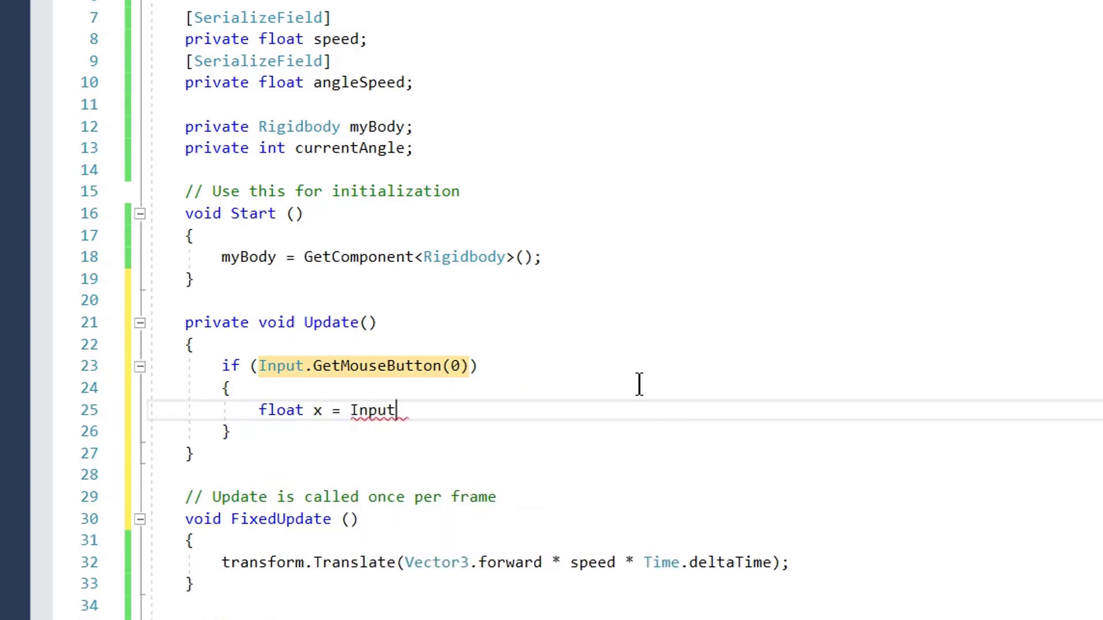
{"action": "type", "text": ".mousePosition."}
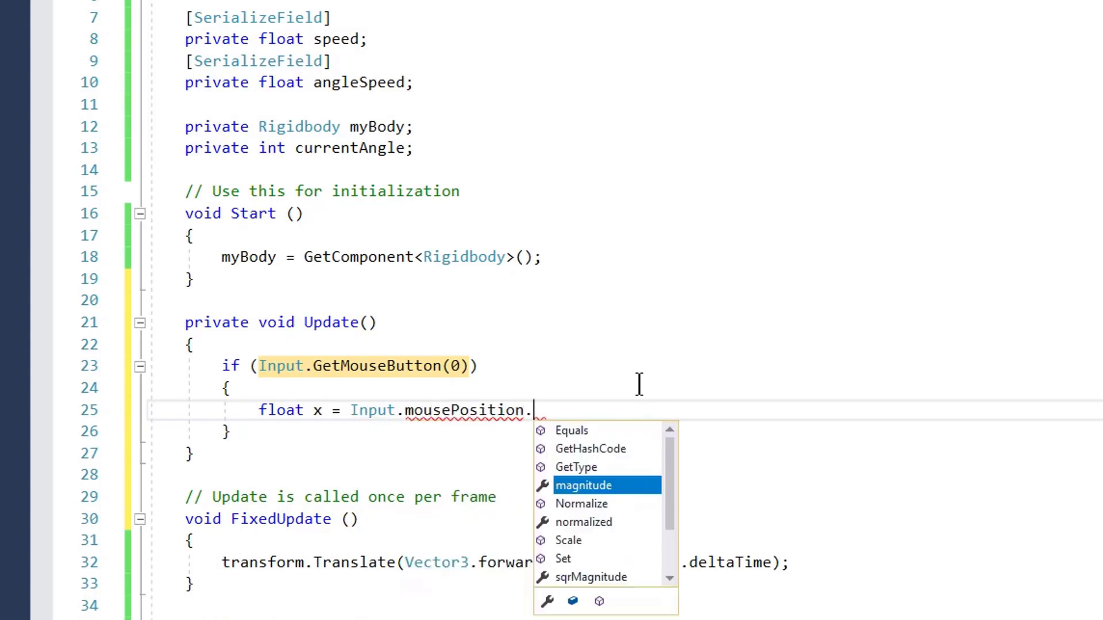
{"action": "type", "text": "x;"}
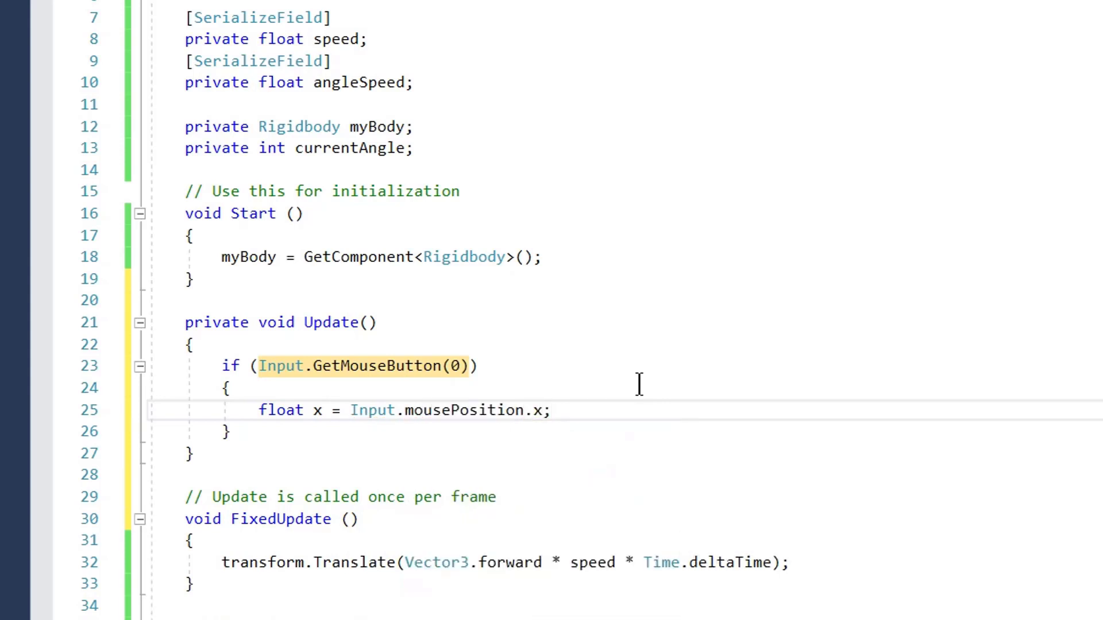
{"action": "key", "text": "enter"}
{"action": "type", "text": "if("}
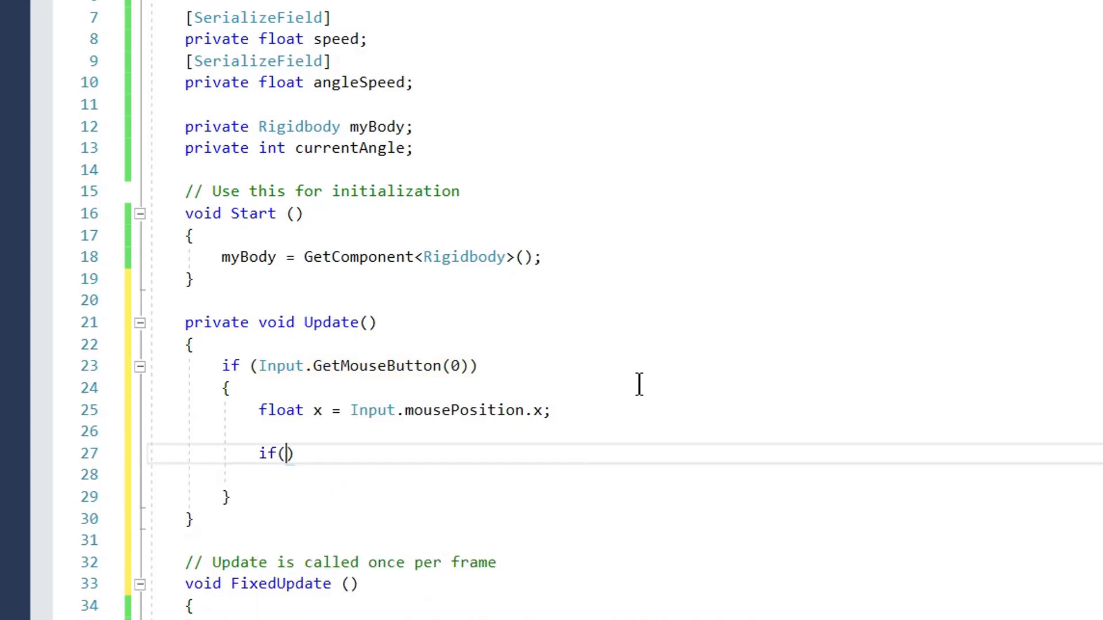
Nest an if checking x < Screen.width / 2 && x > 0 for the left half.
{"action": "type", "text": "x <"}
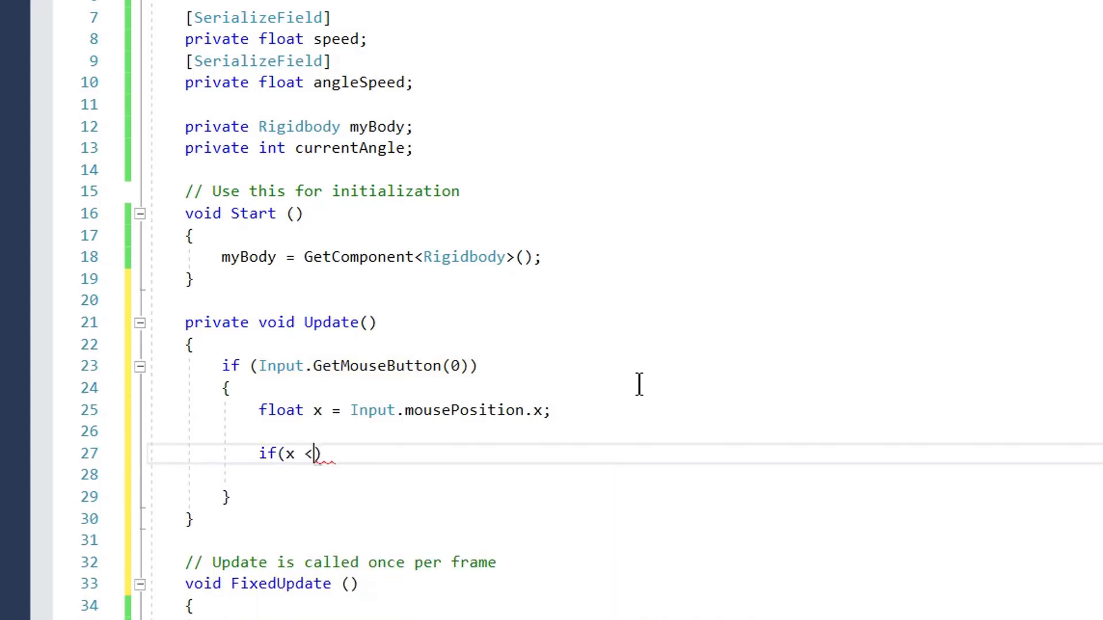
{"action": "type", "text": "Sc"}
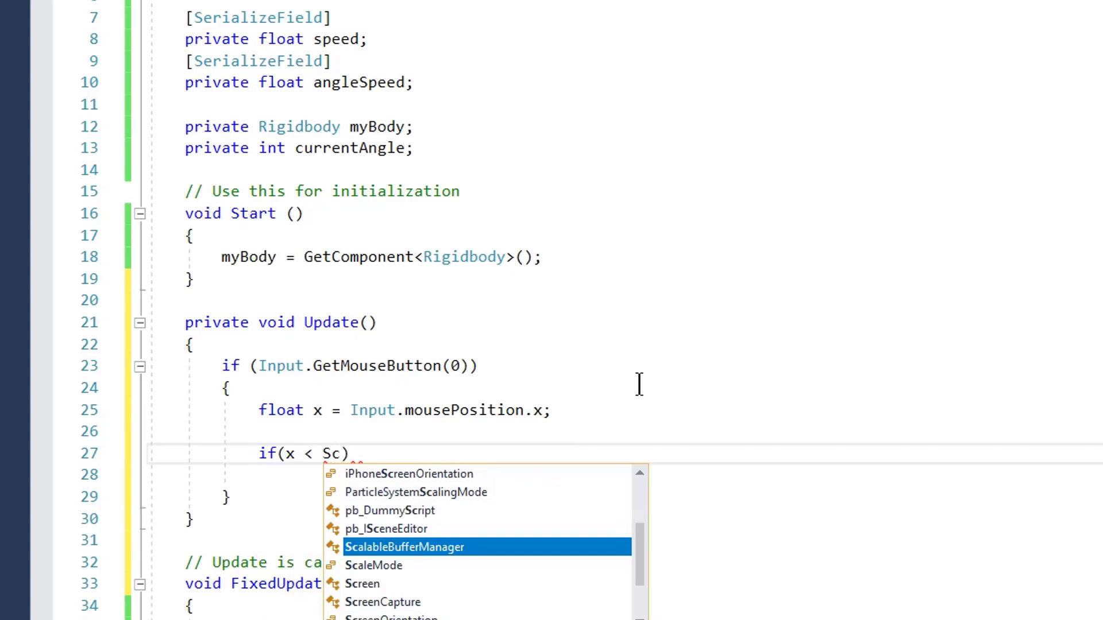
{"action": "type", "text": "creen."}
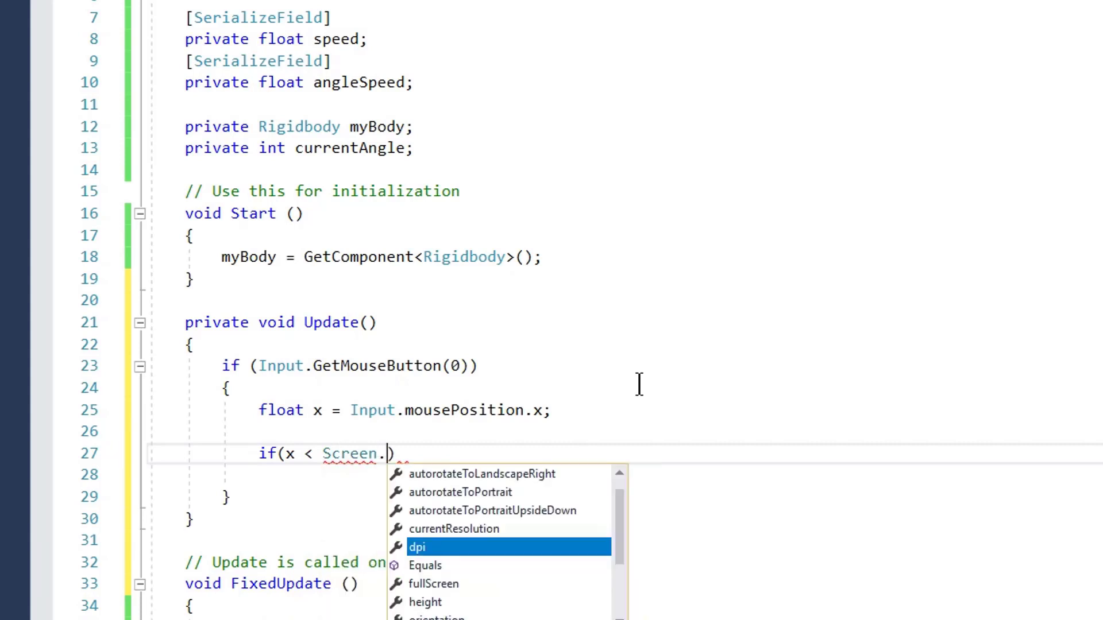
{"action": "type", "text": "width/"}
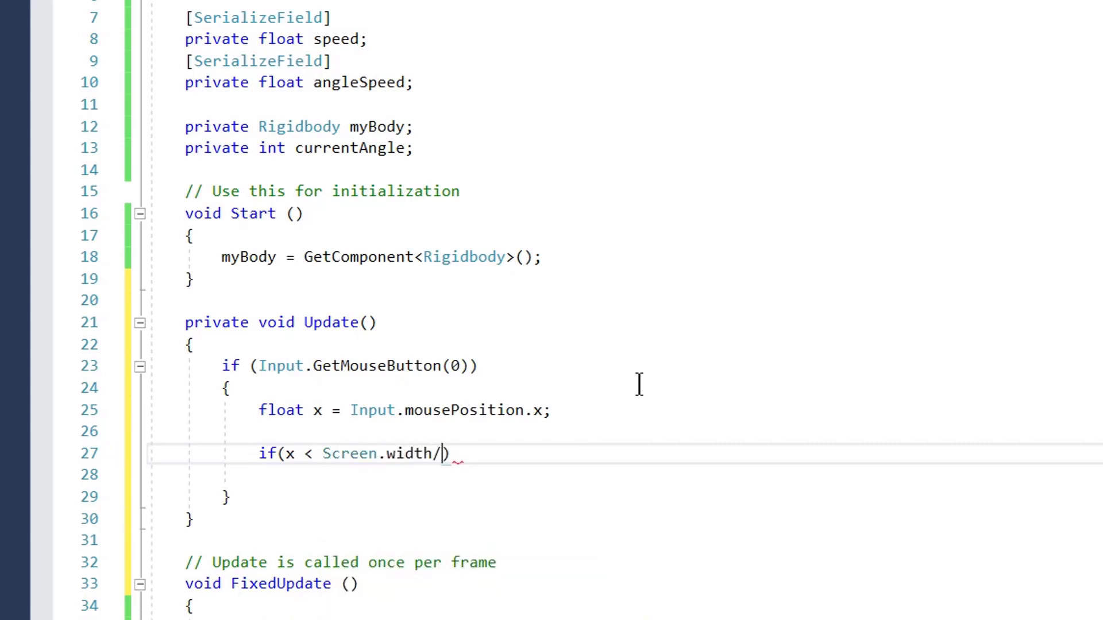
{"action": "type", "text": "2"}
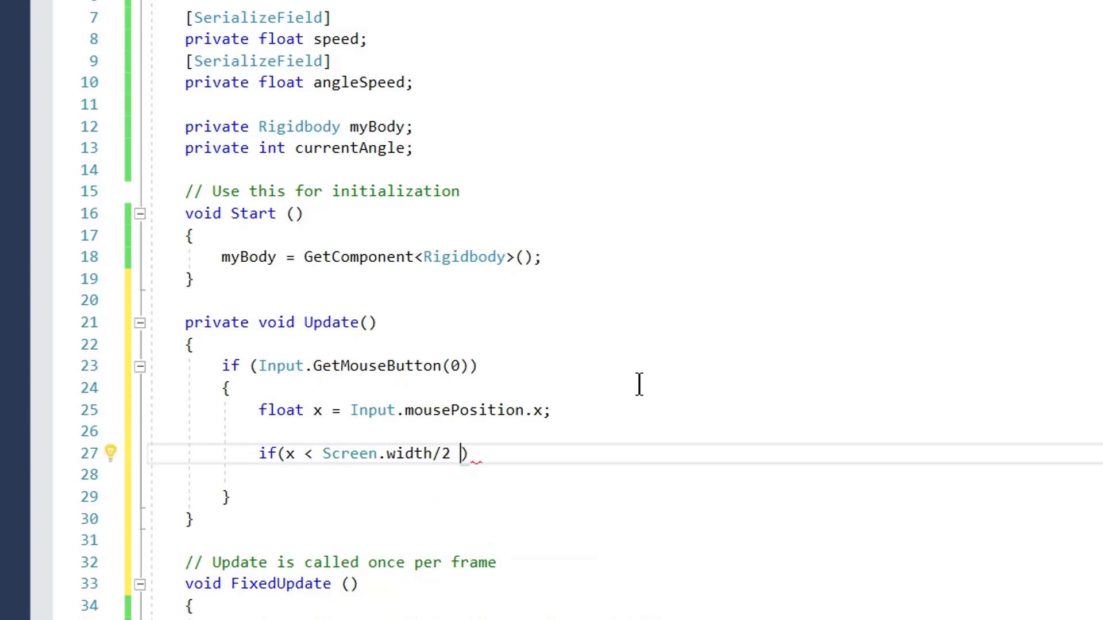
{"action": "type", "text": "&& x > 0"}
{"action": "left_click", "coordinate": [677, 474]}
{"action": "type", "text": "{"}
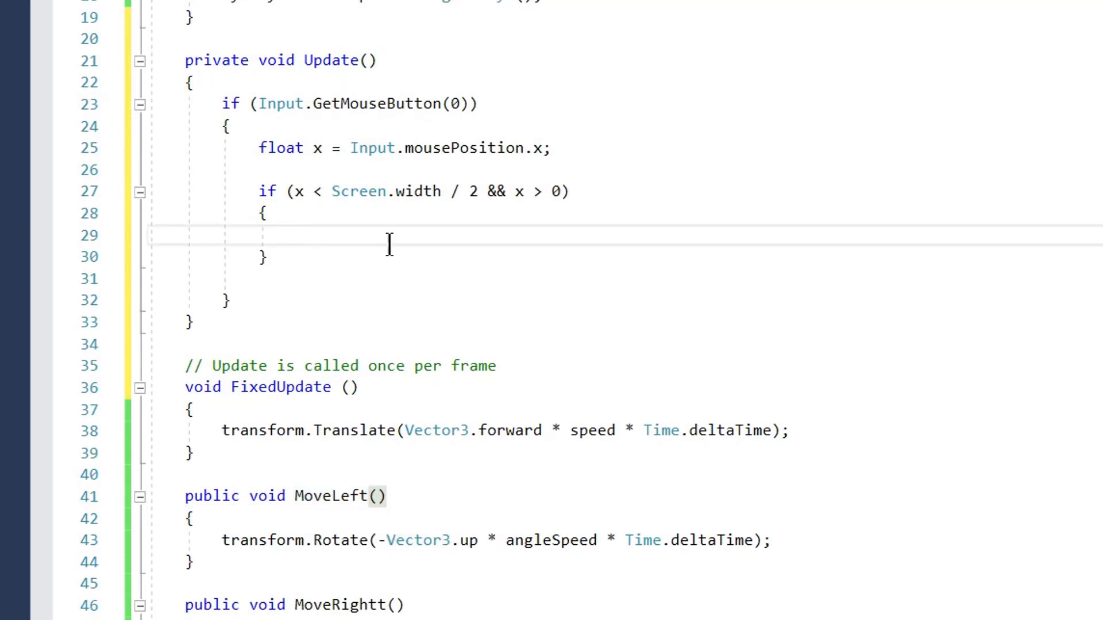
Call MoveLeft() in the left-half branch and MoveRight() in a mirrored right-half branch.
{"action": "type", "text": "MoveLeft();"}
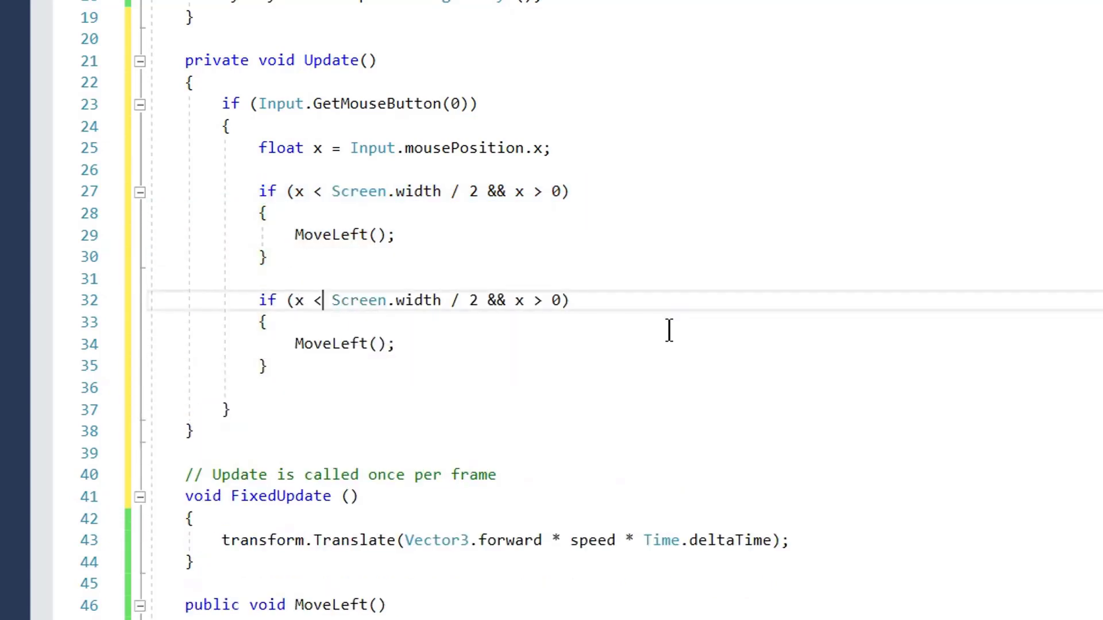
{"action": "type", "text": ">"}
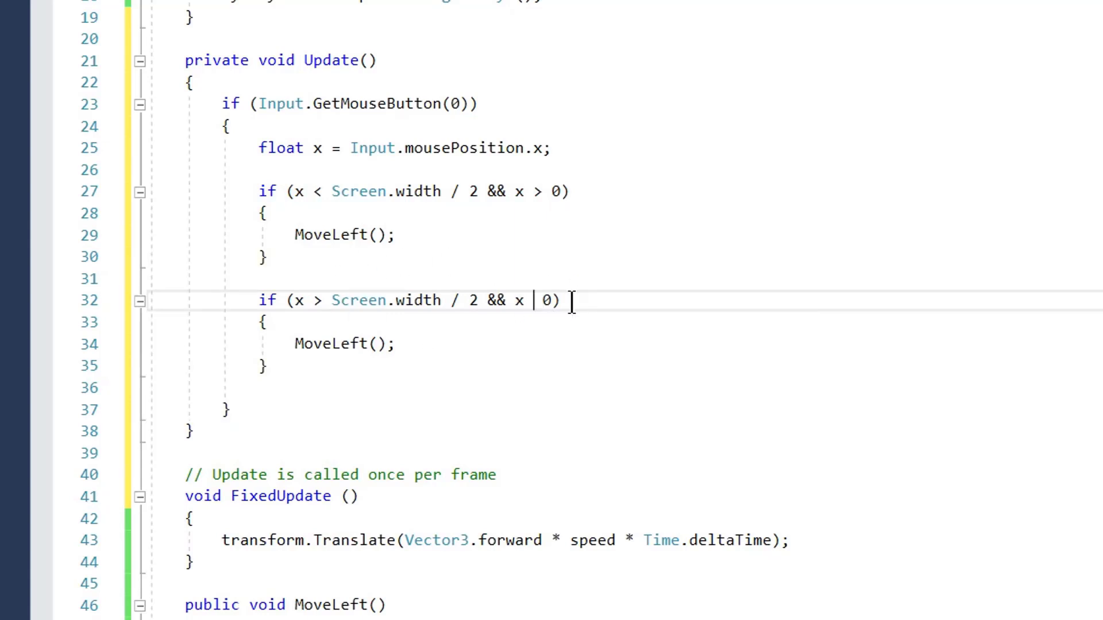
{"action": "type", "text": "<"}
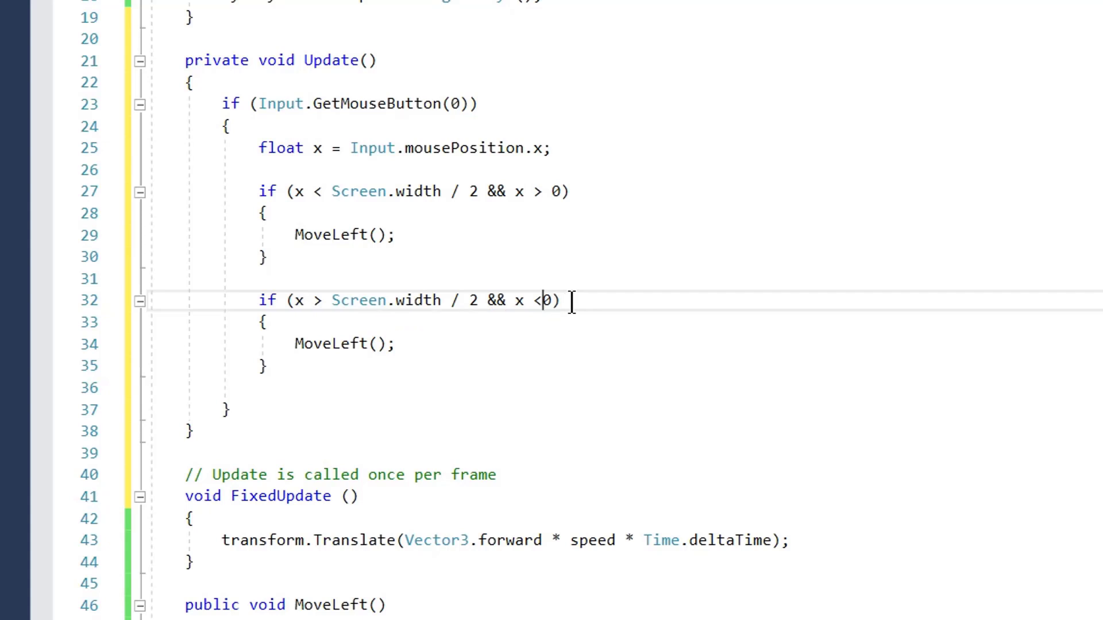
{"action": "type", "text": "Screen.width"}
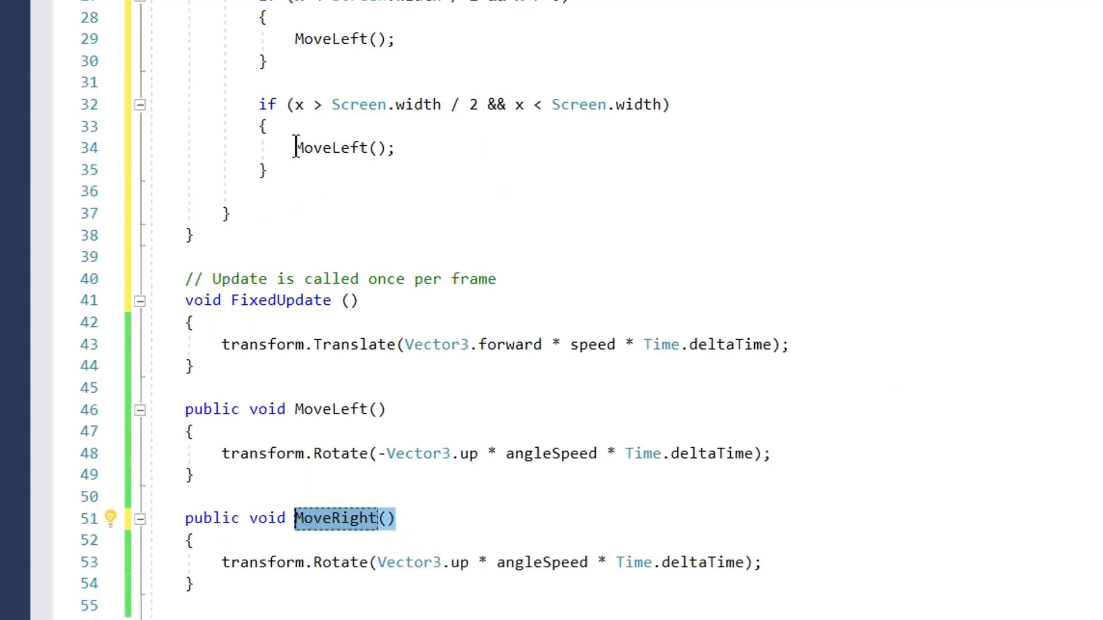
{"action": "type", "text": "MoveRight"}
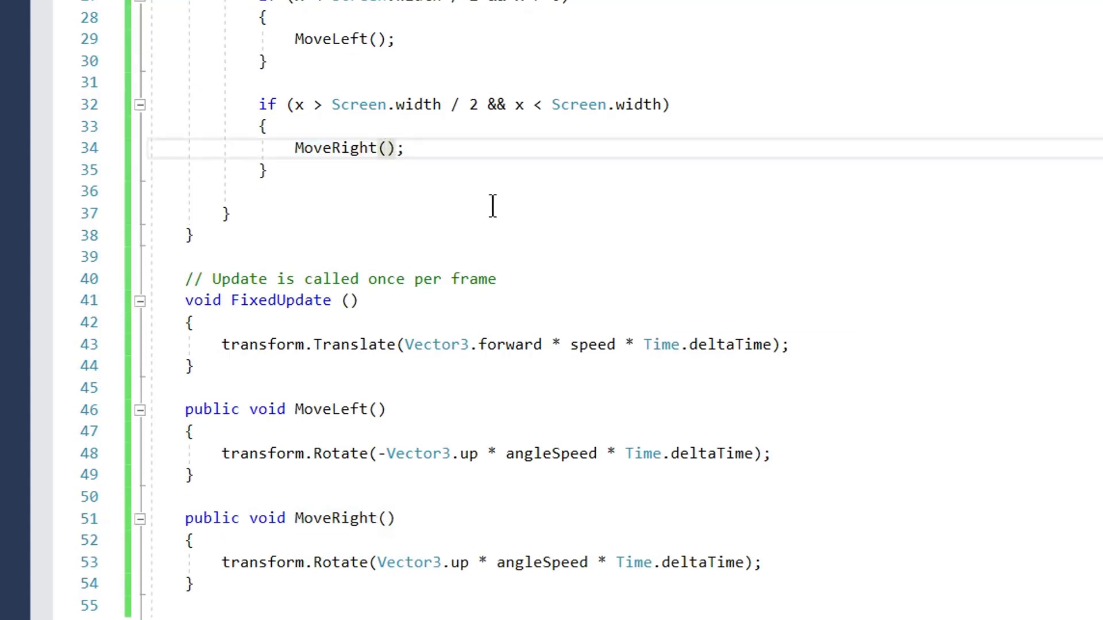
{"action": "scroll", "scroll_direction": "down", "scroll_amount": 3}
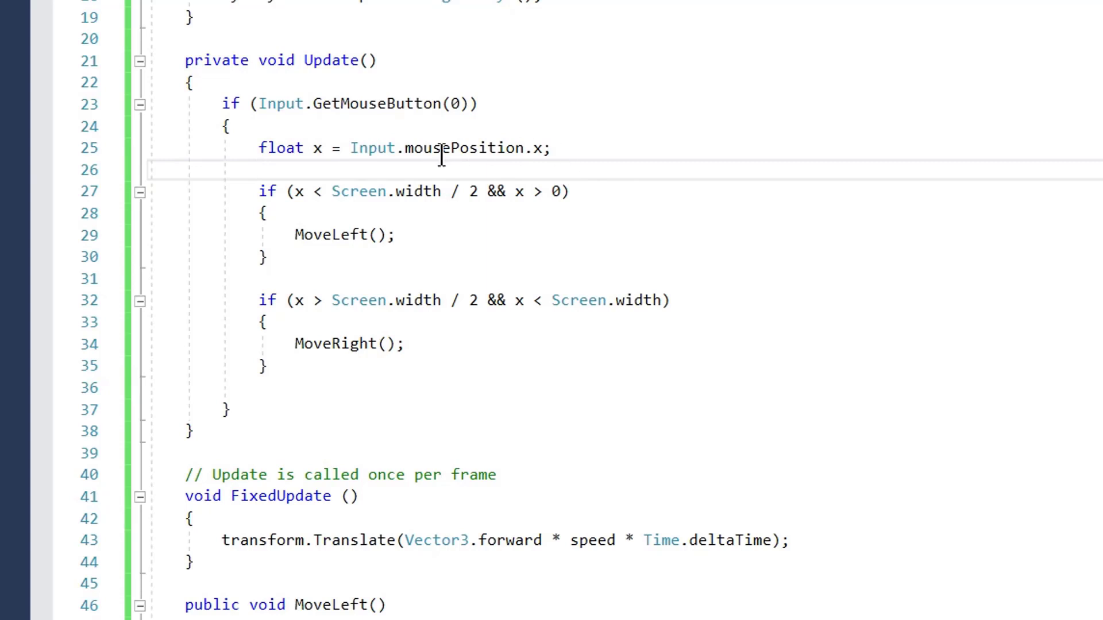
{"action": "mouse_move", "coordinate": [800, 191]}
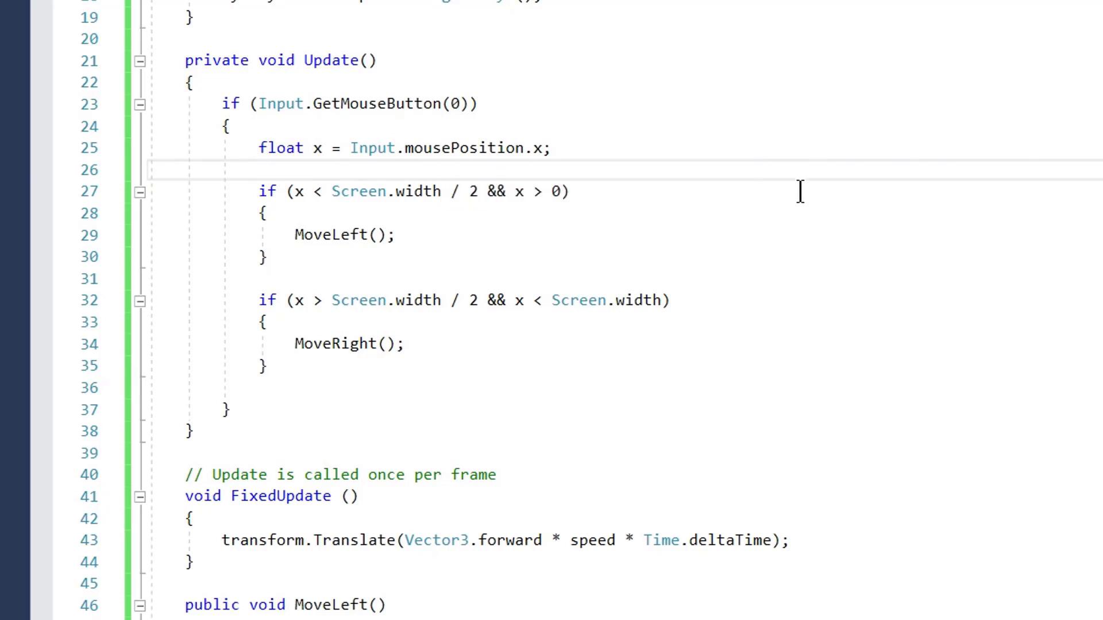
{"action": "mouse_move", "coordinate": [540, 148]}
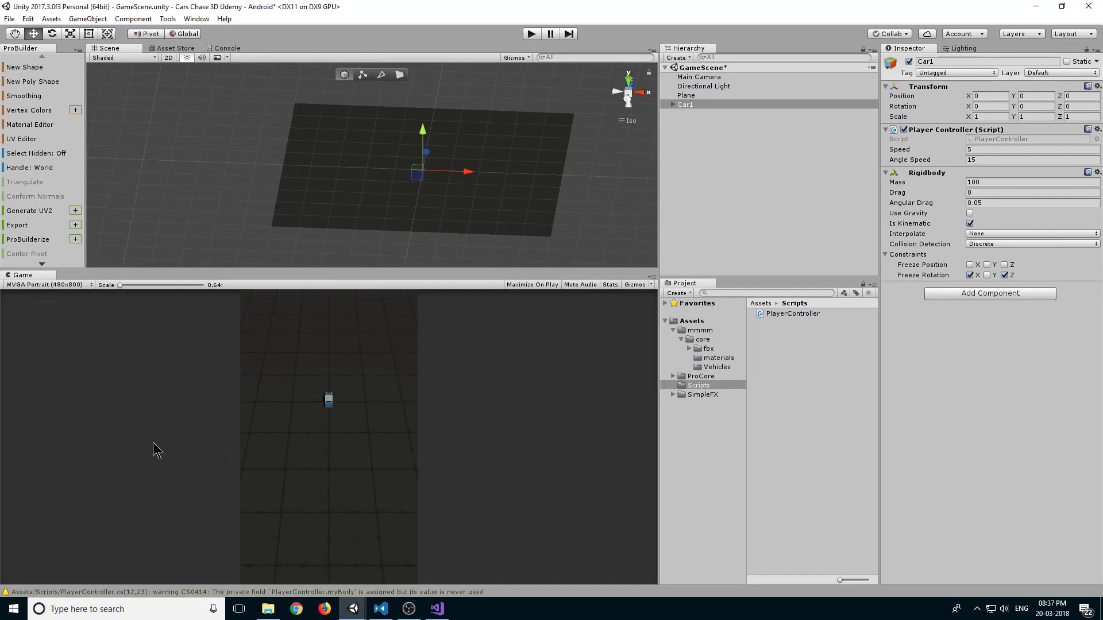
{"action": "mouse_move", "coordinate": [239, 372]}
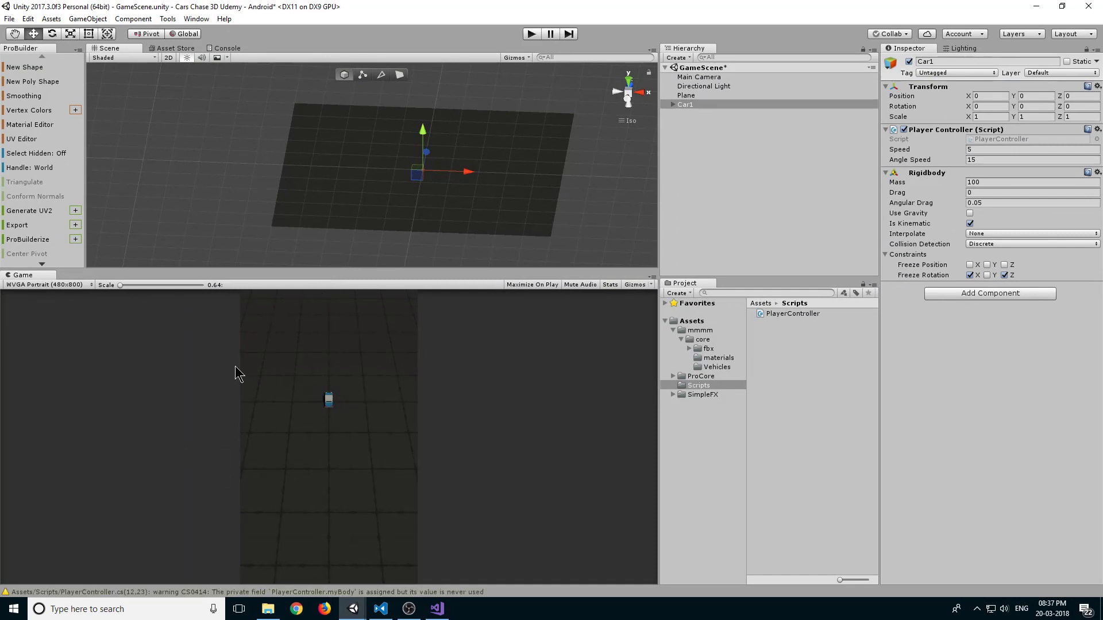
{"action": "mouse_move", "coordinate": [417, 451]}
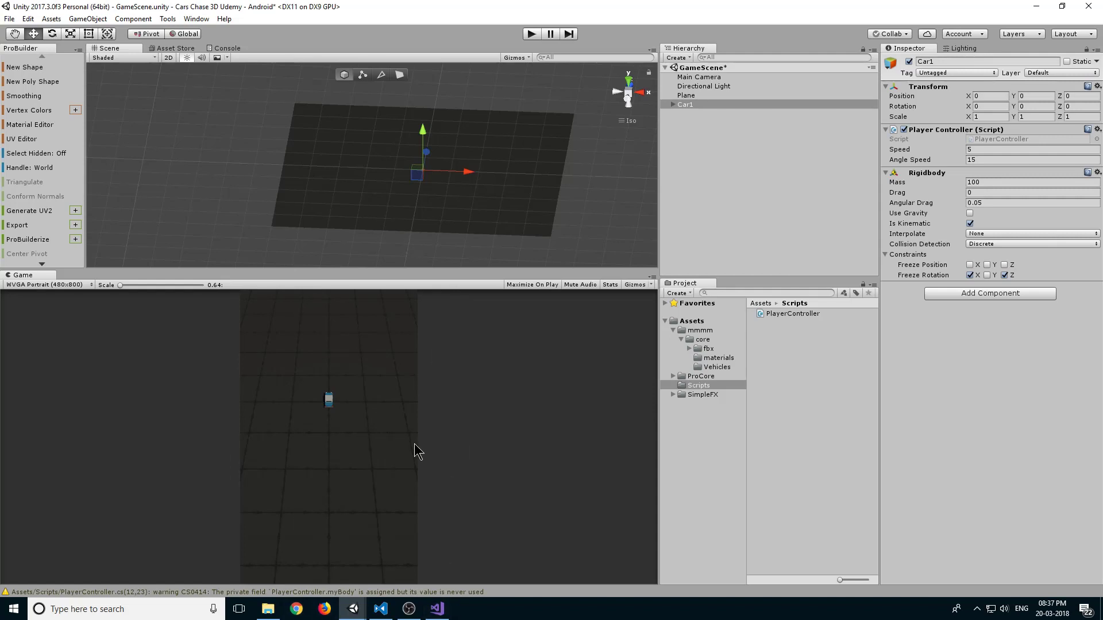
{"action": "mouse_move", "coordinate": [331, 547]}
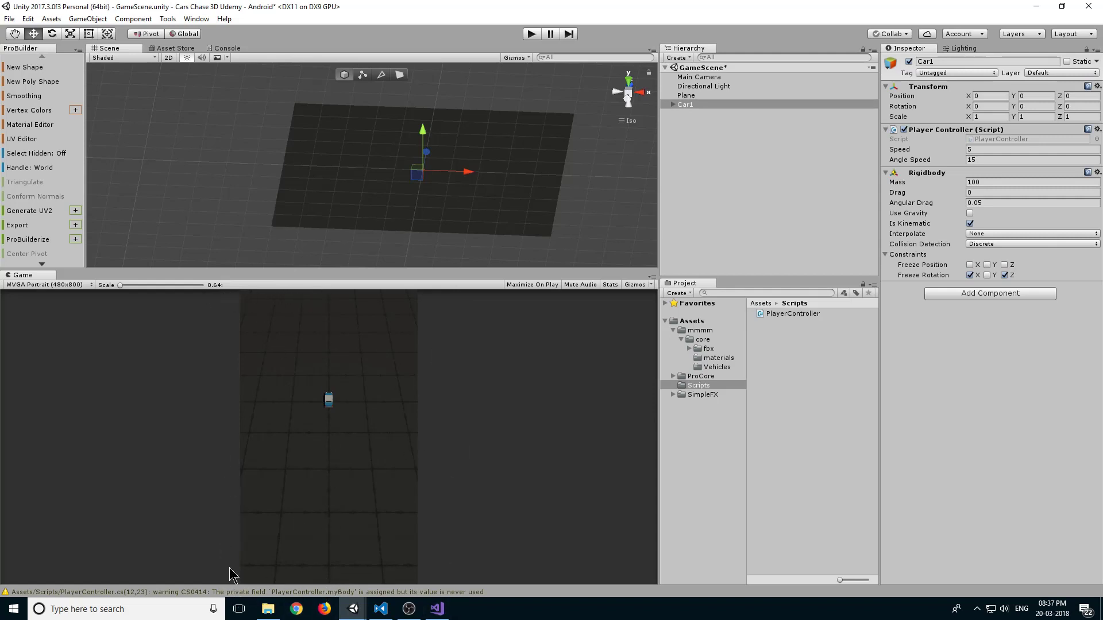
{"action": "mouse_move", "coordinate": [331, 587]}
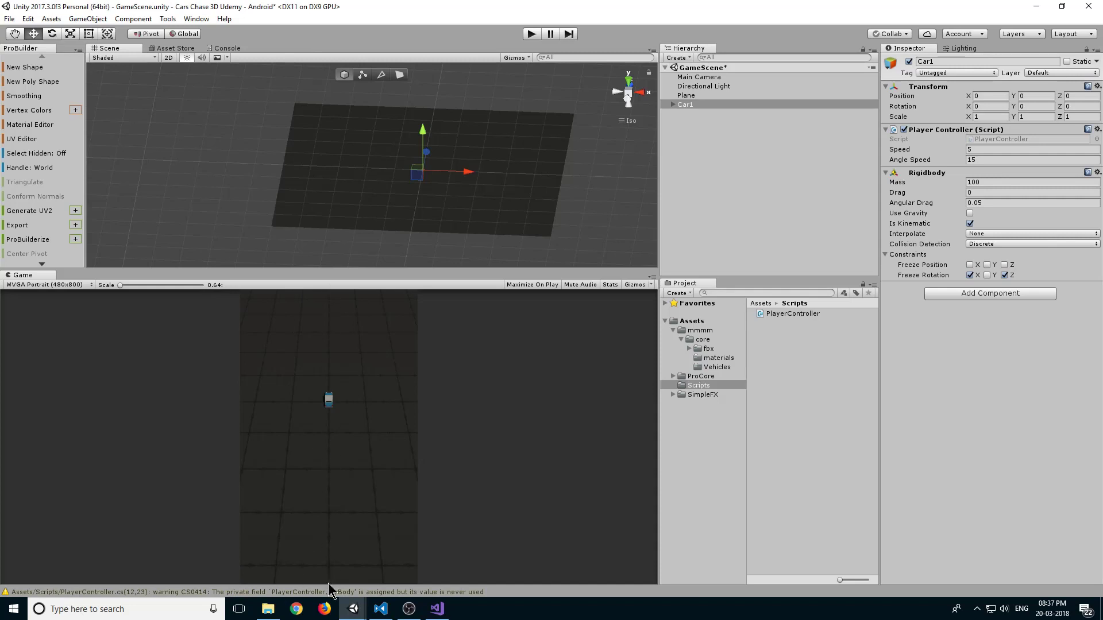
{"action": "mouse_move", "coordinate": [295, 384]}
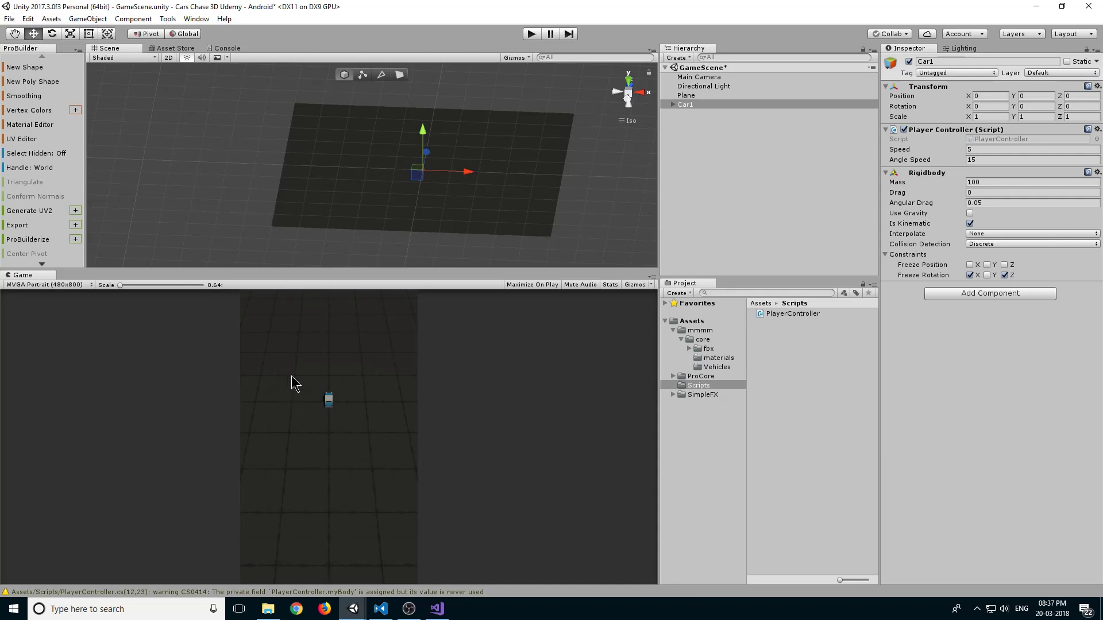
{"action": "mouse_move", "coordinate": [271, 413]}
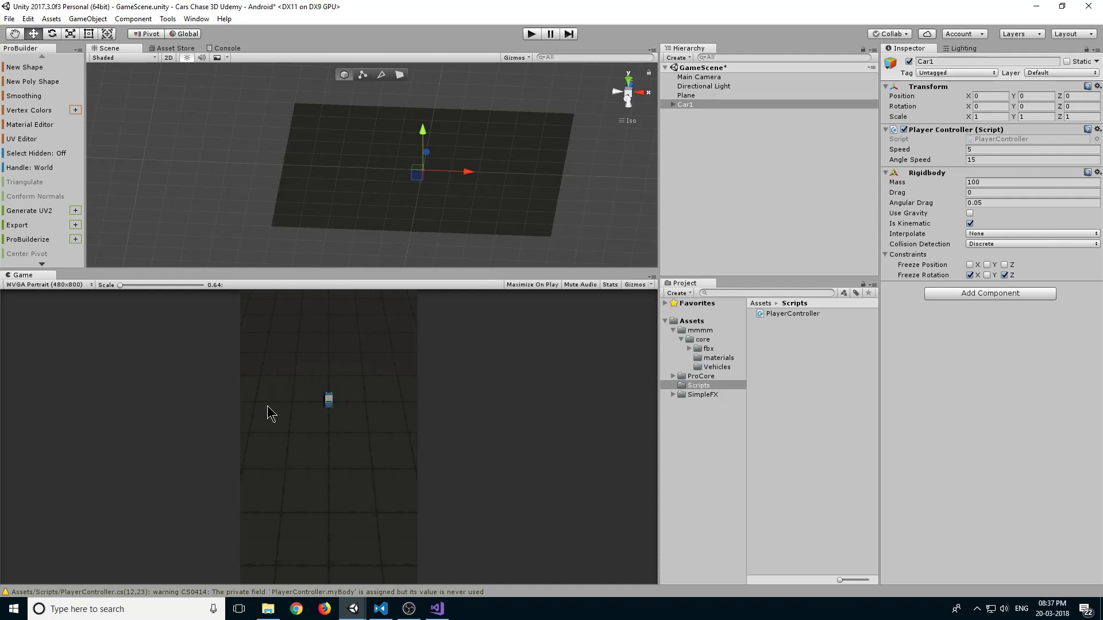
{"action": "mouse_move", "coordinate": [432, 284]}
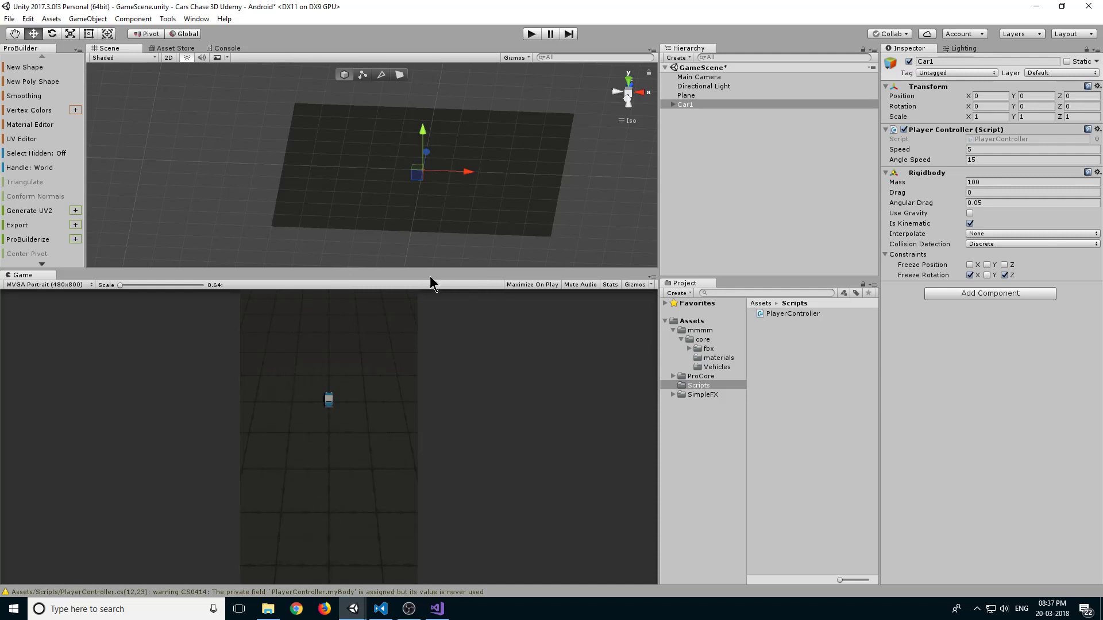
{"action": "mouse_move", "coordinate": [400, 584]}
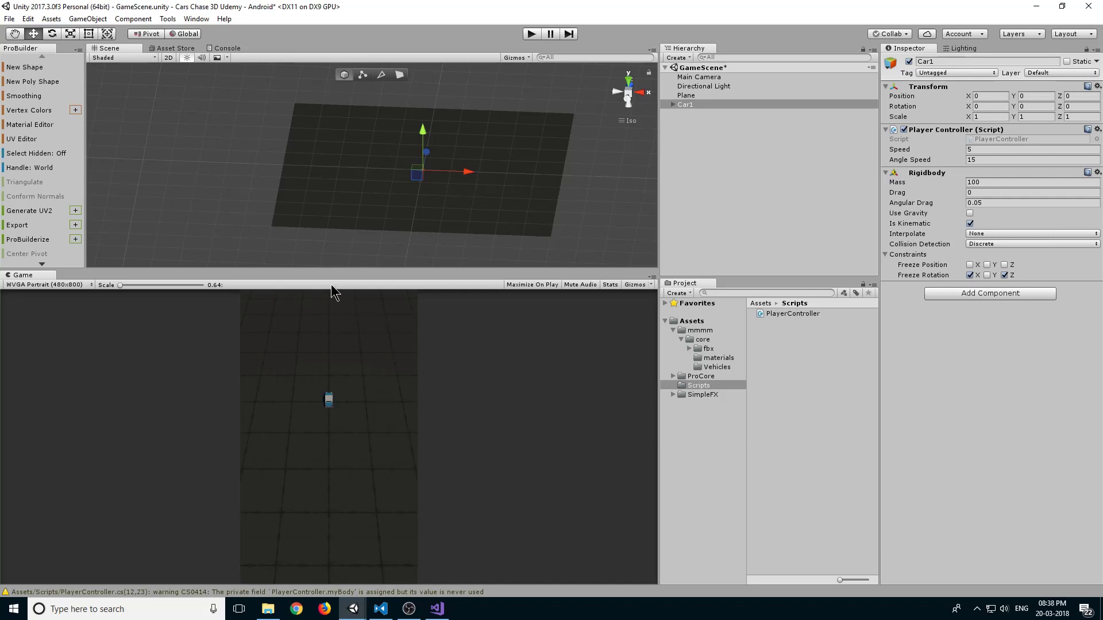
{"action": "mouse_move", "coordinate": [351, 487]}
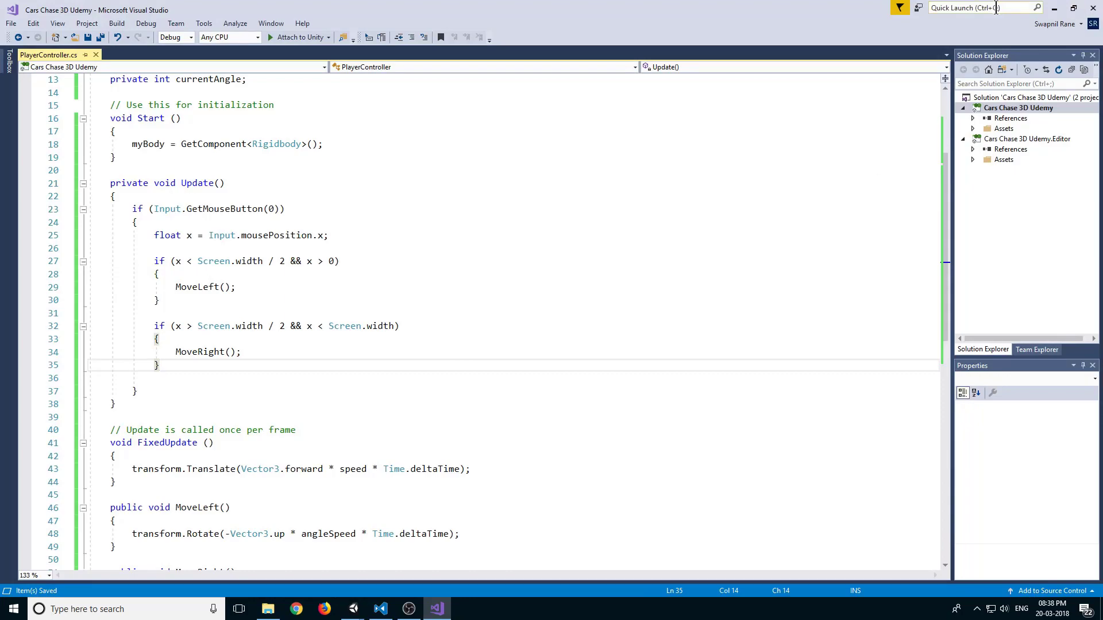
Save PlayerController.cs and return to Unity.
{"action": "left_click", "coordinate": [406, 609]}
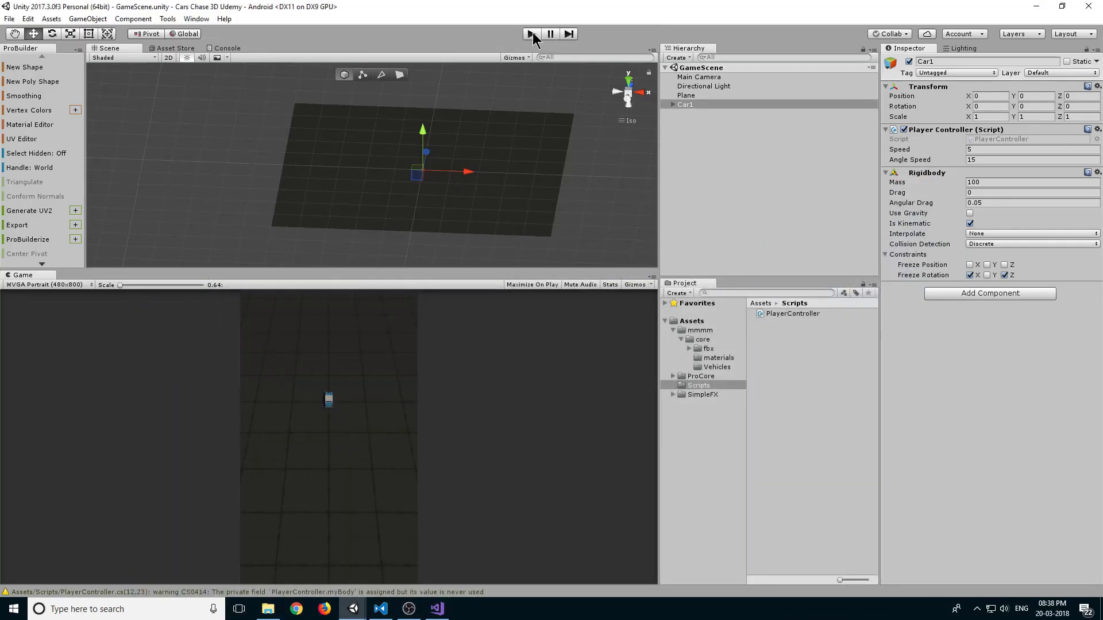
Run the game with Angle Speed 90 and steer the car by clicking.
{"action": "left_click", "coordinate": [530, 33]}
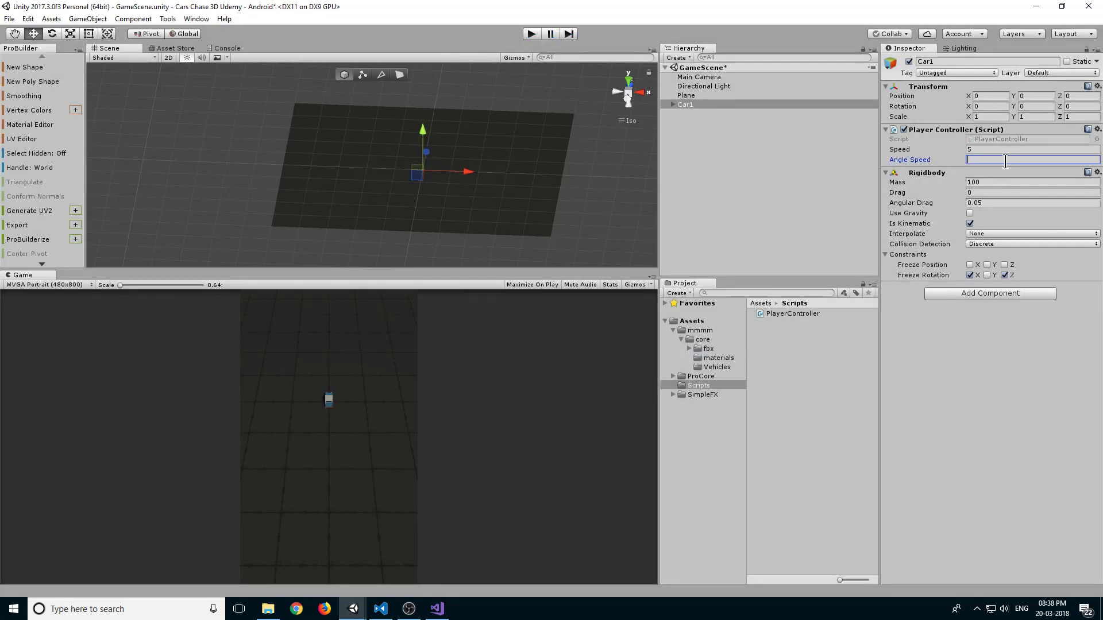
{"action": "type", "text": "90"}
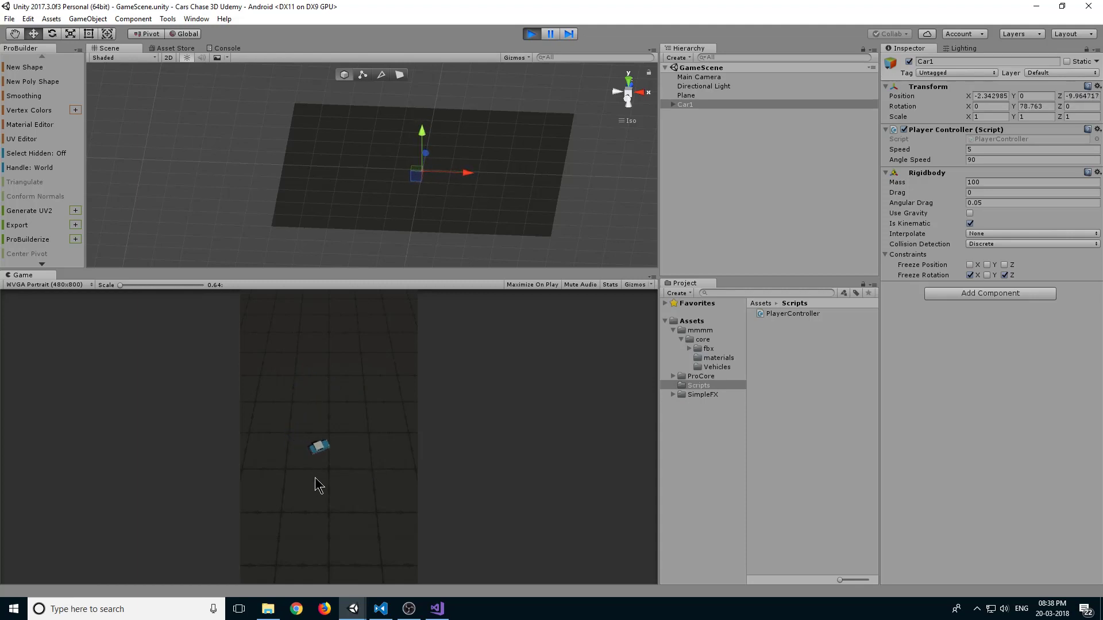
{"action": "left_click", "coordinate": [531, 34]}
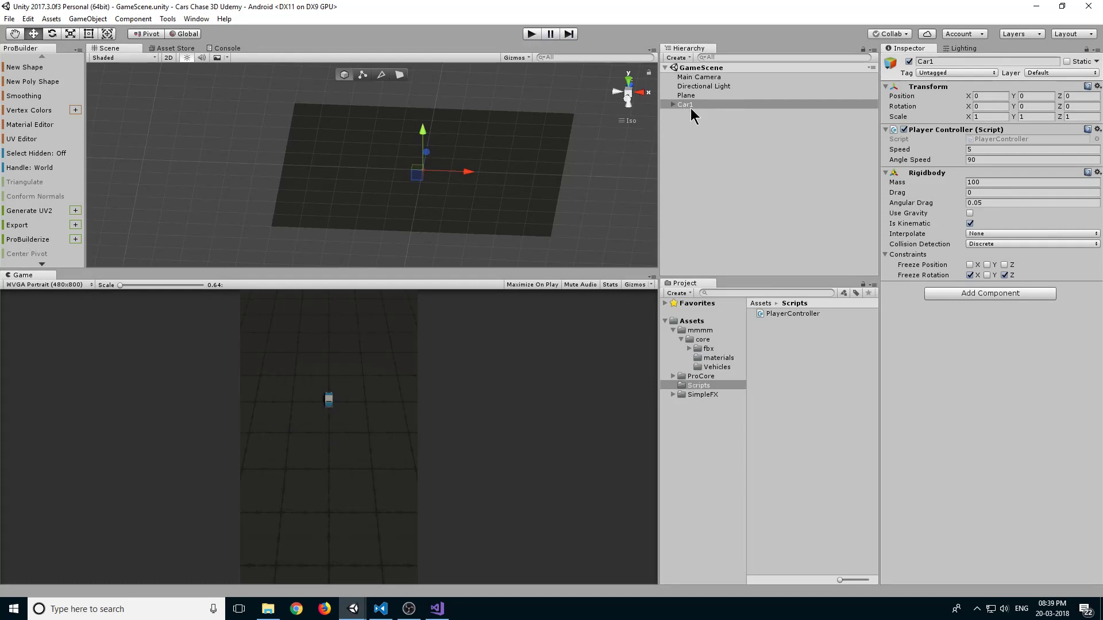
Select Car1 and view it isometrically from the left side.
{"action": "left_click", "coordinate": [685, 104]}
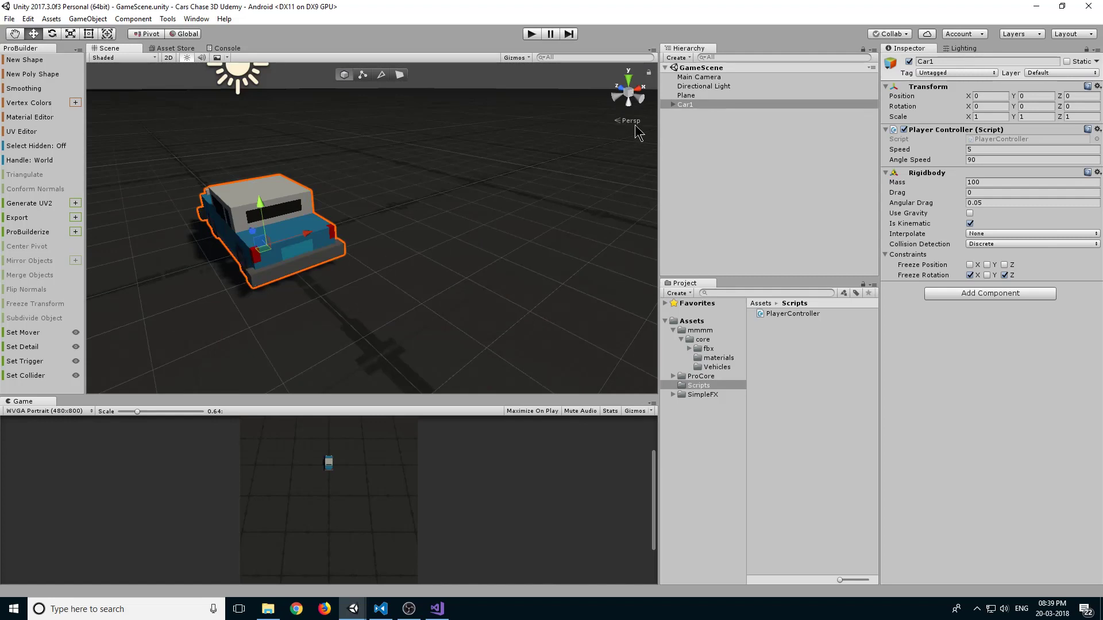
{"action": "left_click", "coordinate": [628, 92]}
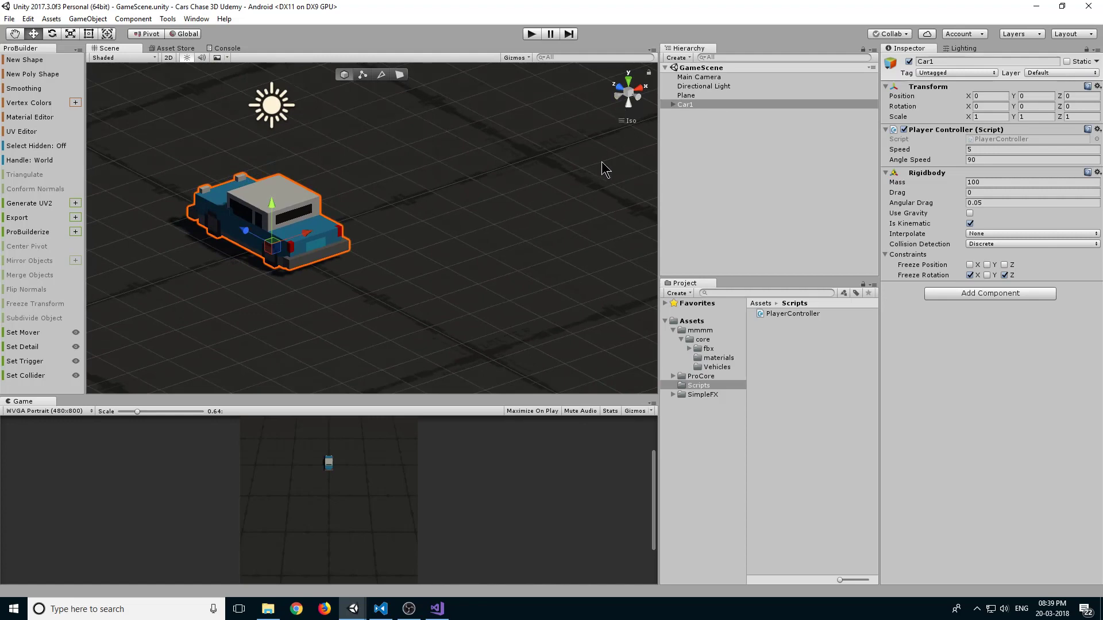
{"action": "left_click", "coordinate": [628, 92]}
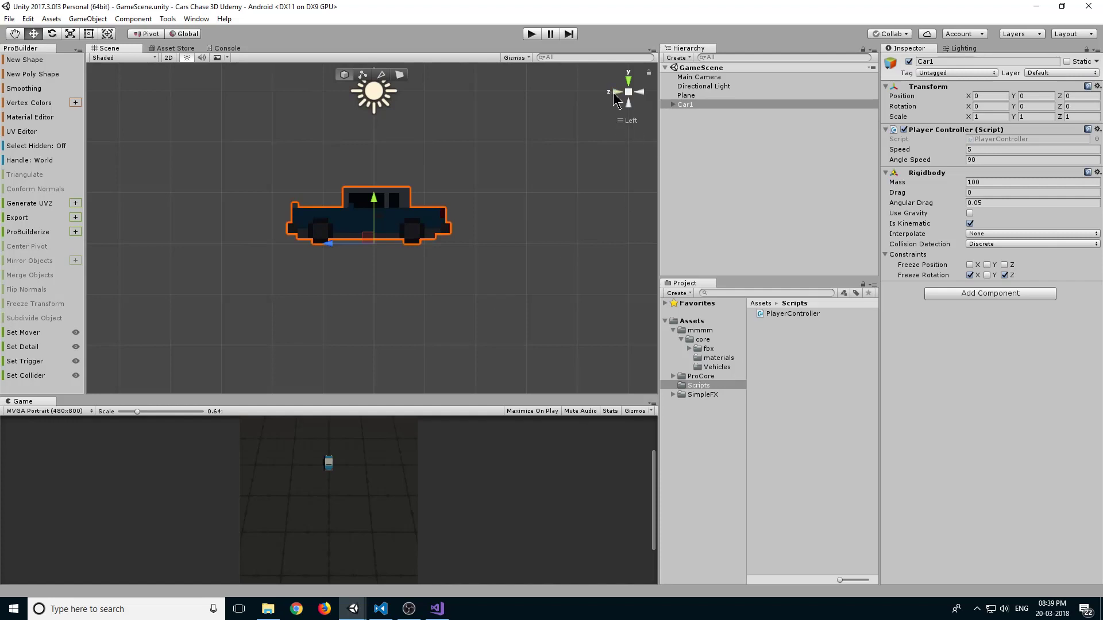
{"action": "left_click", "coordinate": [627, 92]}
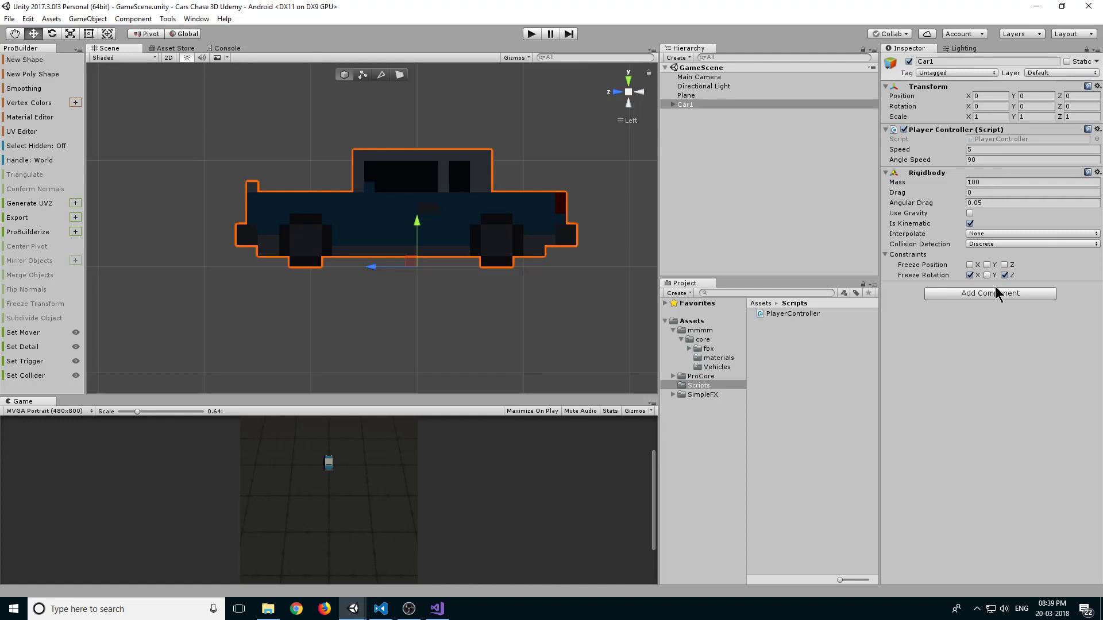
Add a Box Collider to Car1 and drag its handles to about 1.16 × 1.06 × 3.01.
{"action": "left_click", "coordinate": [989, 293]}
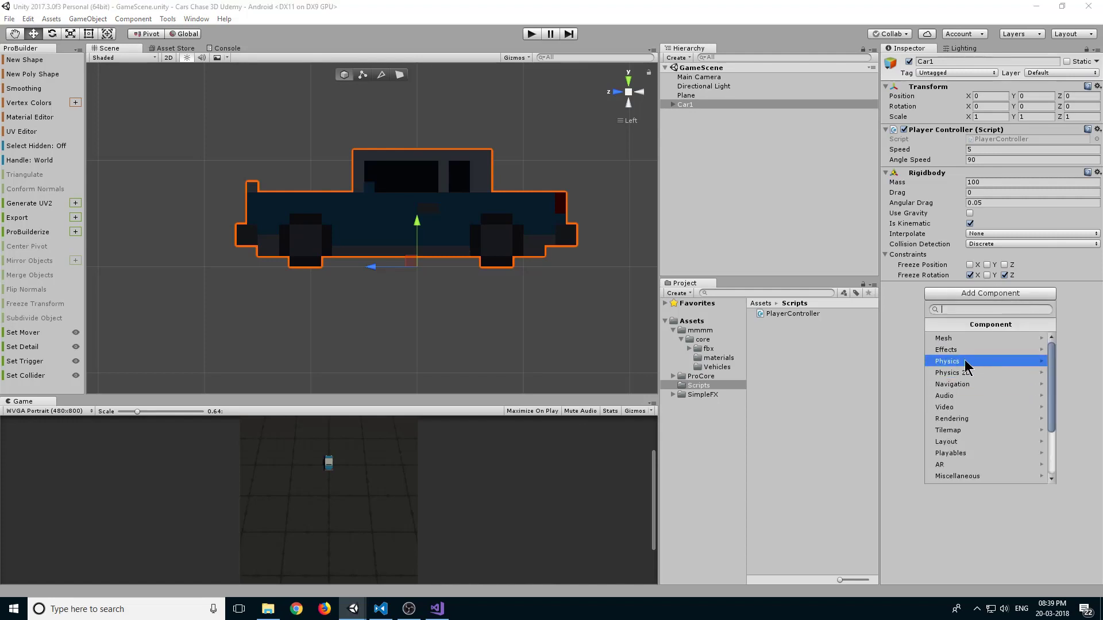
{"action": "left_click", "coordinate": [946, 361]}
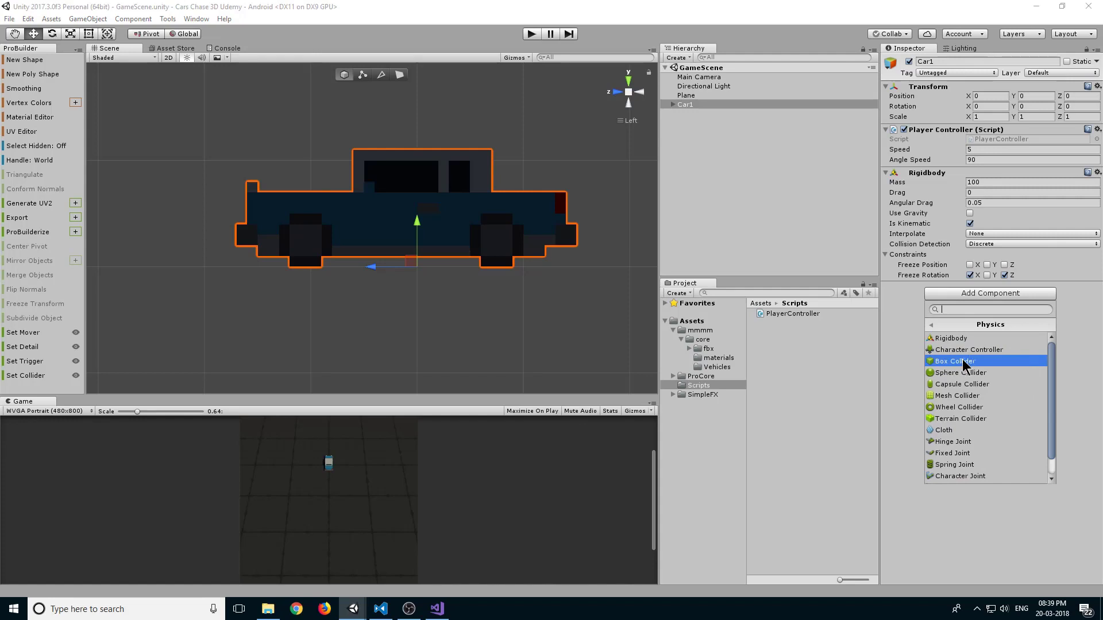
{"action": "left_click", "coordinate": [954, 361]}
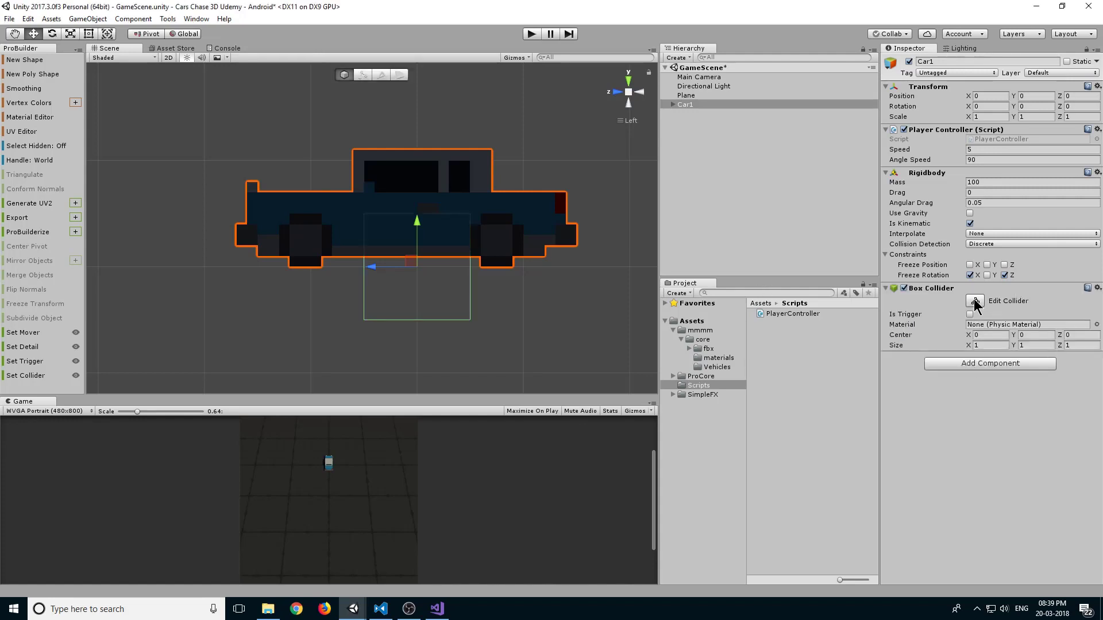
{"action": "left_click", "coordinate": [974, 301]}
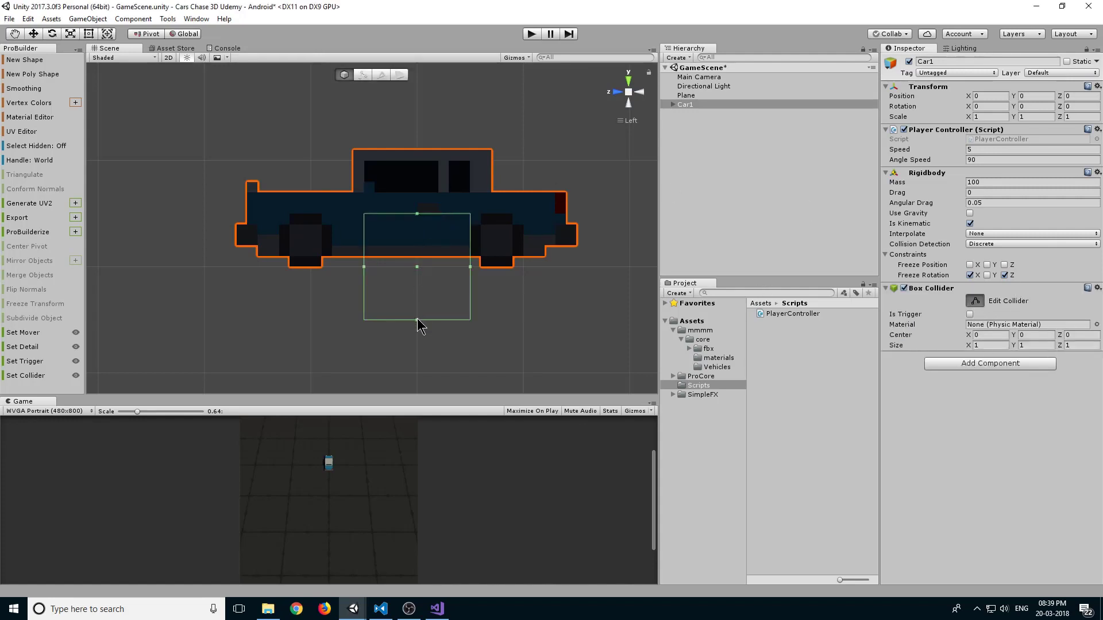
{"action": "left_click", "coordinate": [974, 301]}
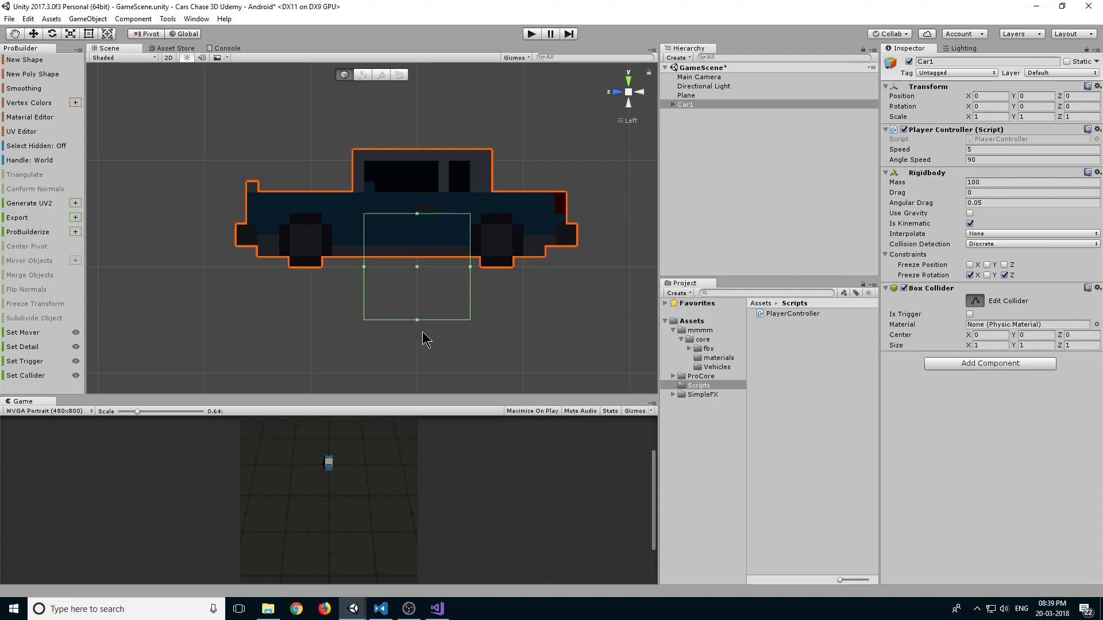
{"action": "mouse_move", "coordinate": [420, 328]}
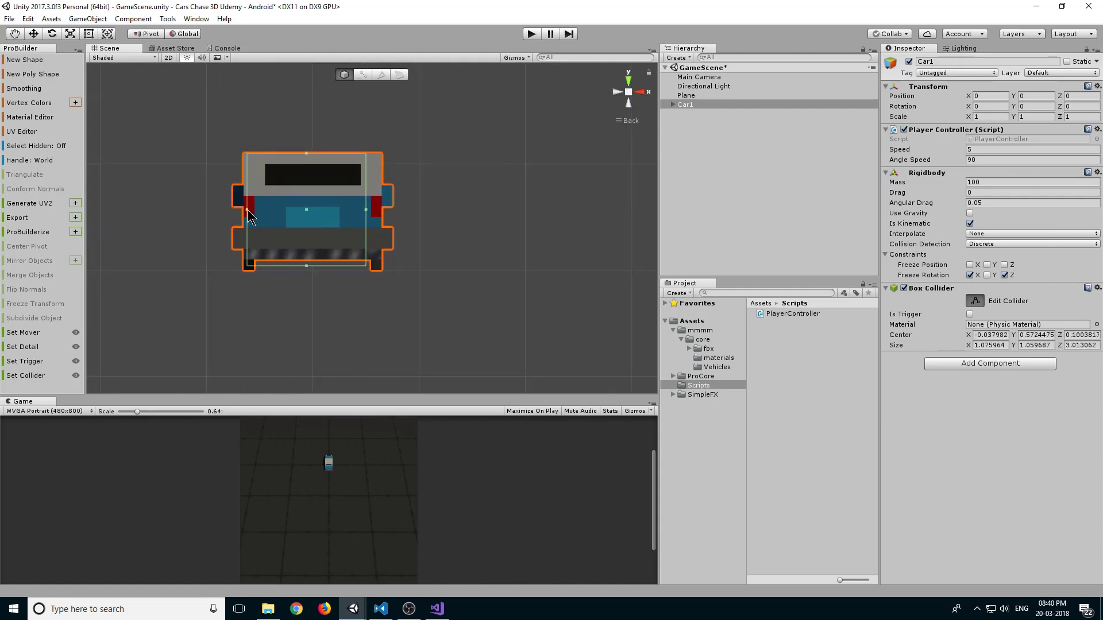
{"action": "left_click_drag", "start_coordinate": [250, 212], "coordinate": [366, 211]}
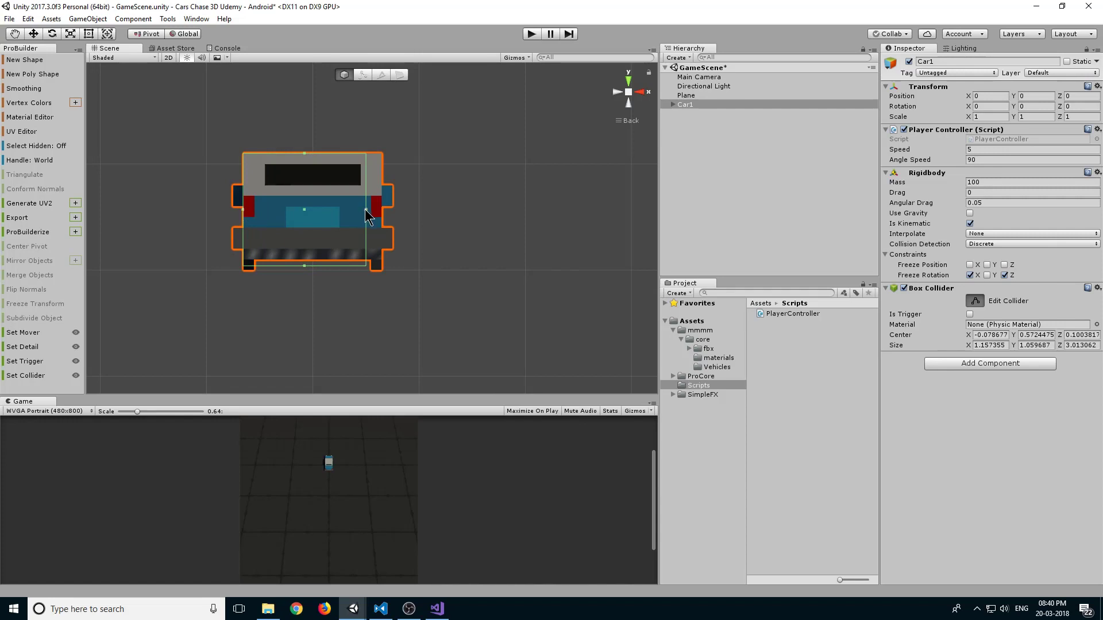
{"action": "left_click", "coordinate": [629, 92]}
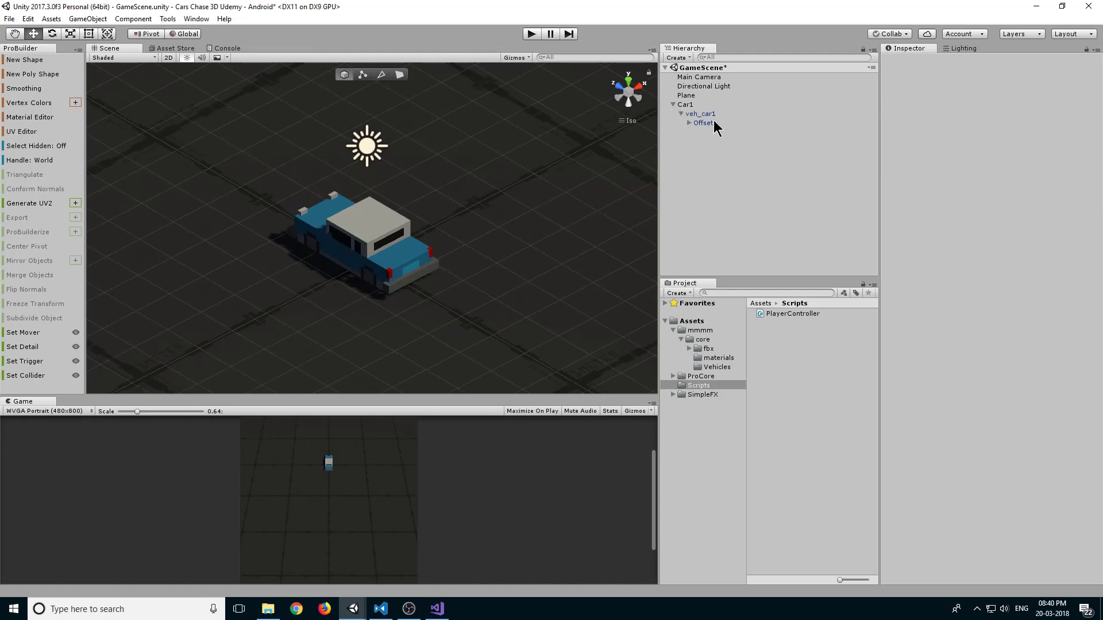
Set the veh_car1 mesh Position X to 0 and reselect Car1 from above.
{"action": "left_click", "coordinate": [716, 131]}
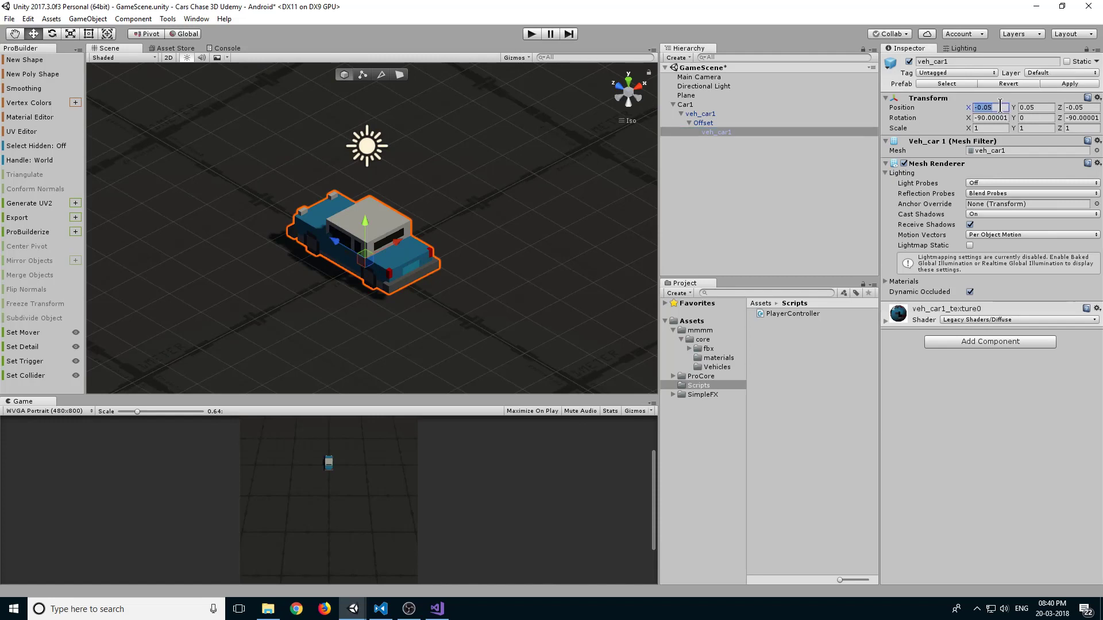
{"action": "type", "text": "0"}
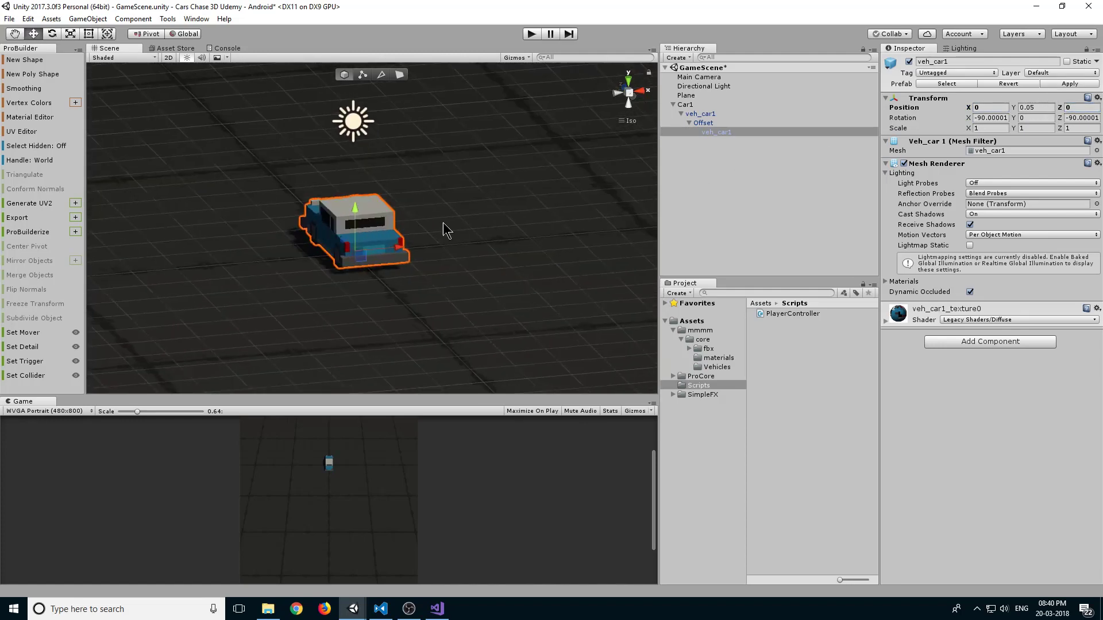
{"action": "left_click", "coordinate": [628, 73]}
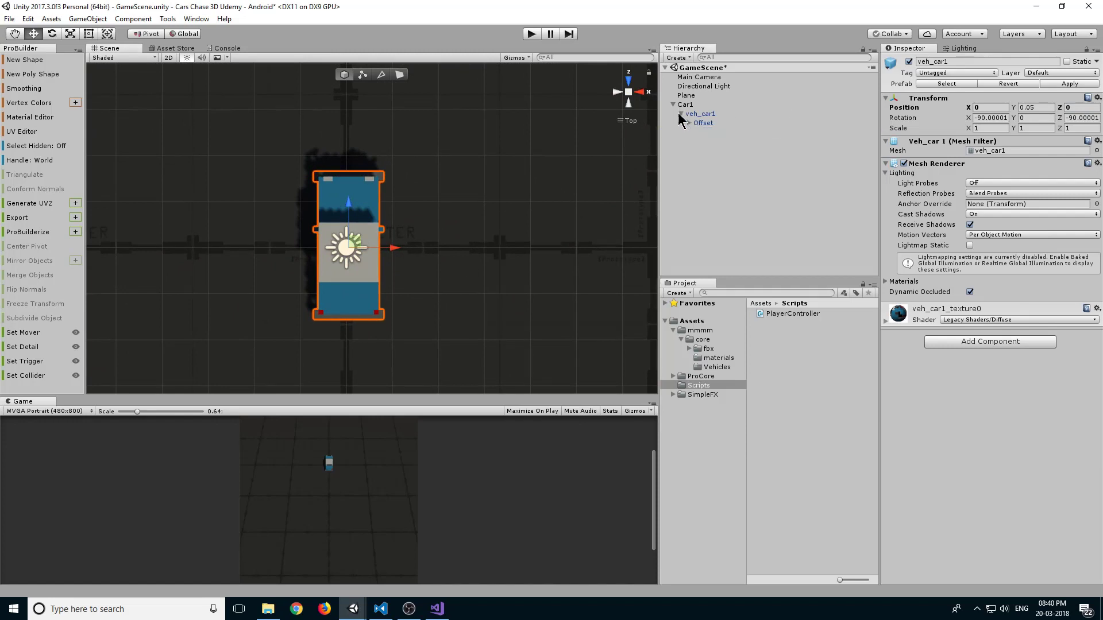
{"action": "left_click", "coordinate": [685, 104]}
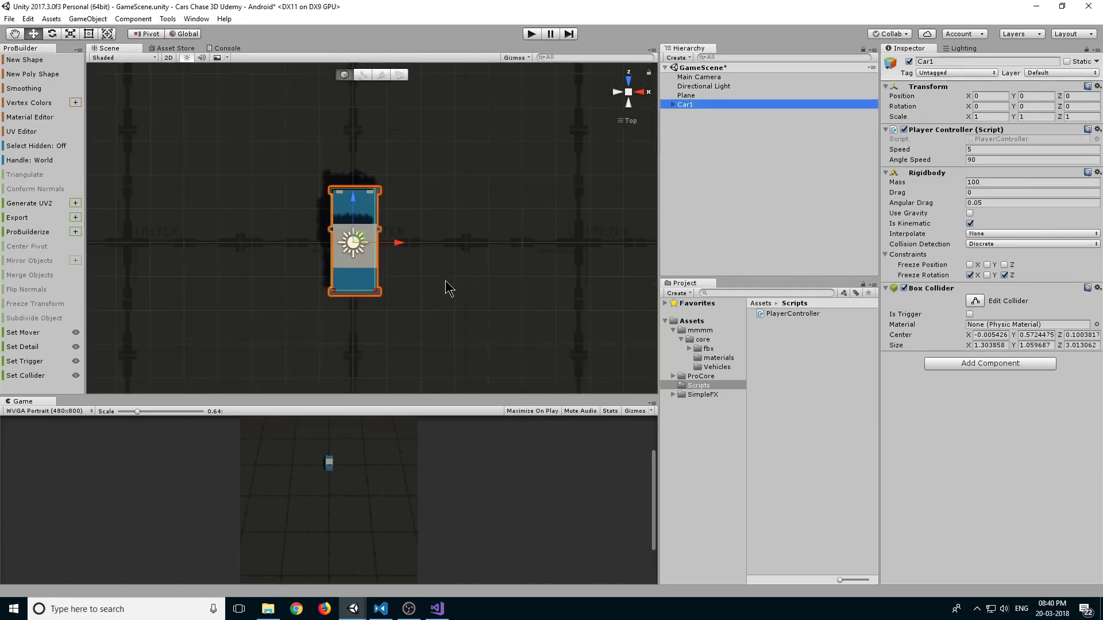